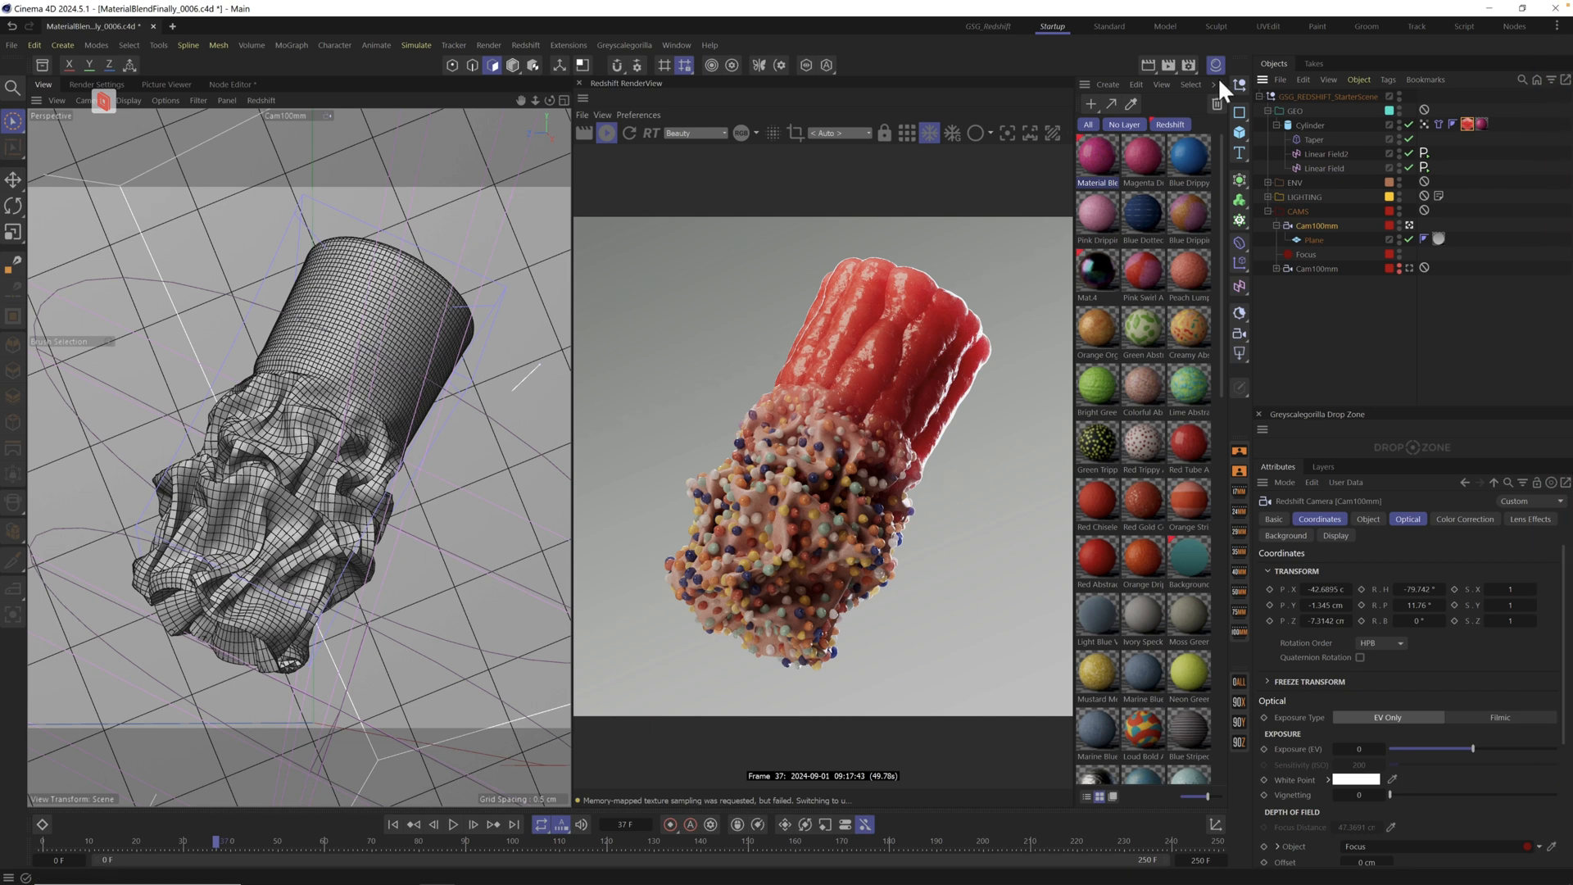
Select the Cylinder's Vertex Map tag to view its red-to-yellow weights and two linear fields
click(1327, 153)
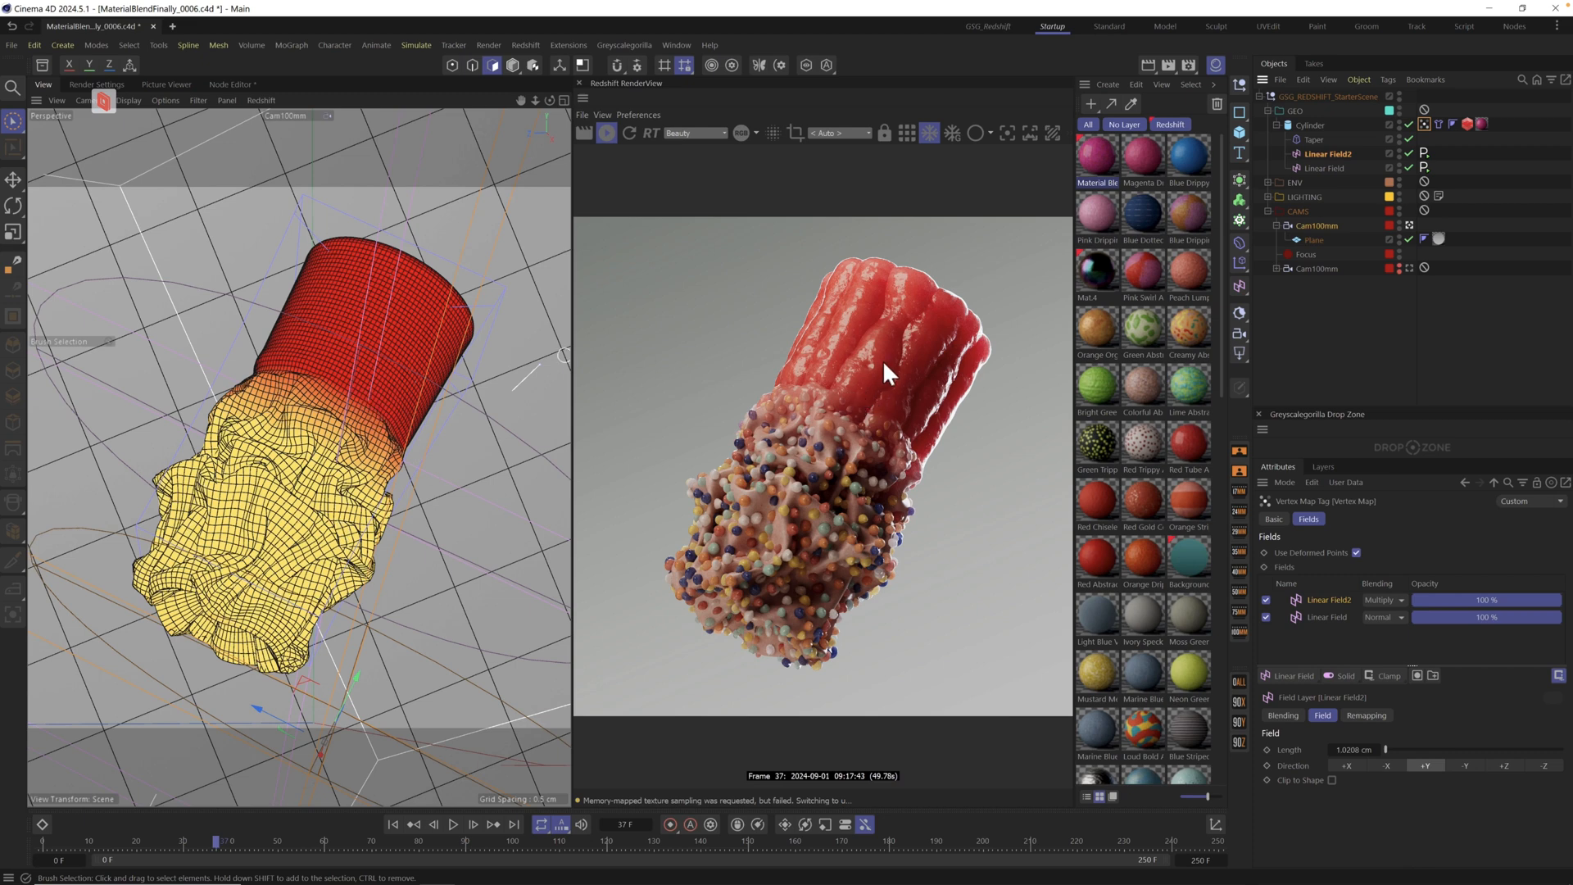
mouse_move(782, 554)
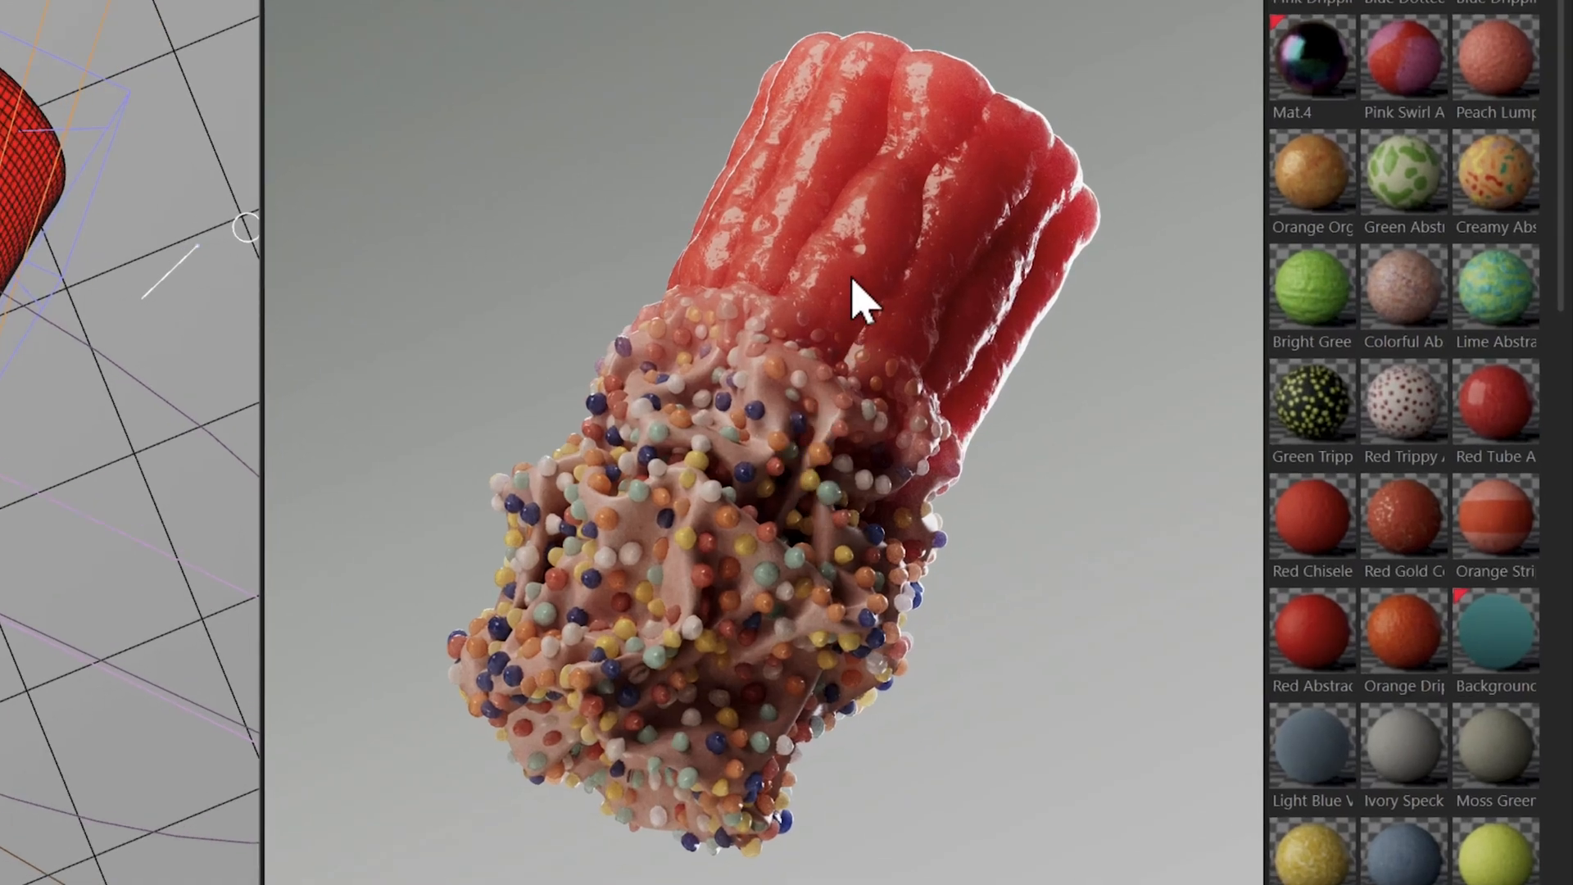
mouse_move(765, 535)
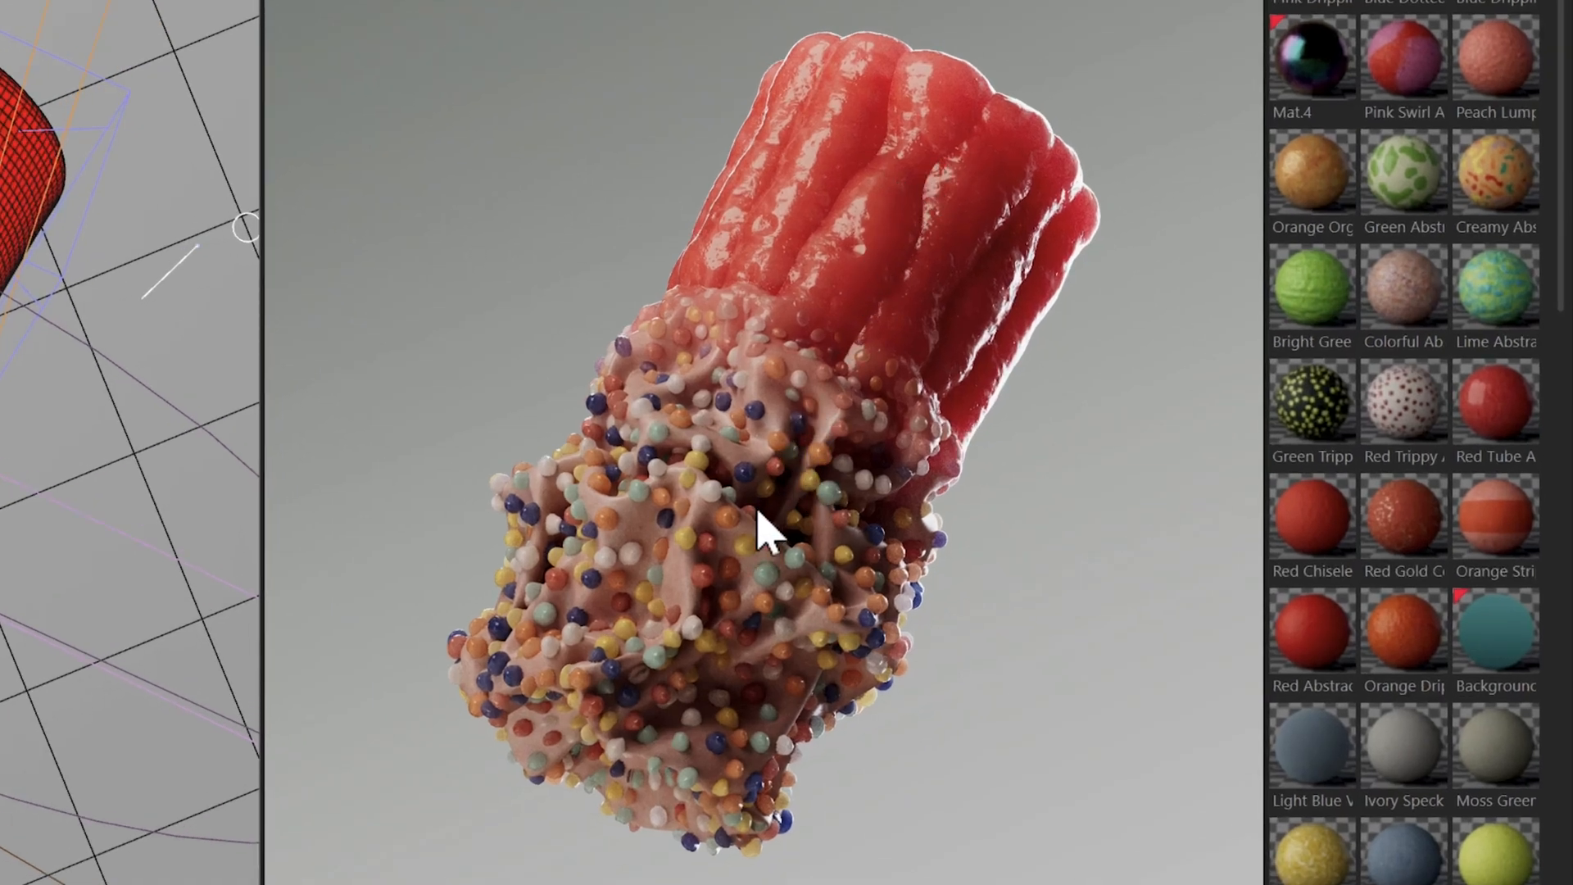
mouse_move(803, 362)
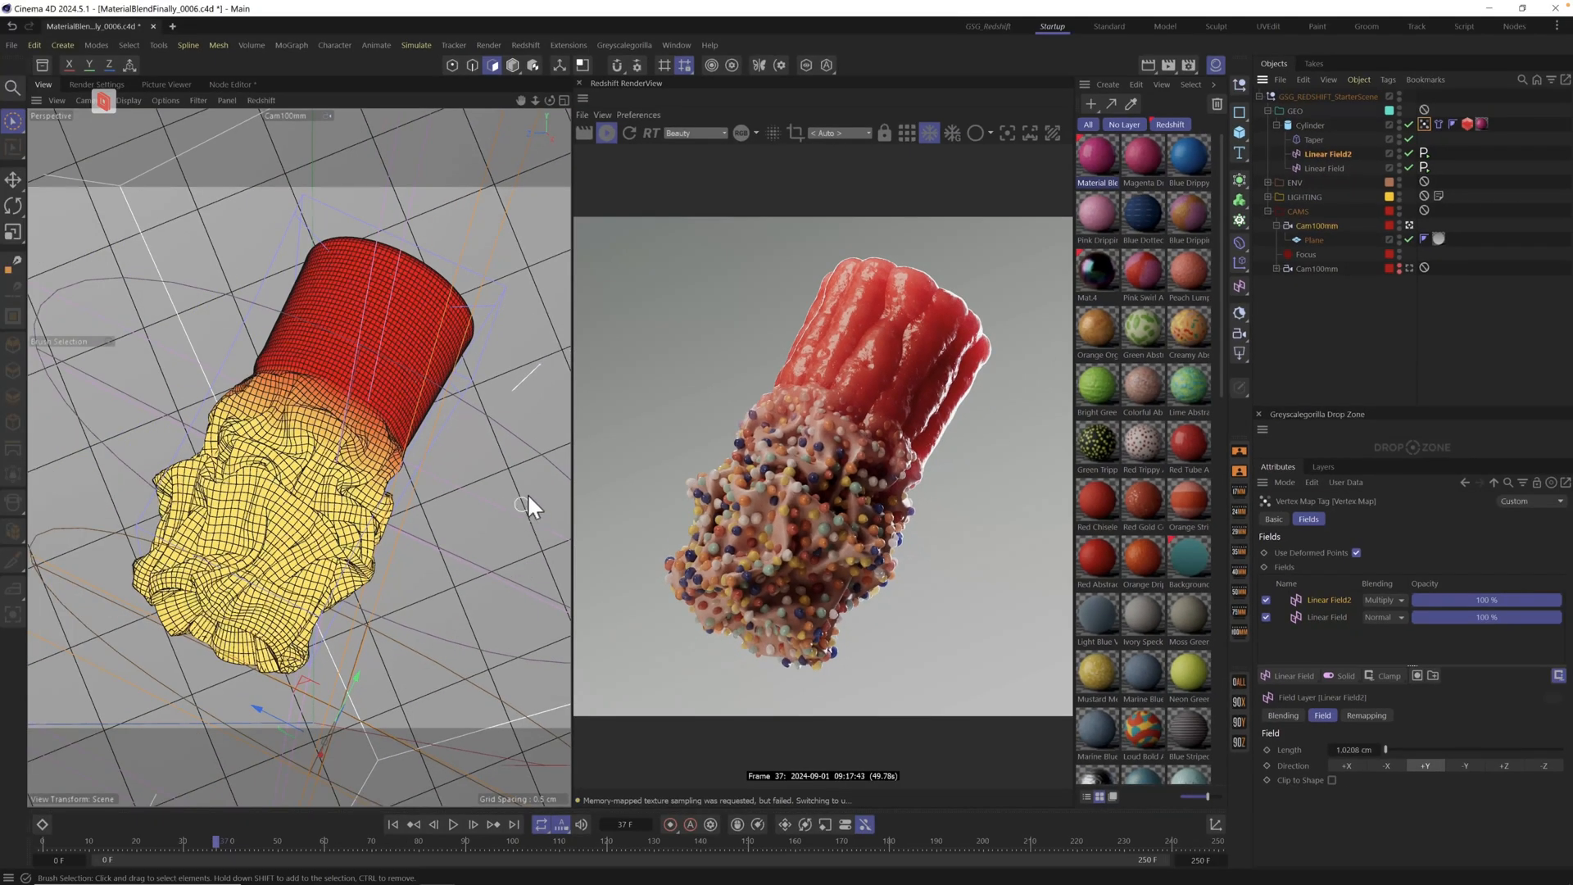
mouse_move(1179, 351)
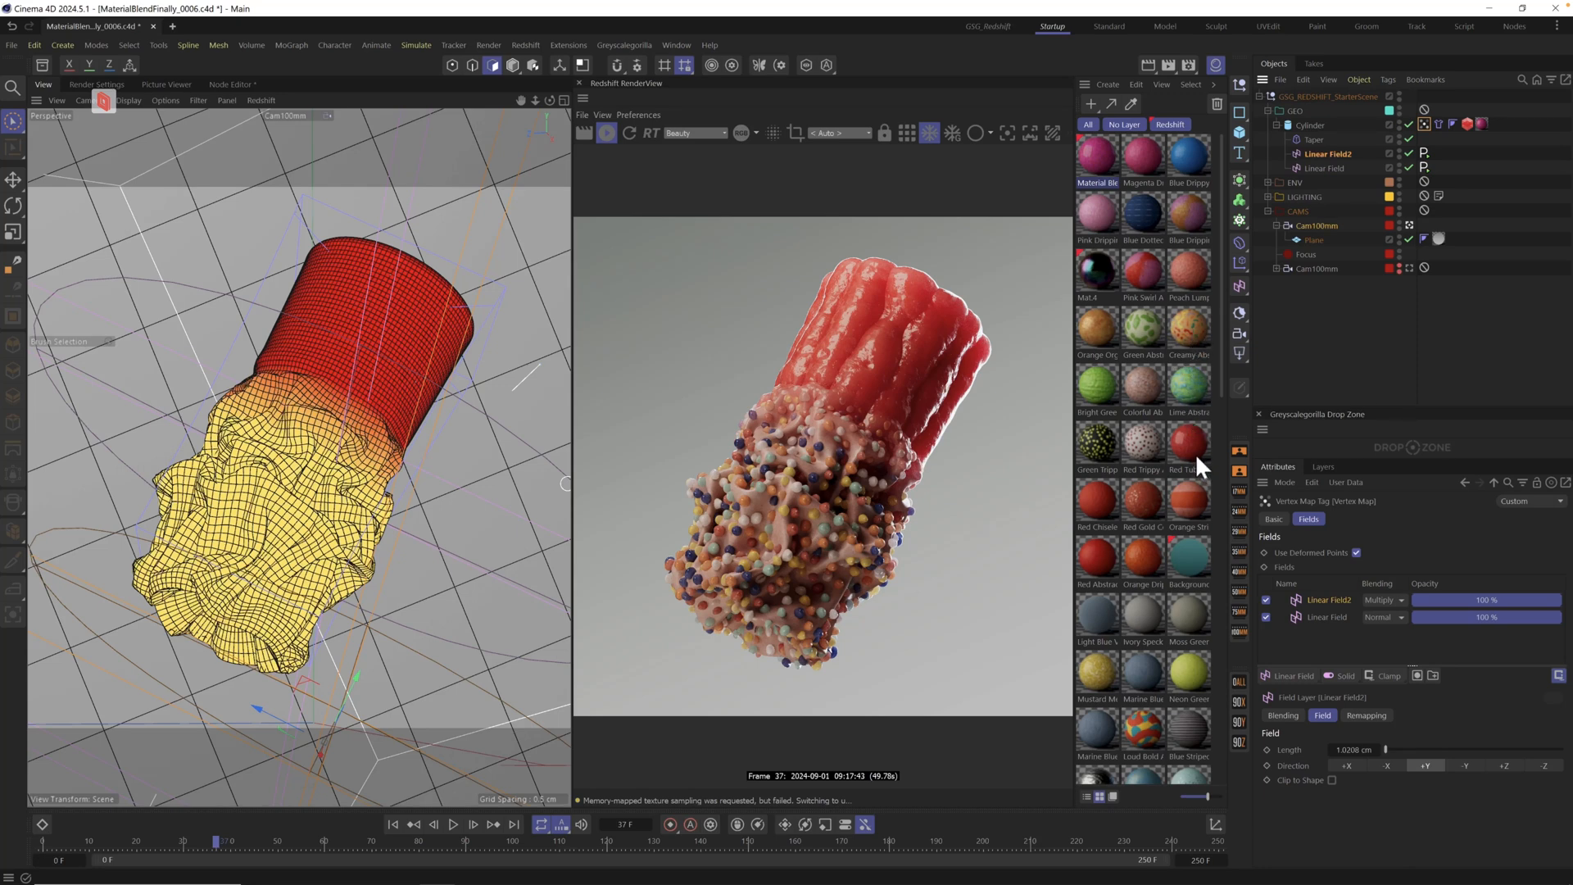
mouse_move(1078, 620)
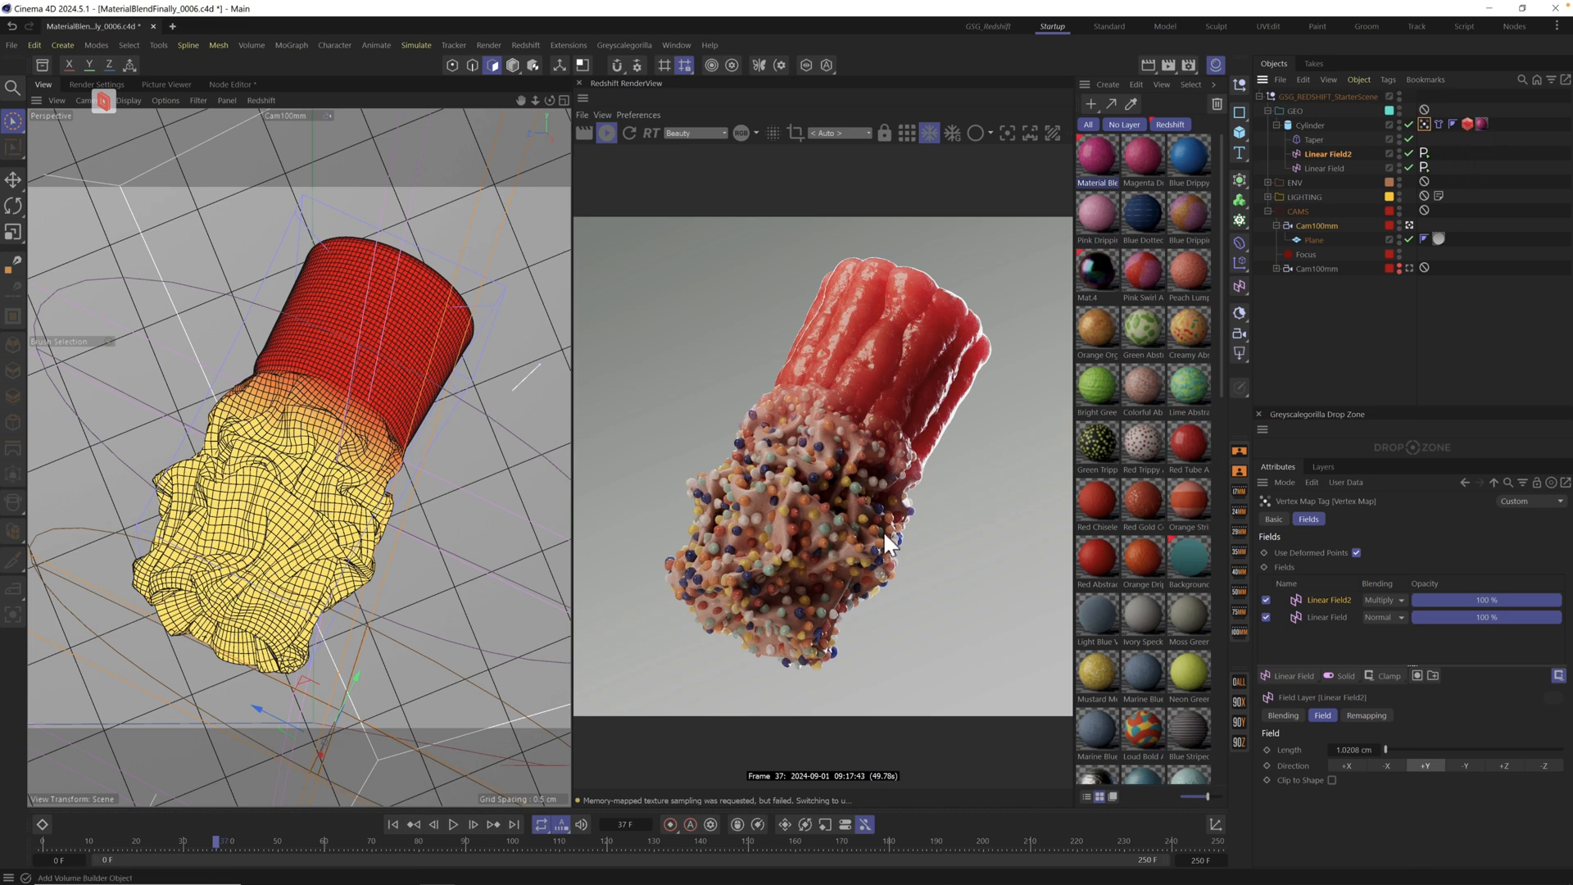
mouse_move(966, 472)
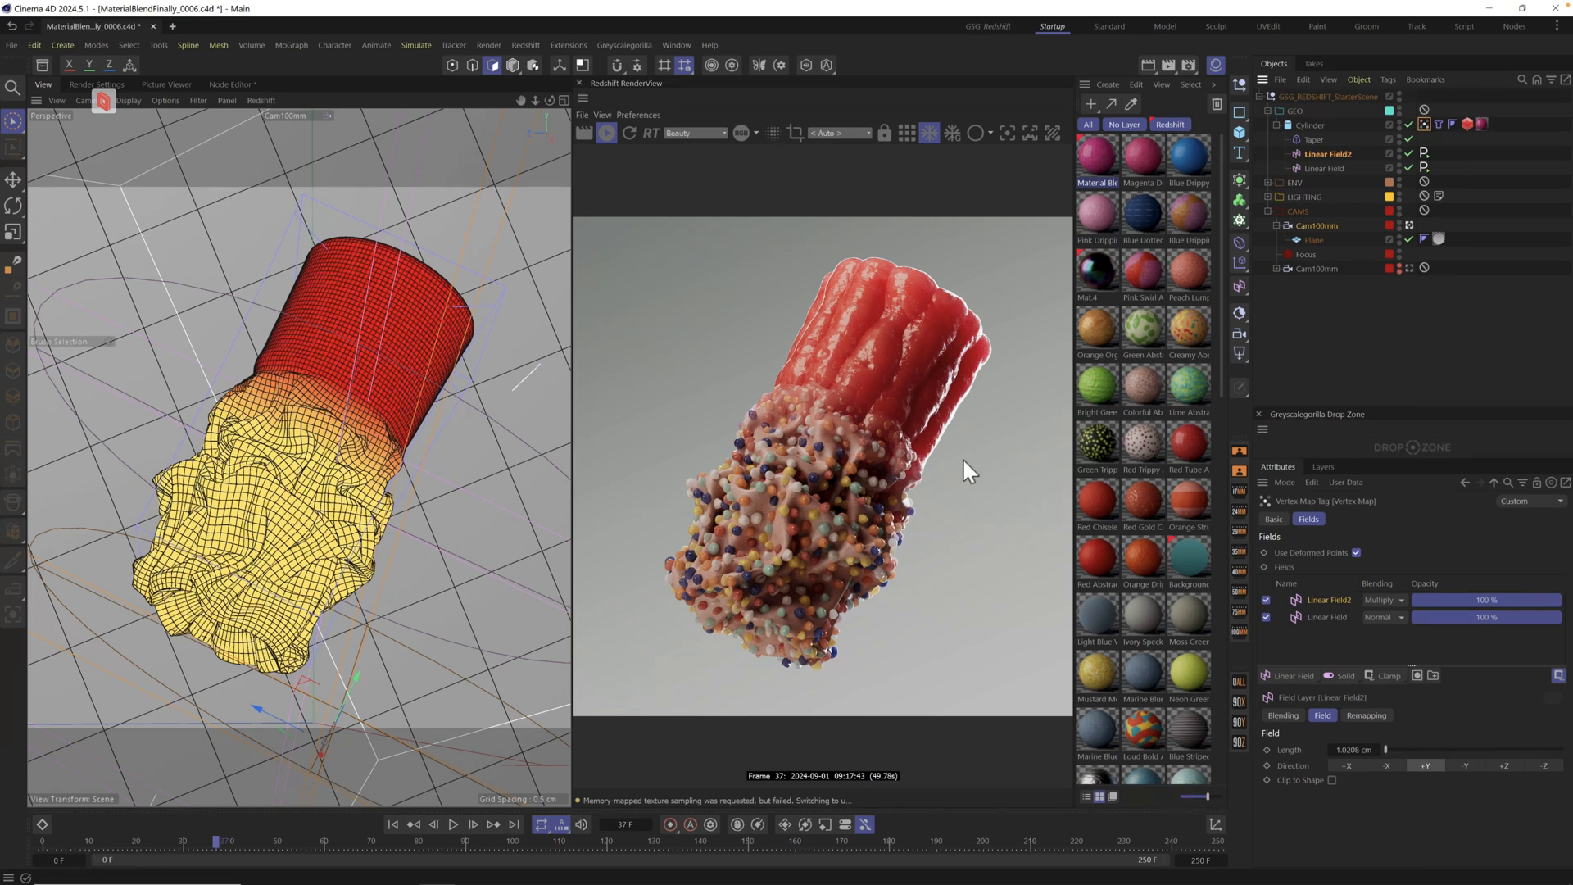
mouse_move(1153, 564)
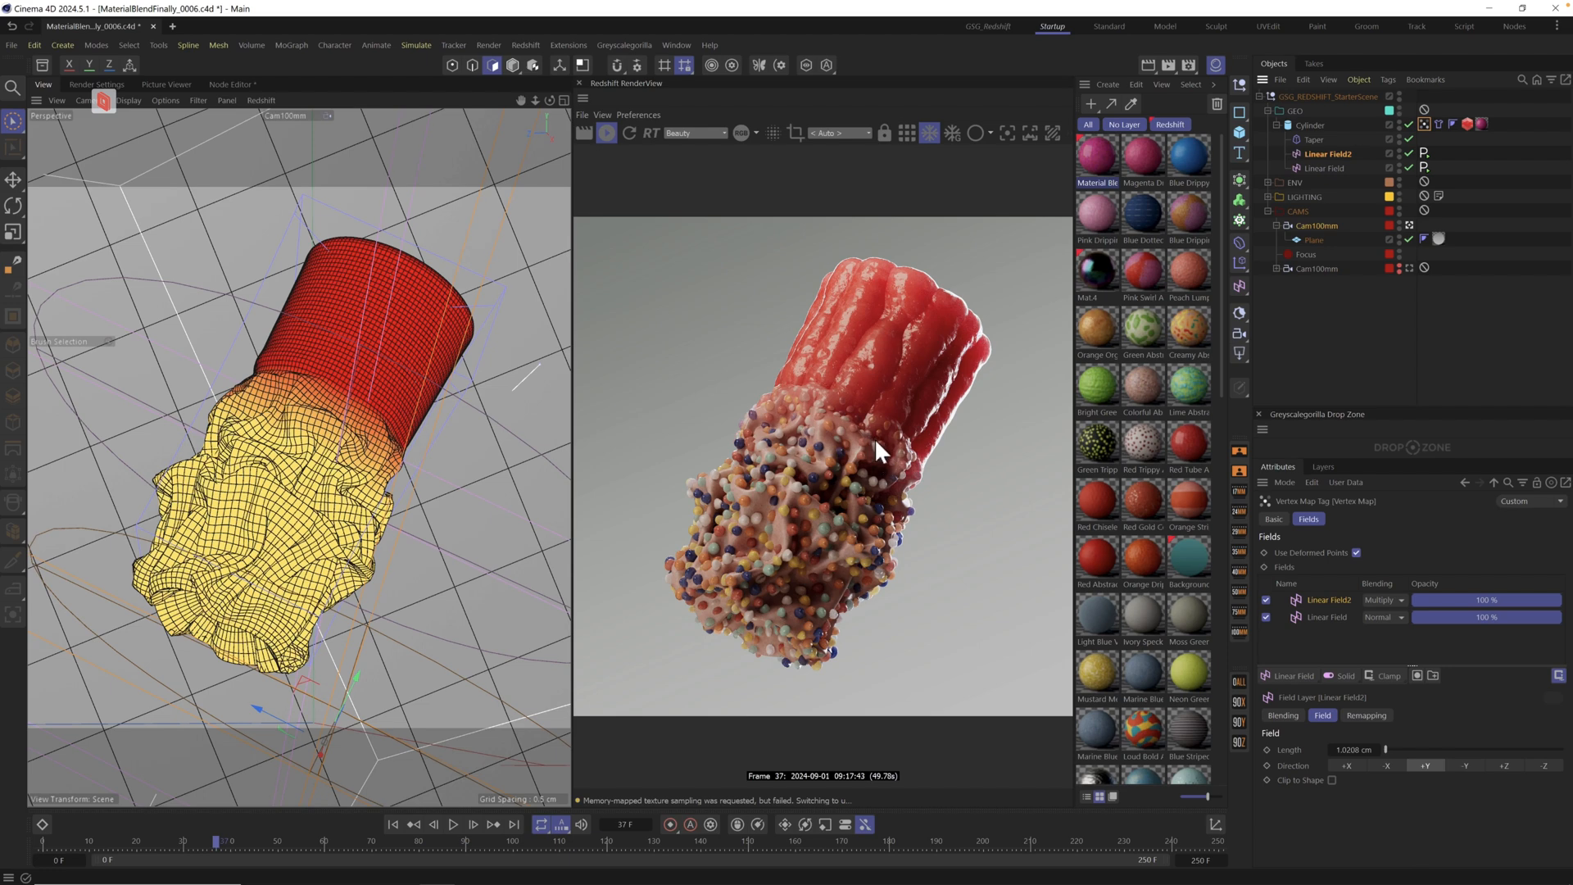
mouse_move(1108, 463)
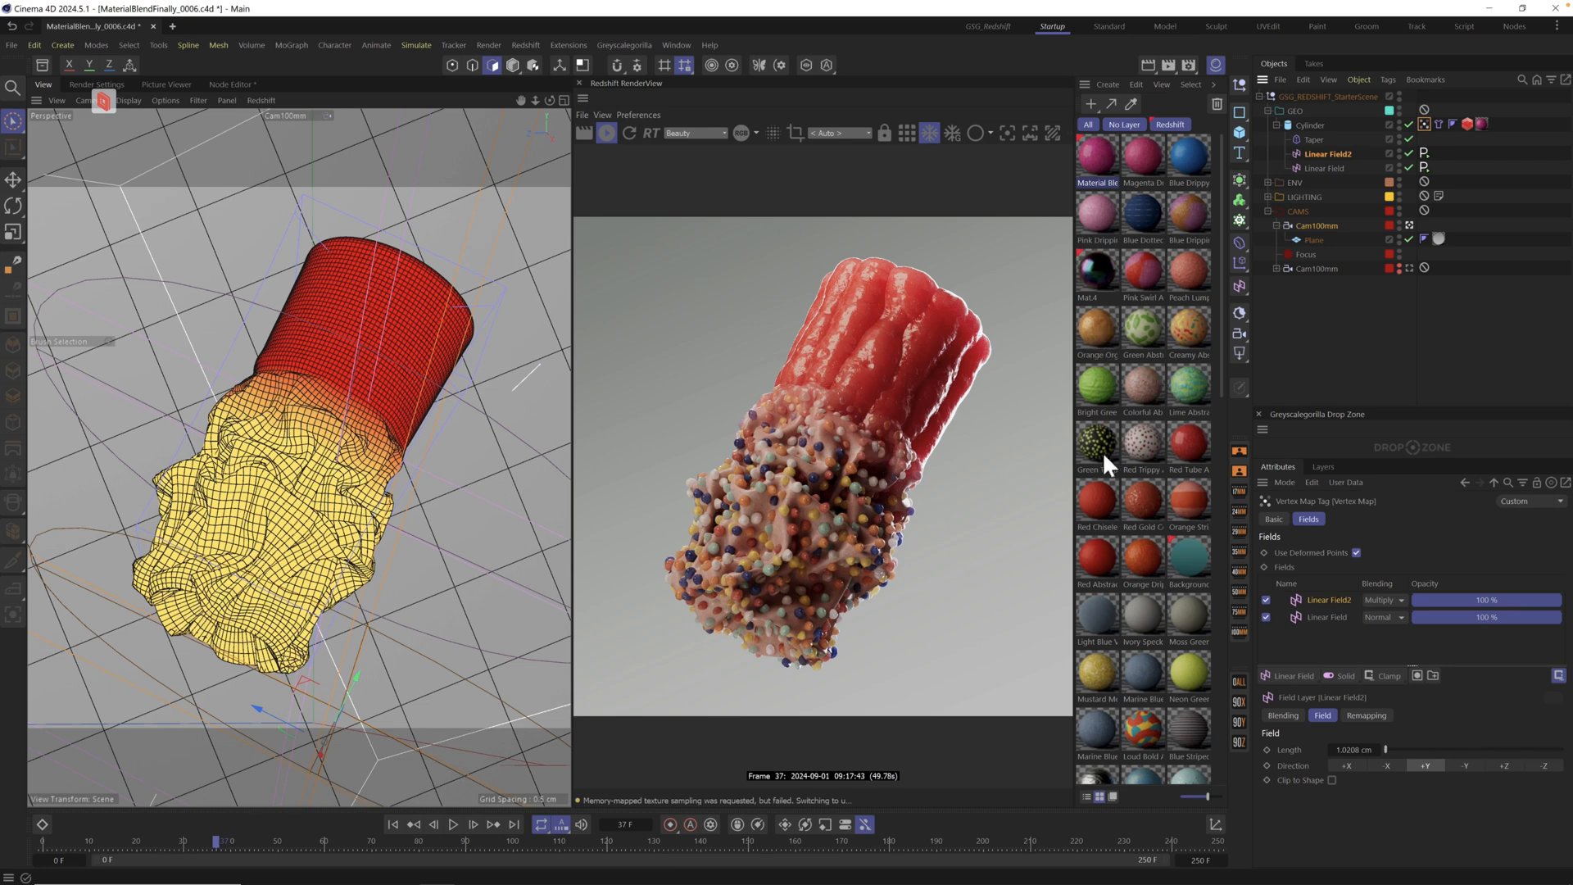
mouse_move(1190, 296)
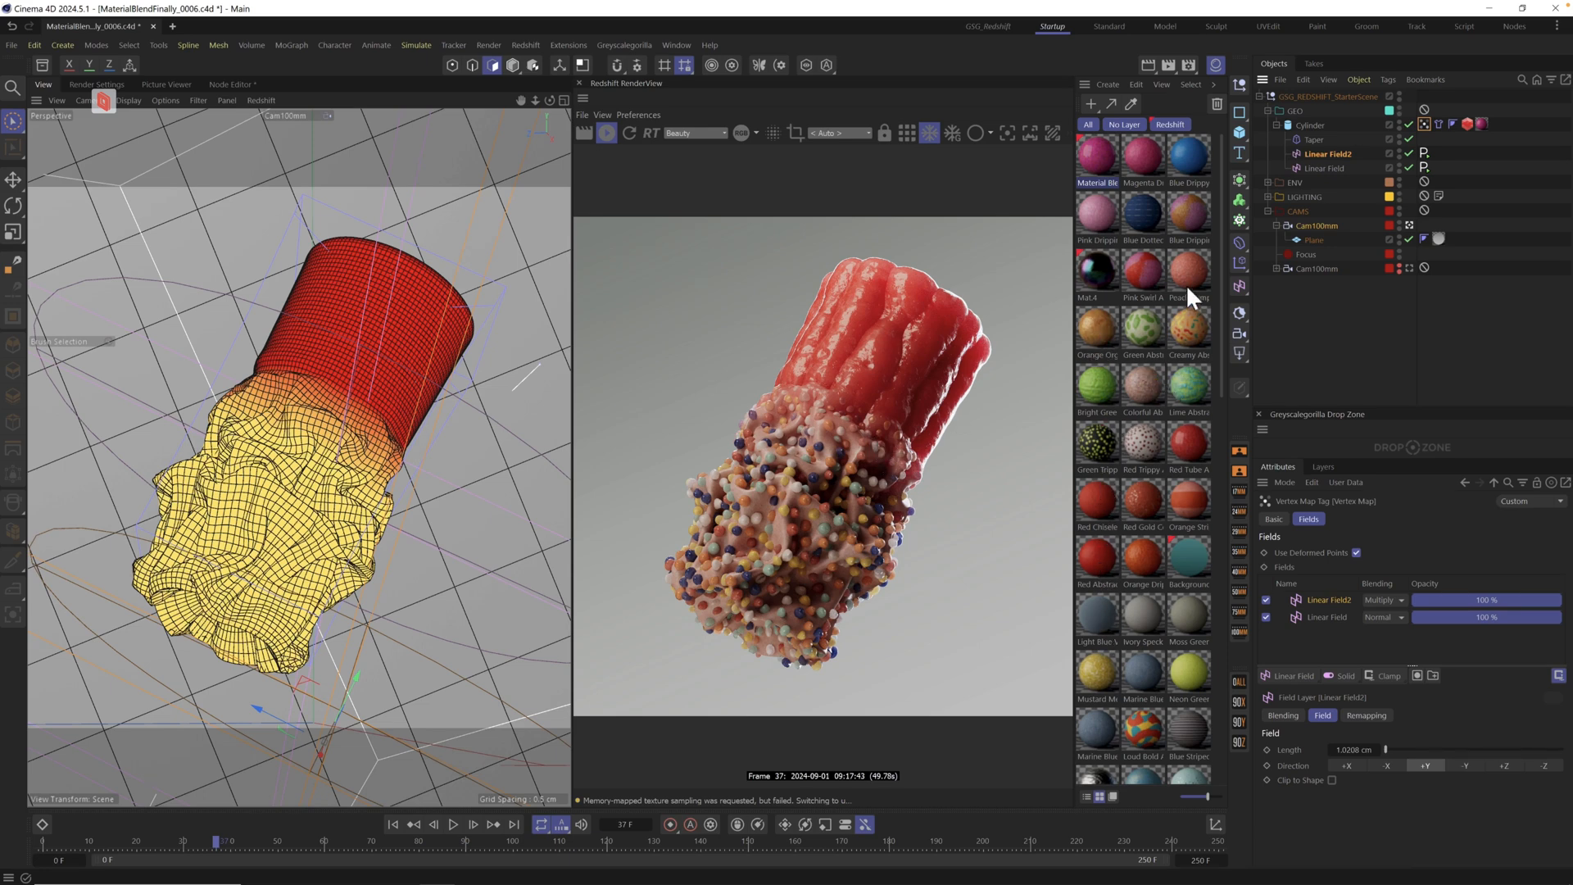
mouse_move(1132, 179)
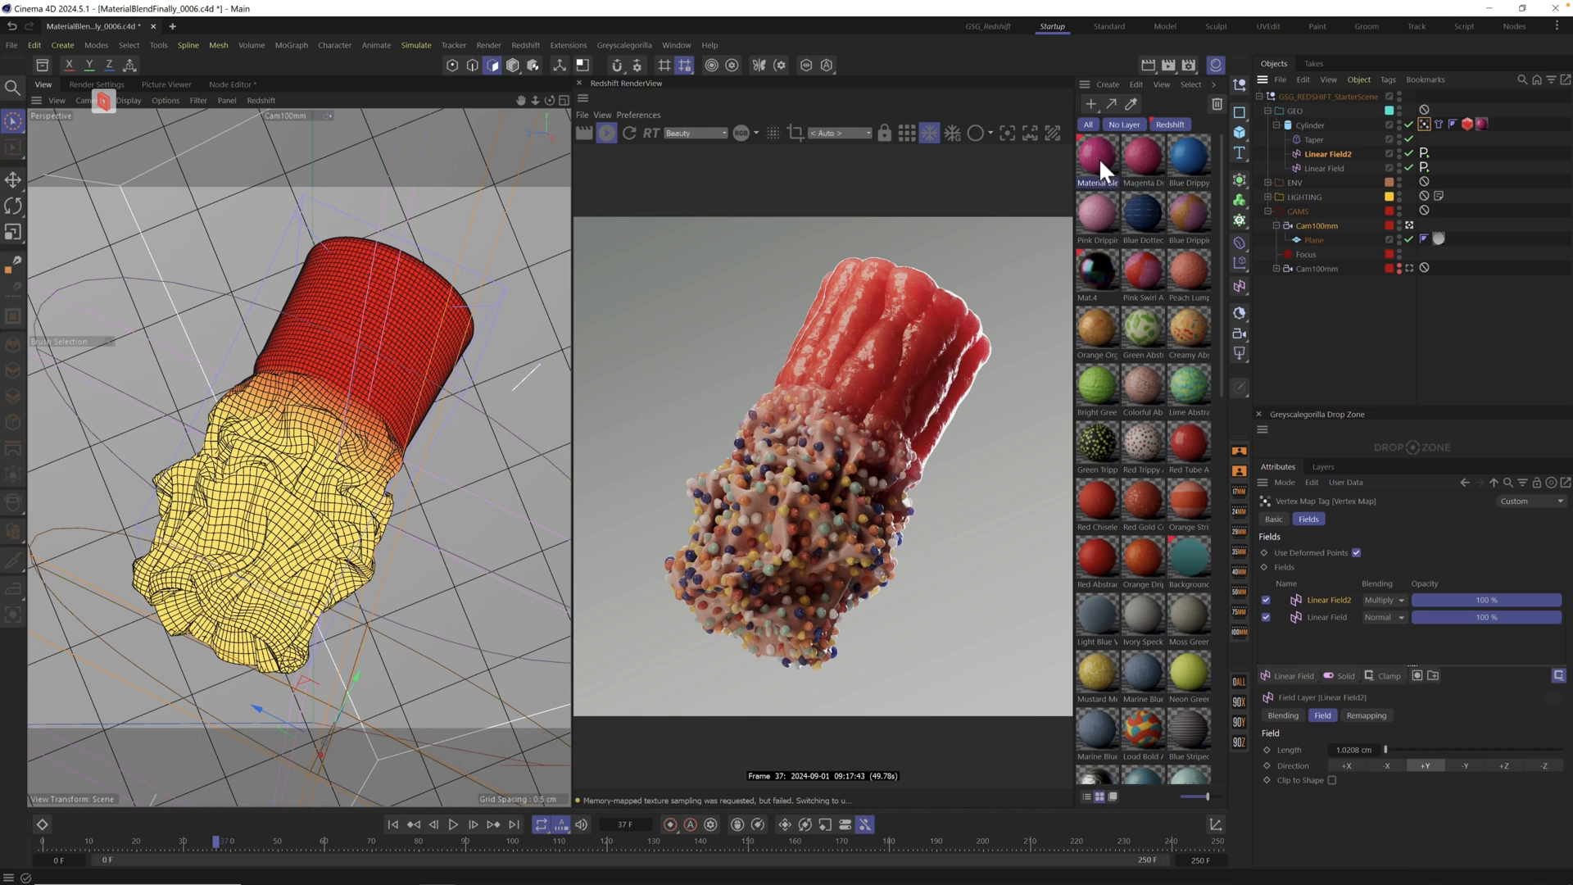
mouse_move(1116, 408)
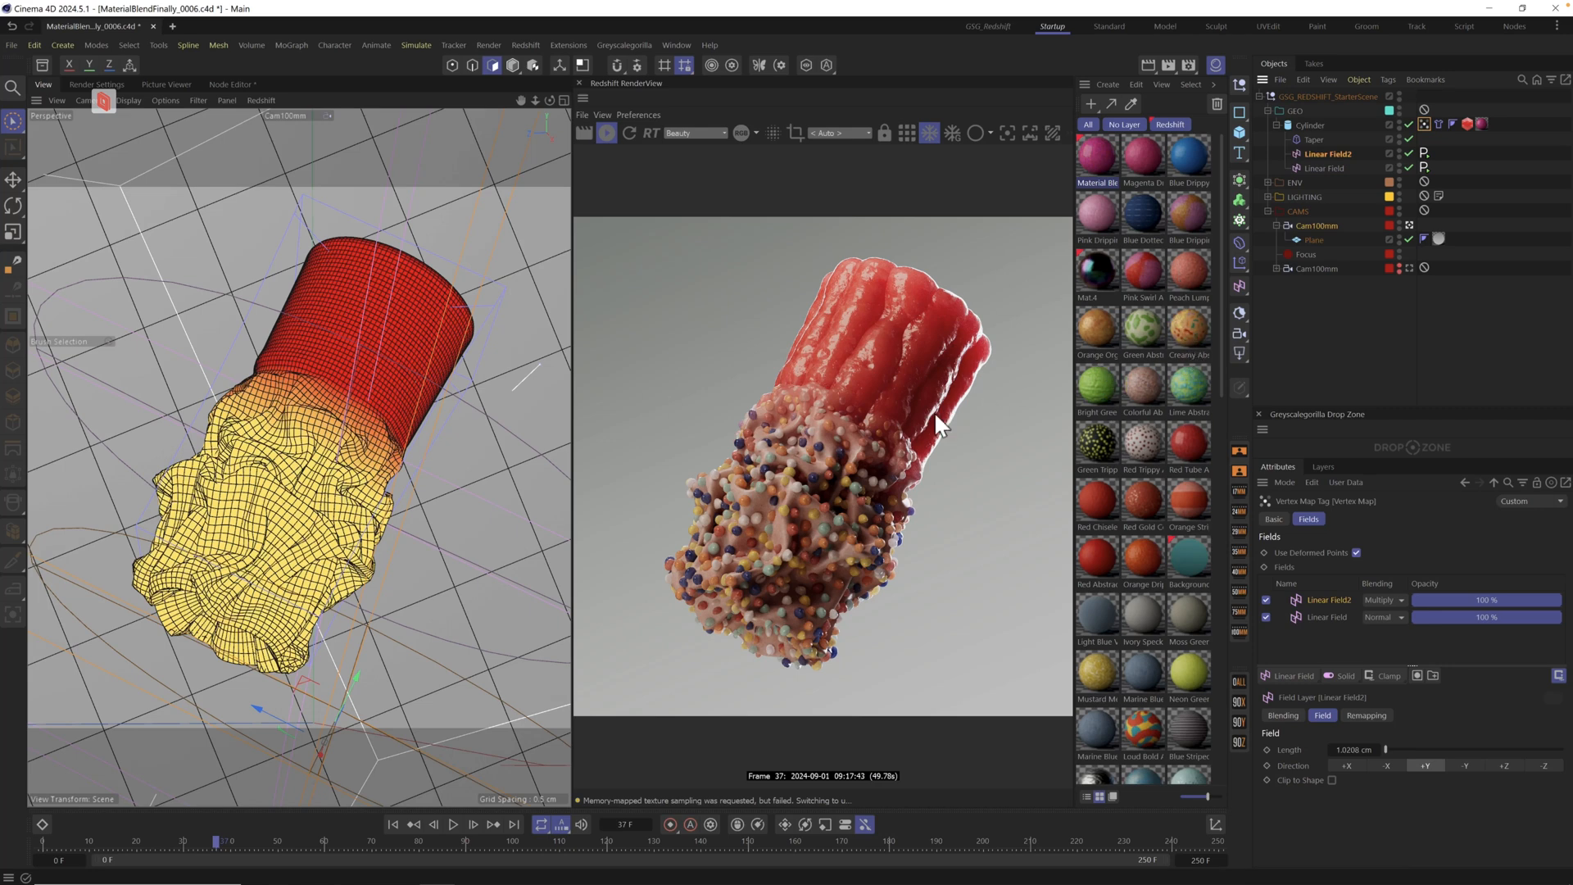
mouse_move(863, 352)
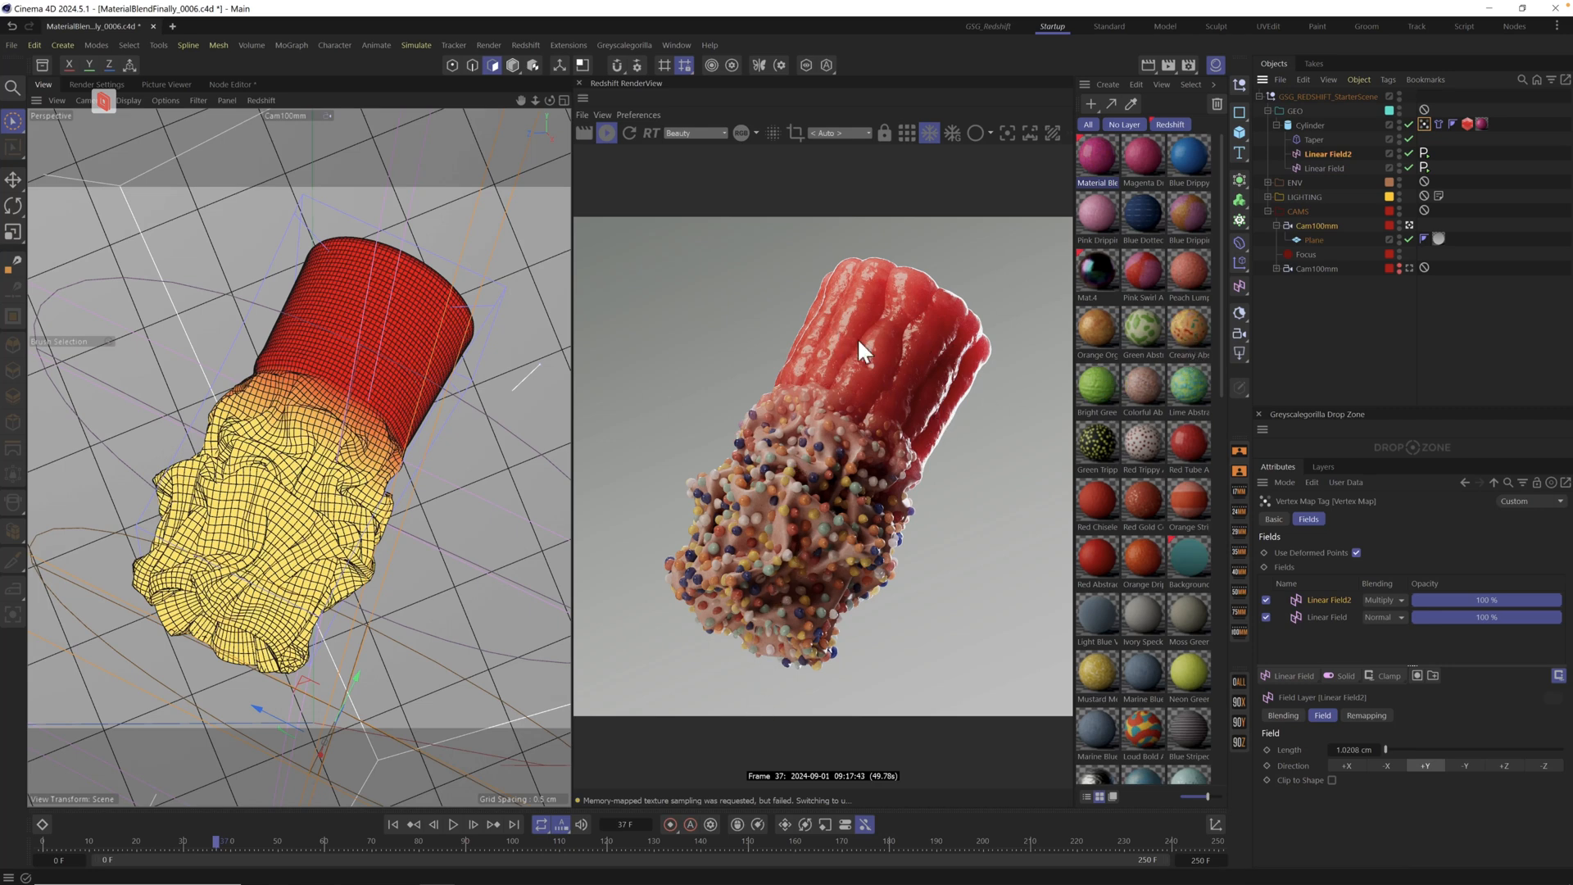
mouse_move(883, 389)
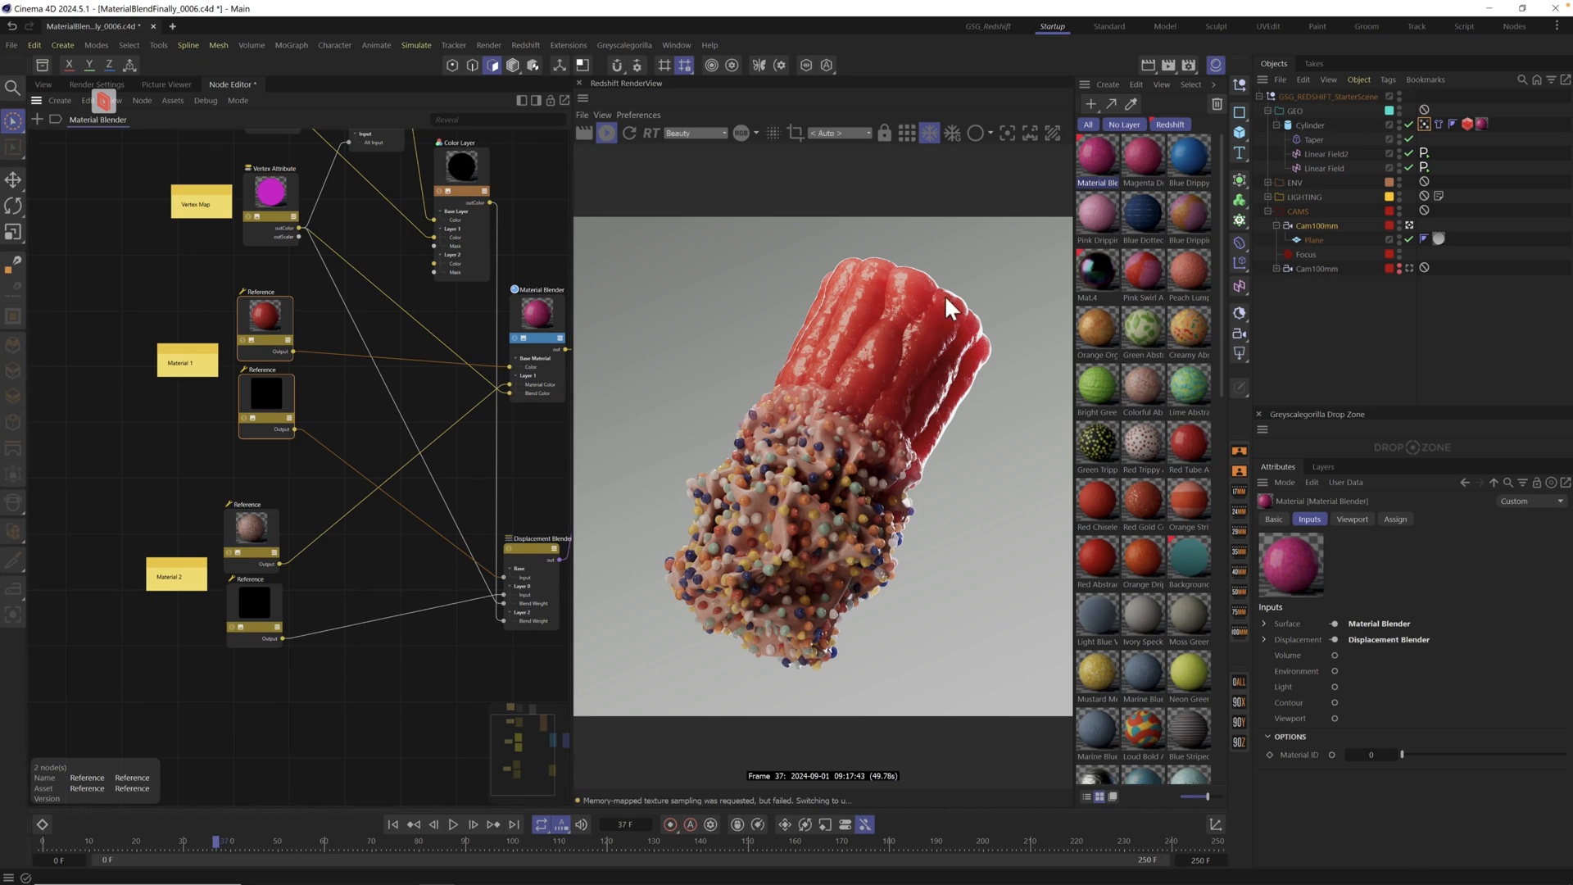
mouse_move(1131, 261)
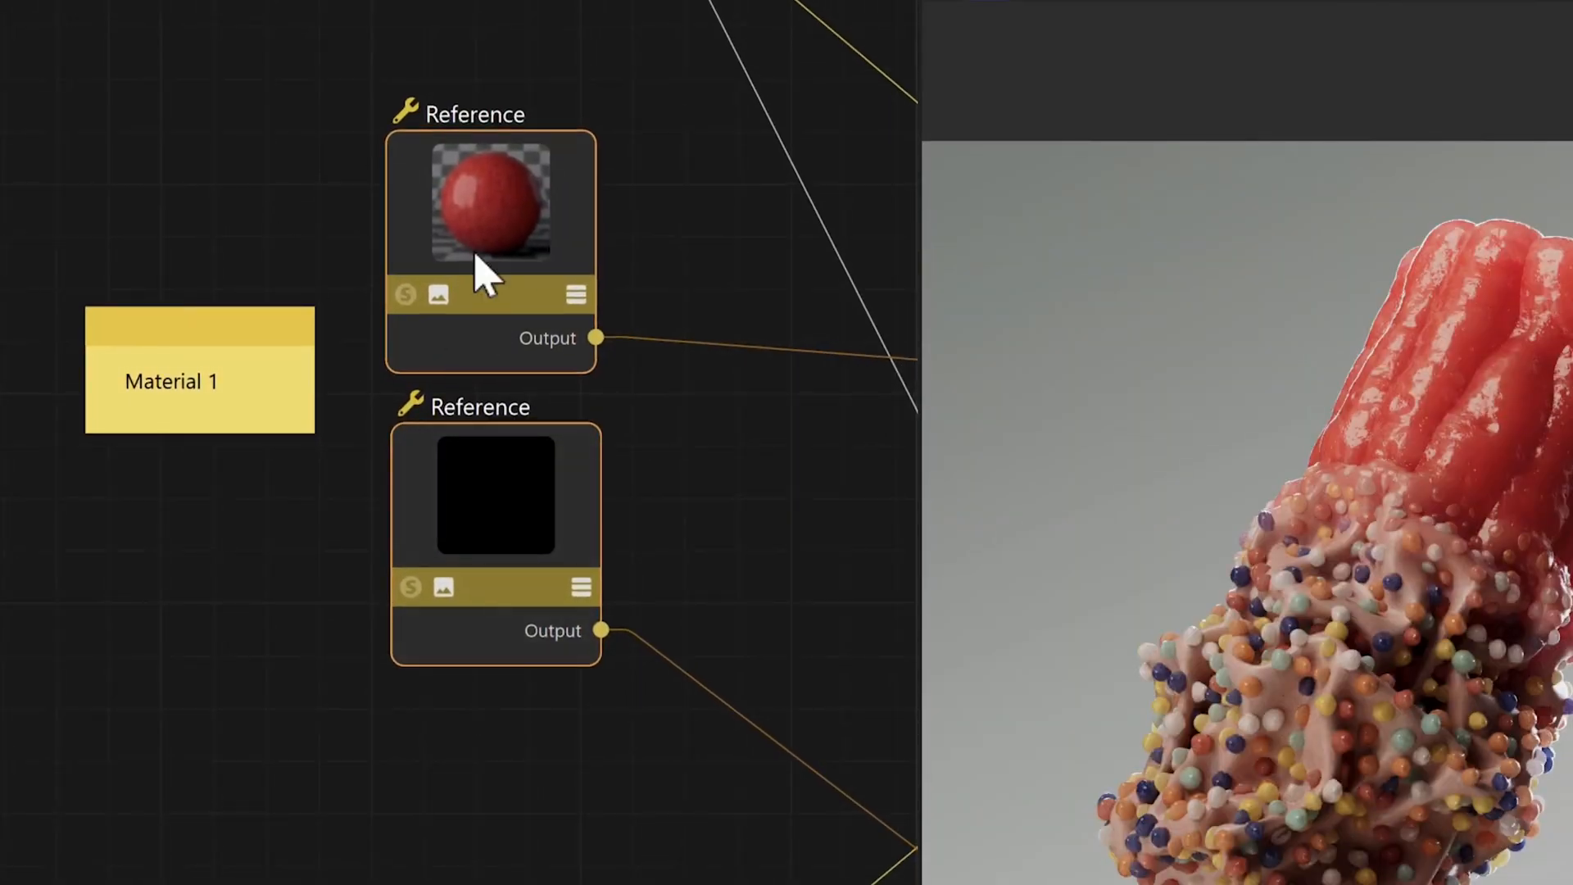
mouse_move(517, 541)
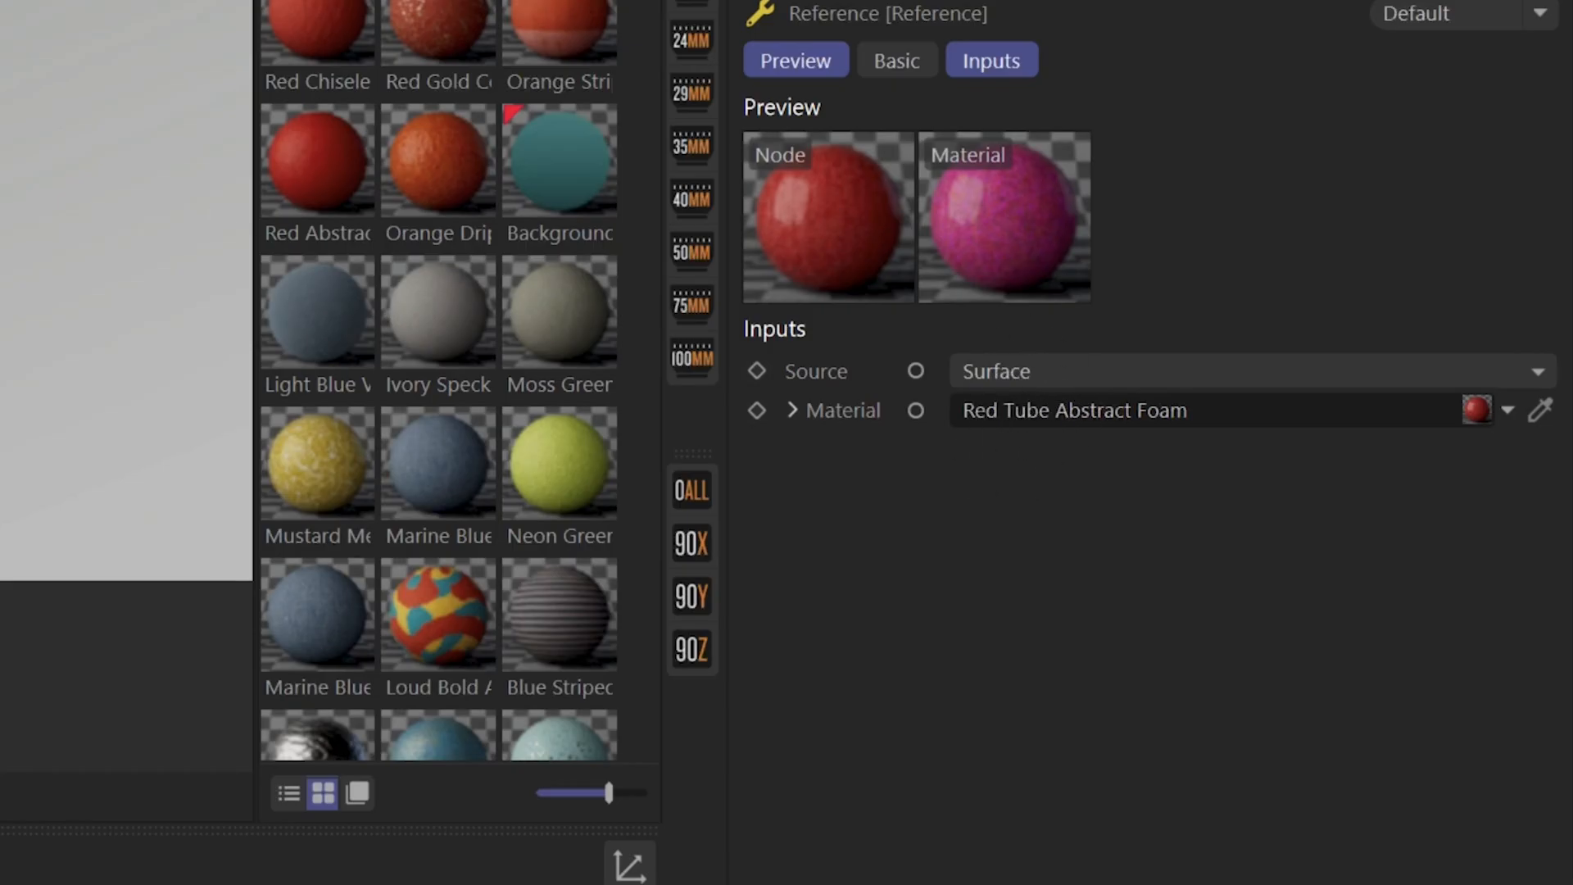
Select the second Reference node, sourcing Displacement from Red Tube Abstract Foam
click(1252, 371)
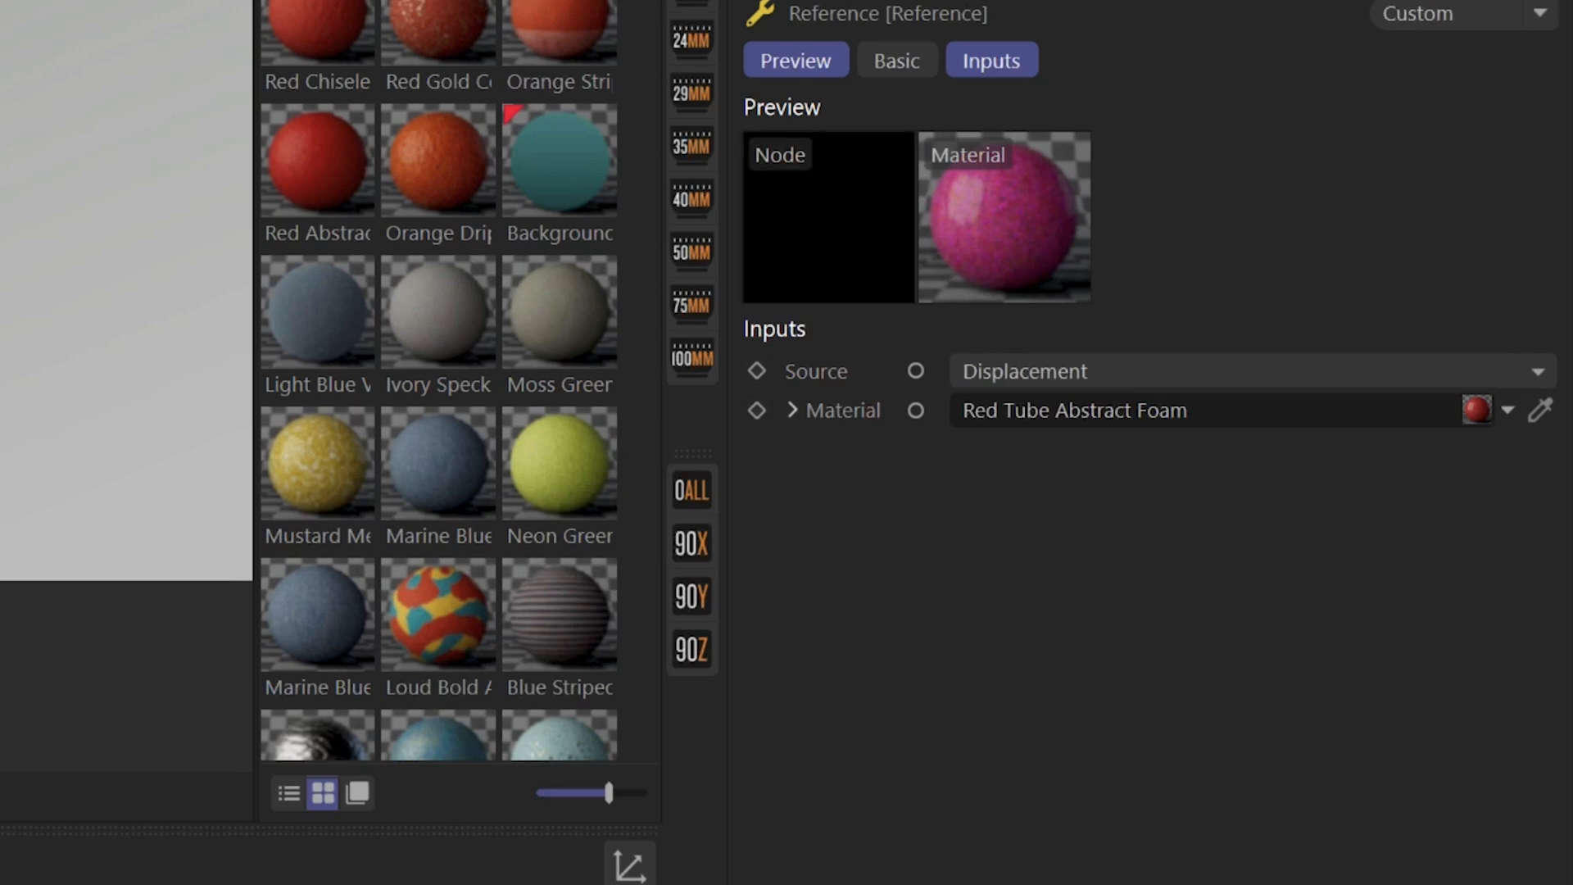
mouse_move(1104, 401)
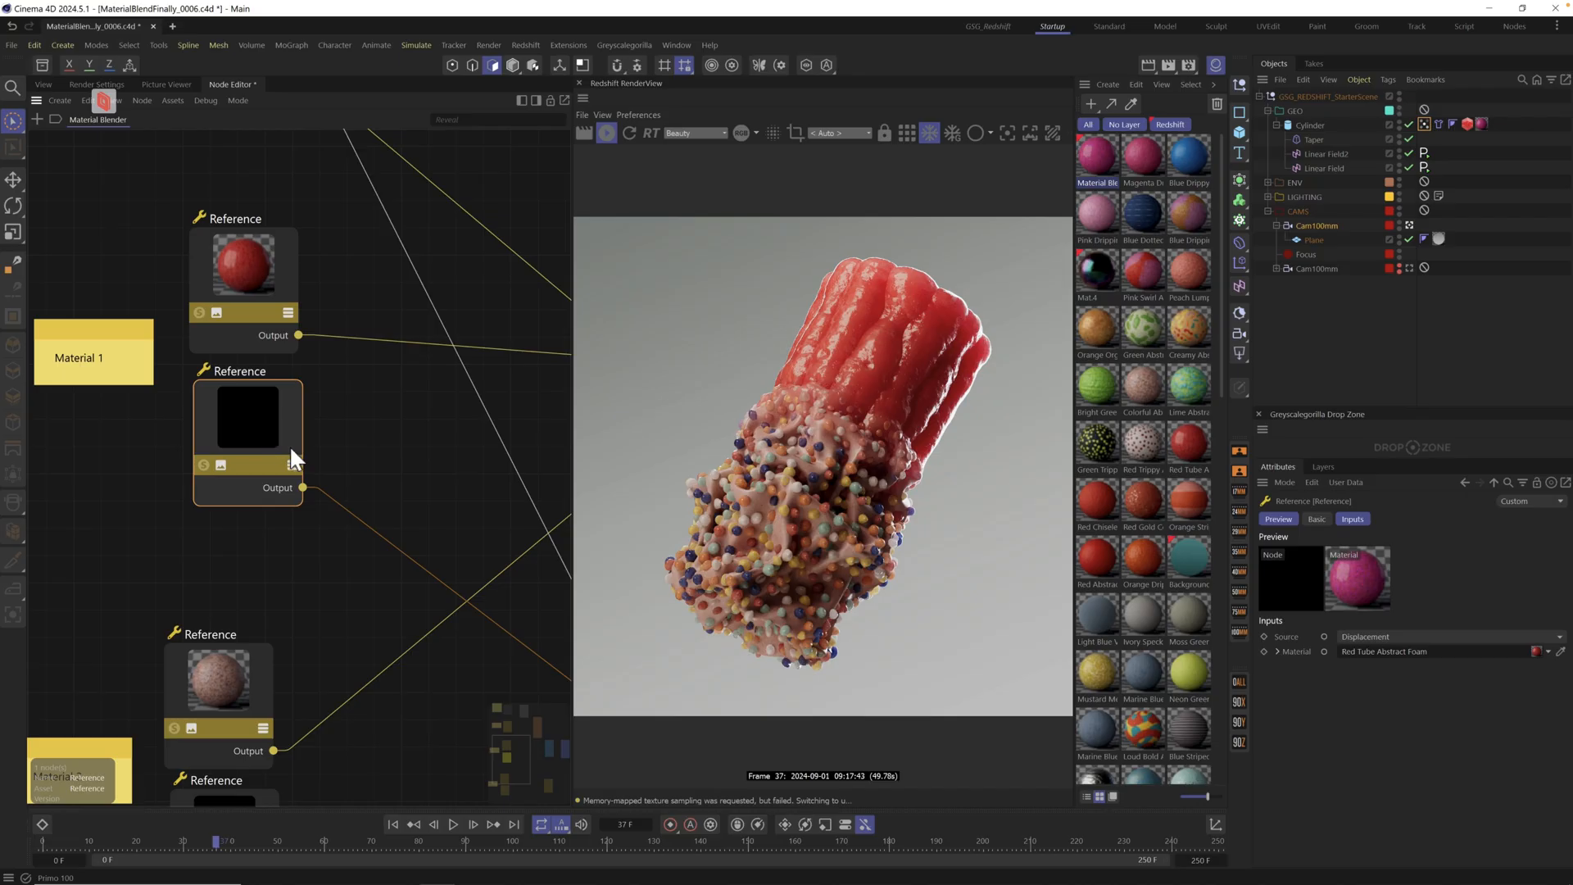
mouse_move(341, 501)
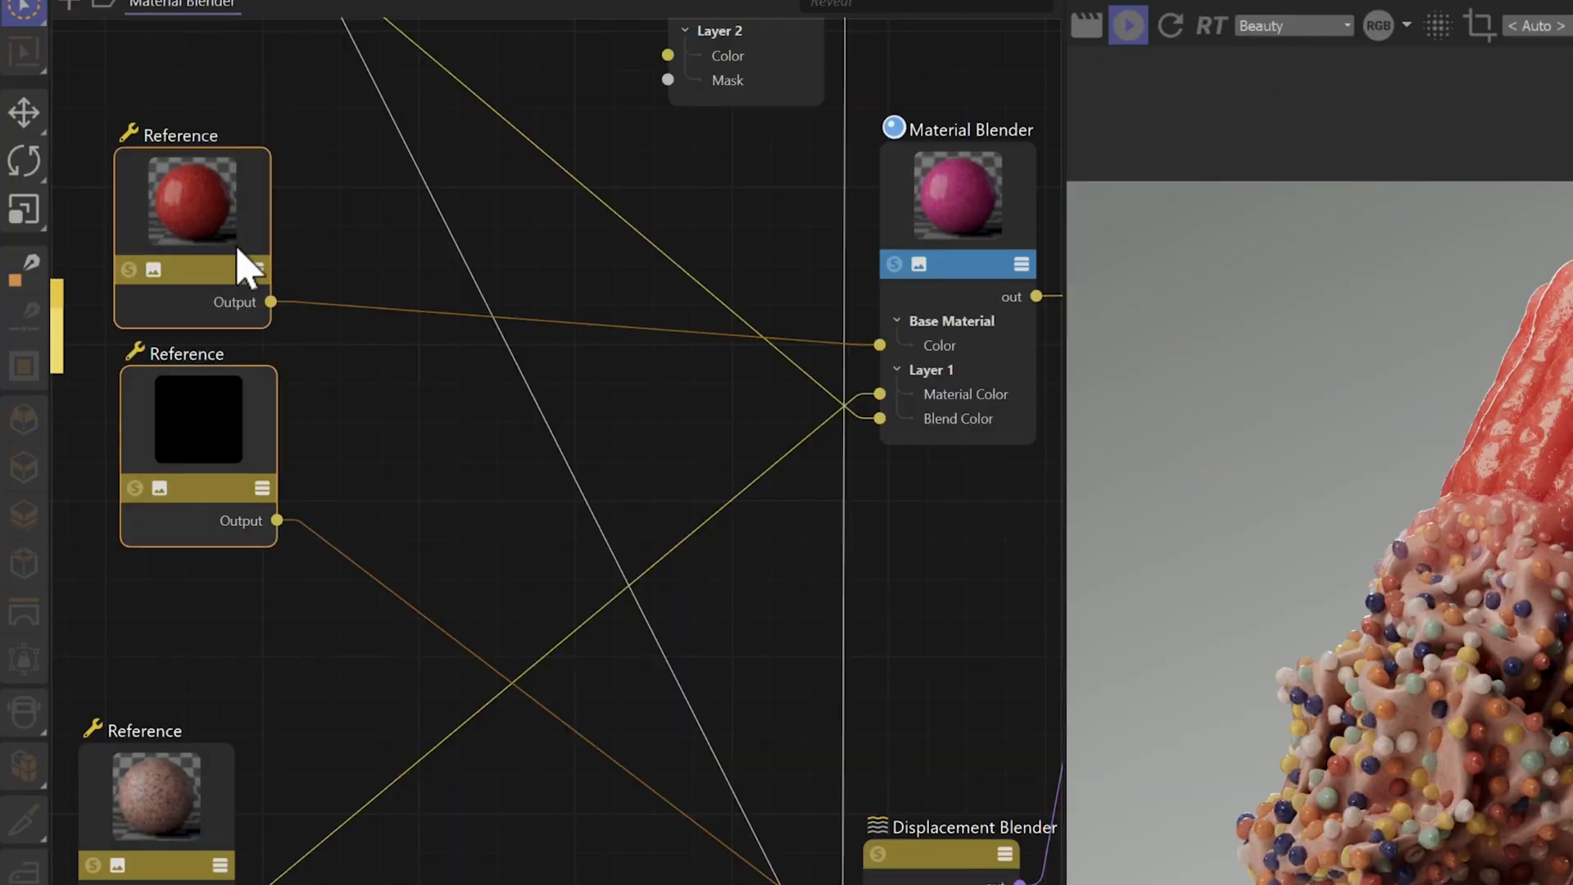
mouse_move(220, 120)
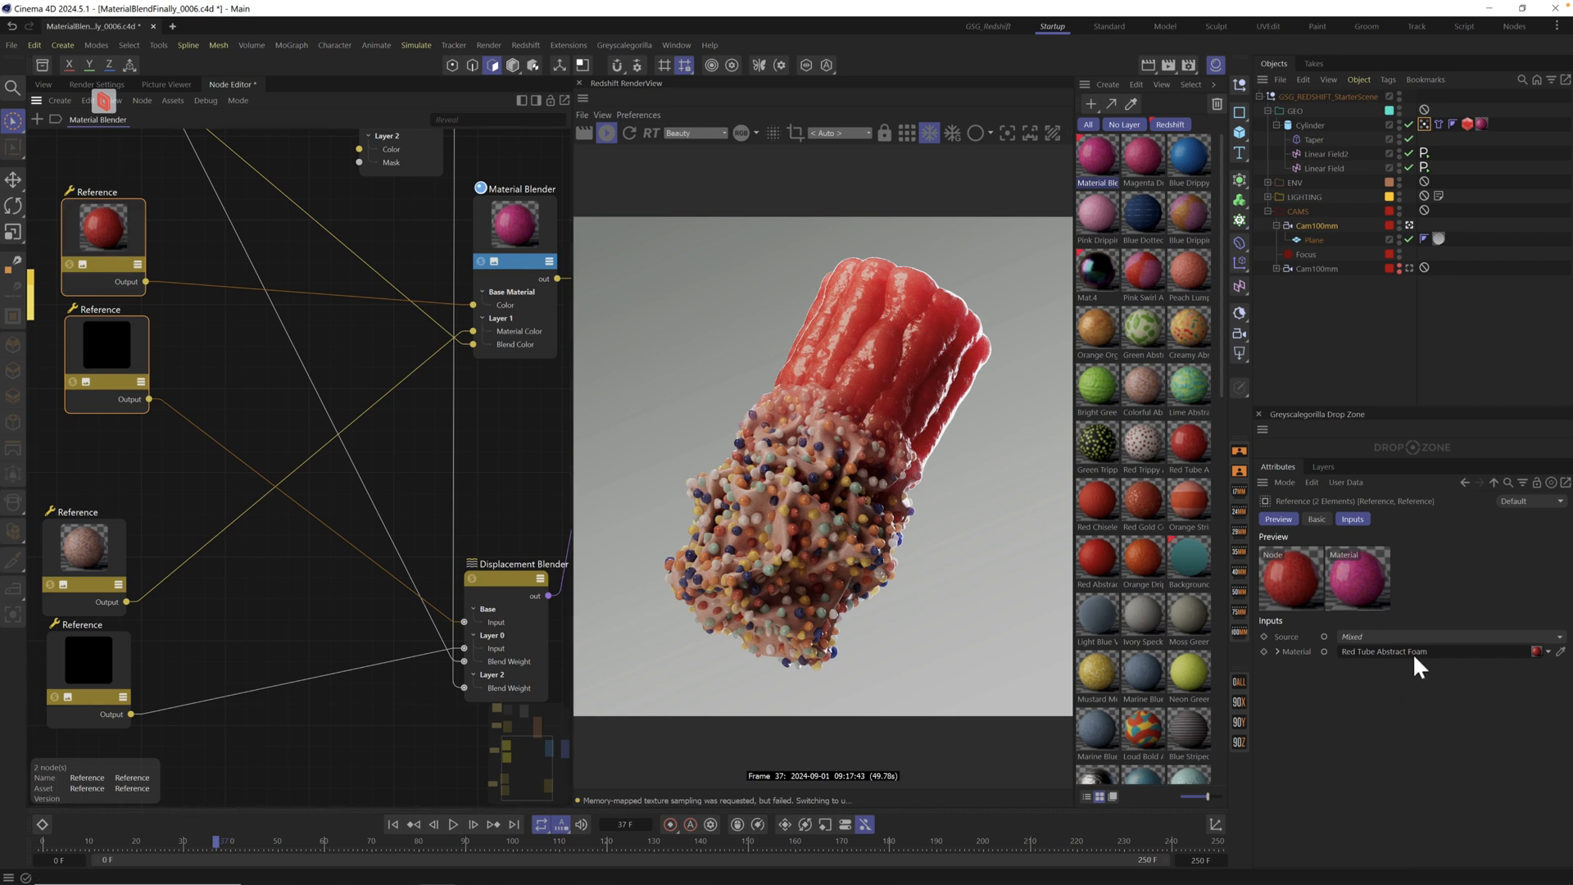
mouse_move(1390, 670)
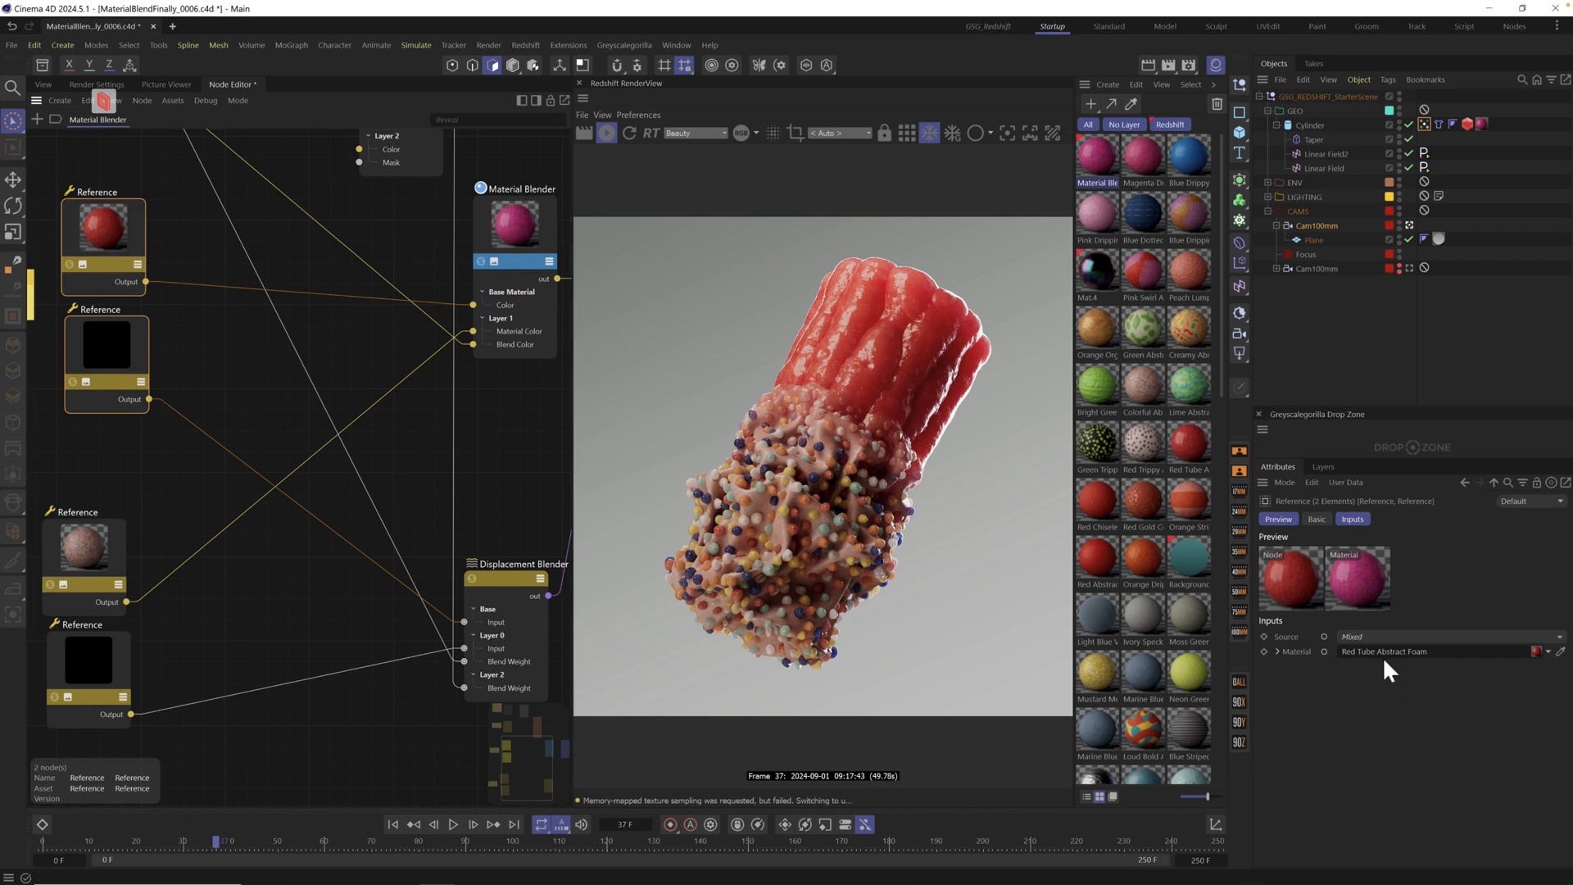
mouse_move(1175, 488)
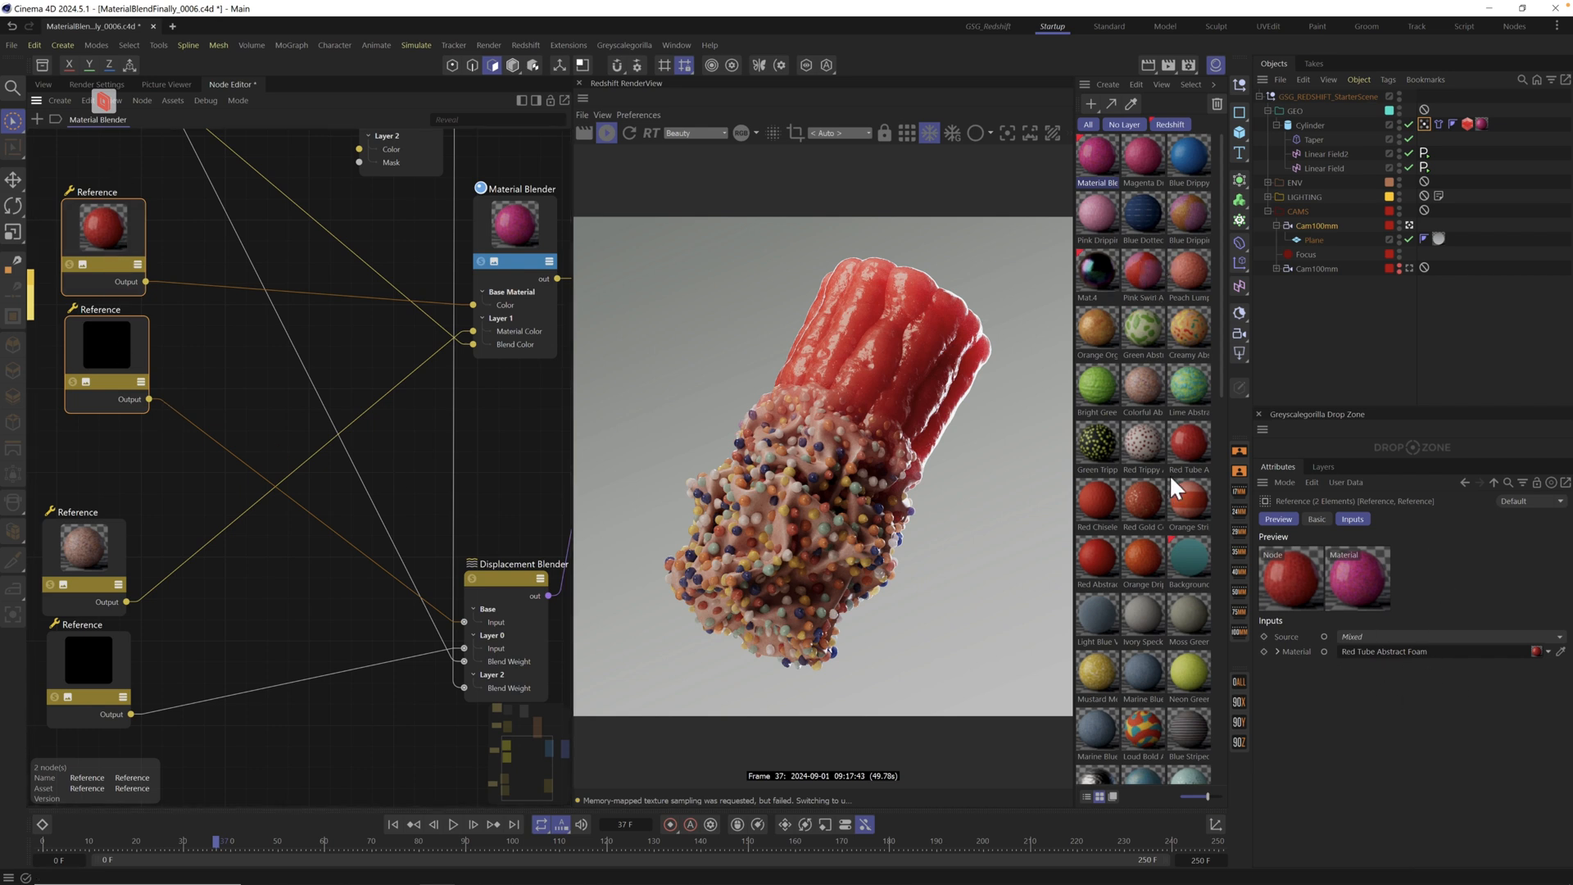
mouse_move(1148, 291)
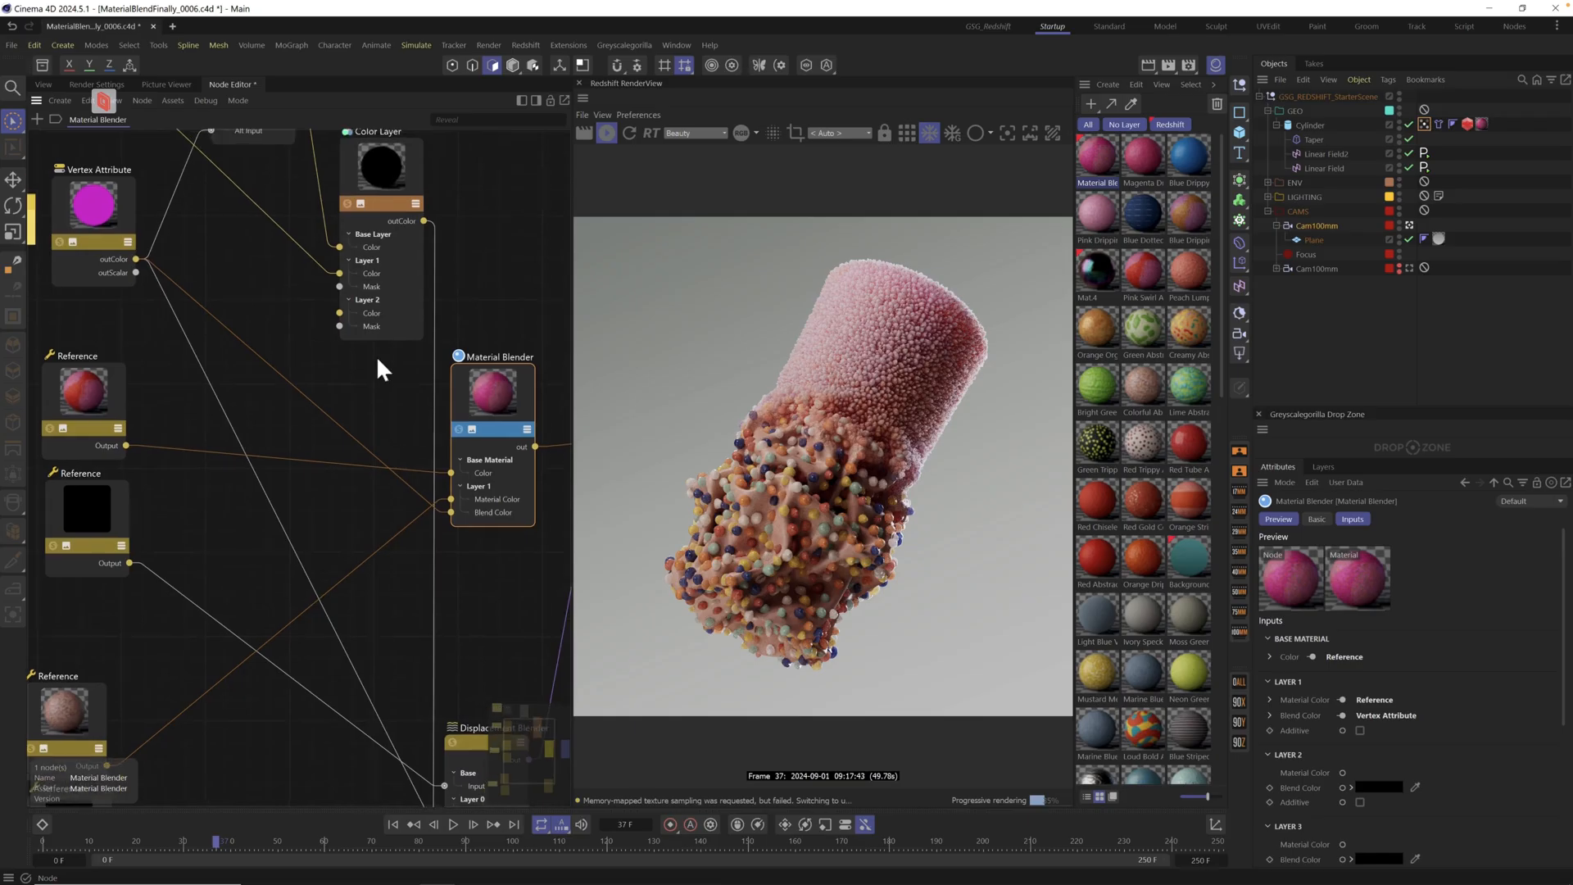
Bring the Displacement Blender node into view with its base, layer 0 and layer 2 inputs
click(92, 206)
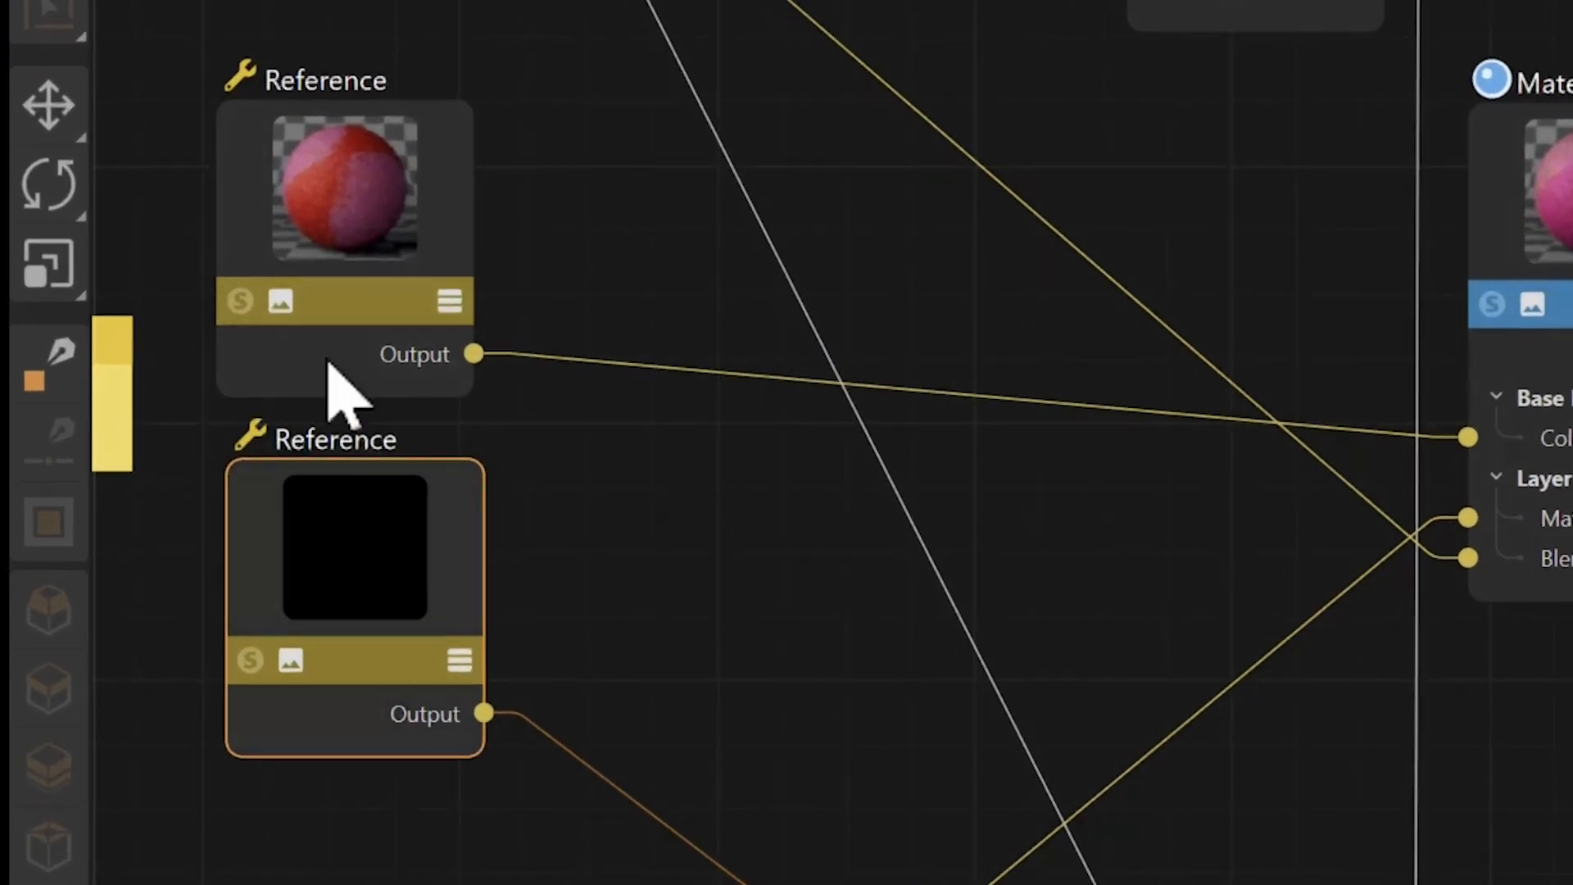
mouse_move(522, 231)
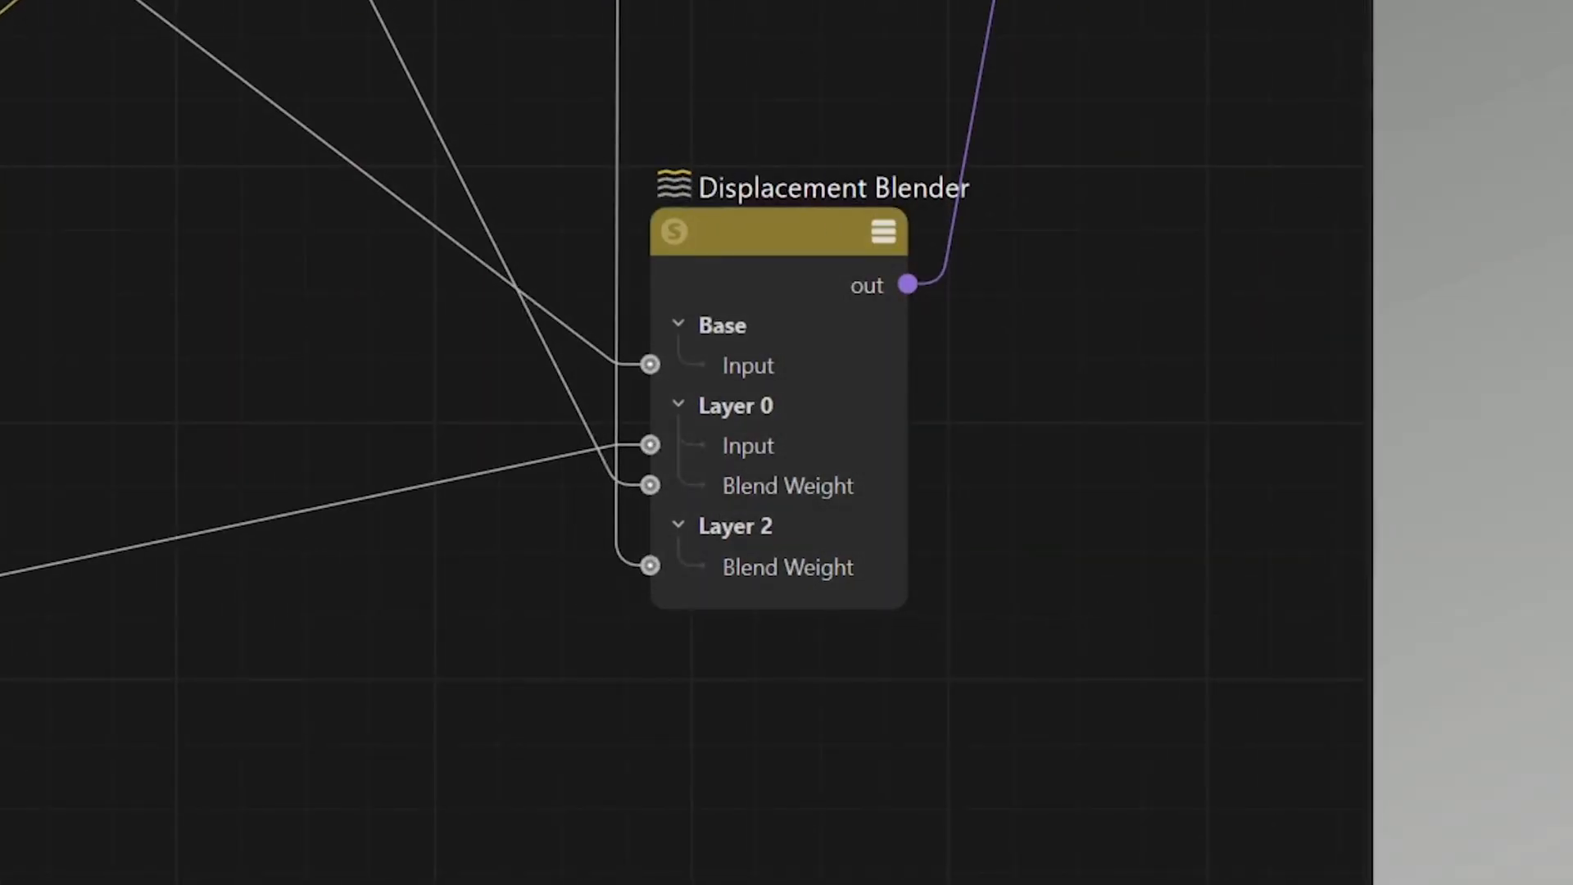
click(802, 256)
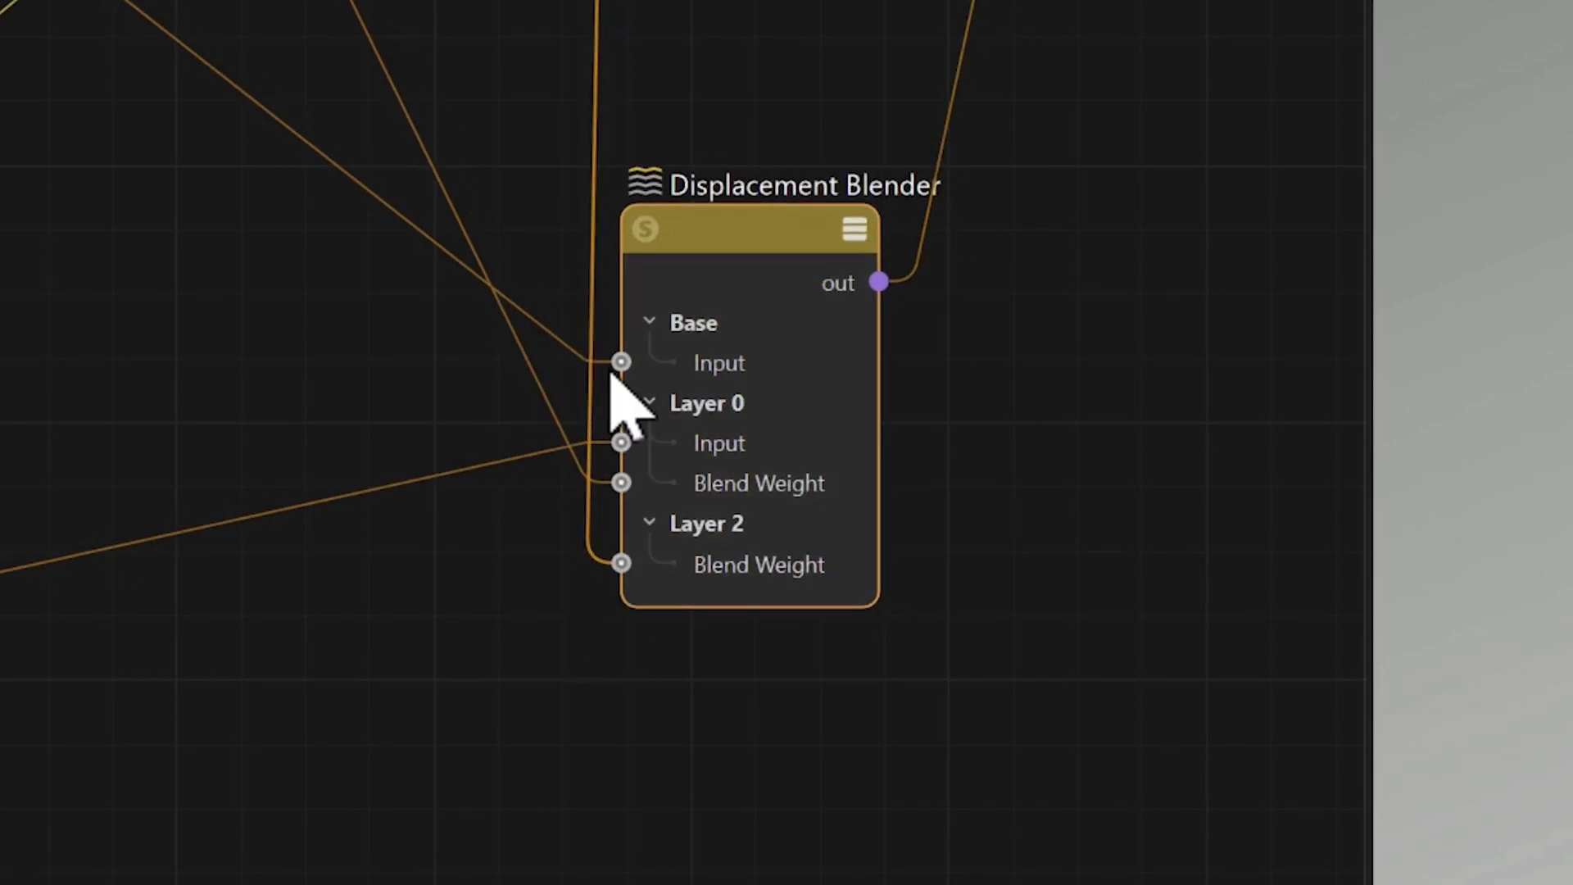
mouse_move(522, 156)
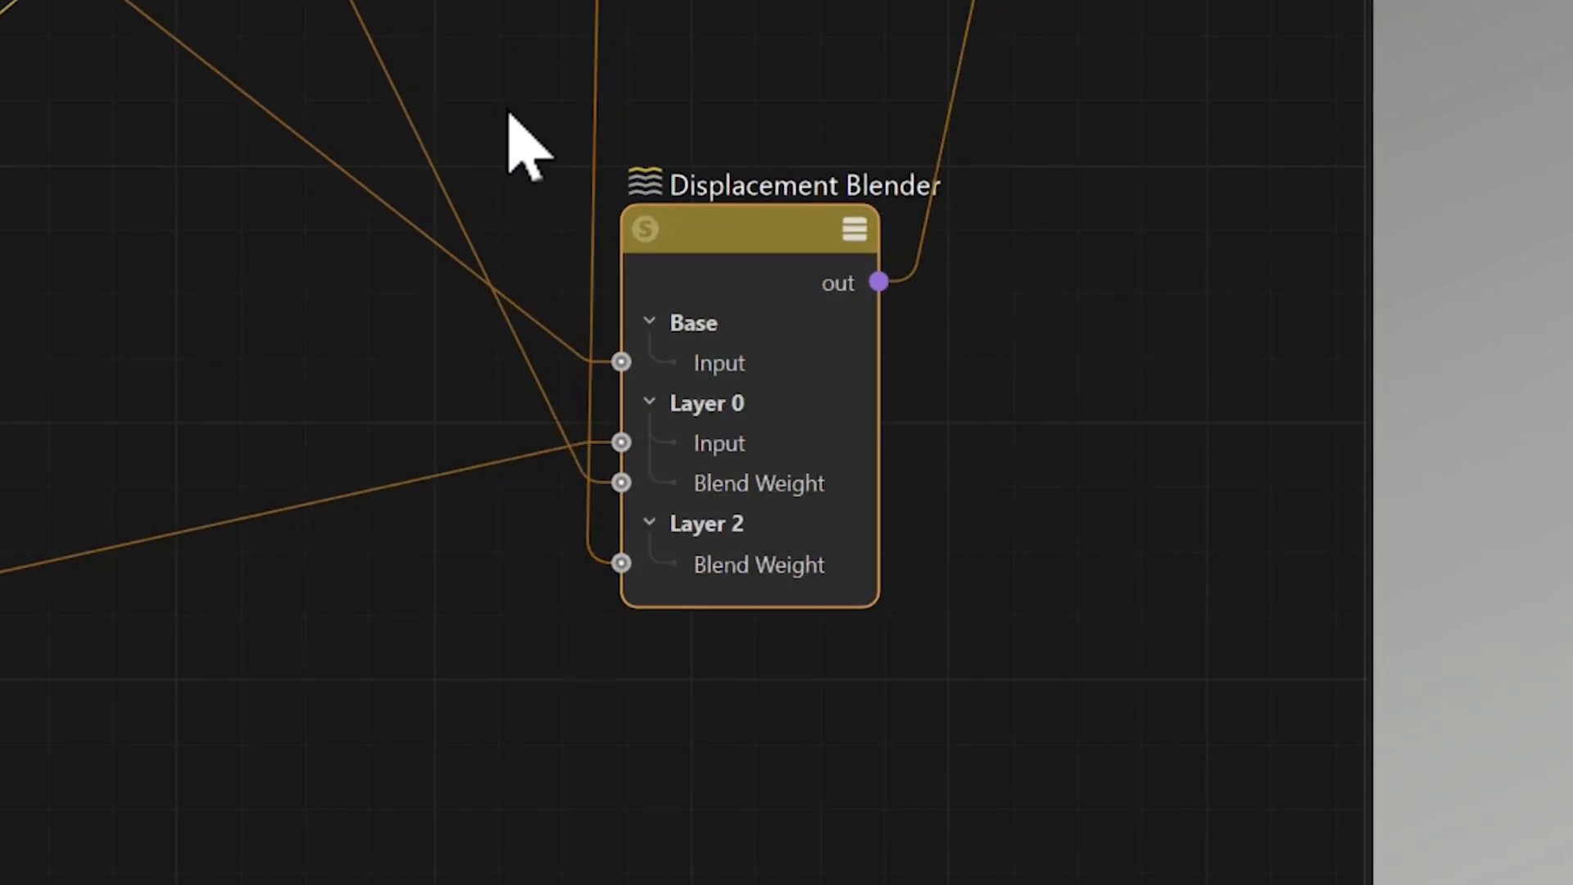
mouse_move(662, 632)
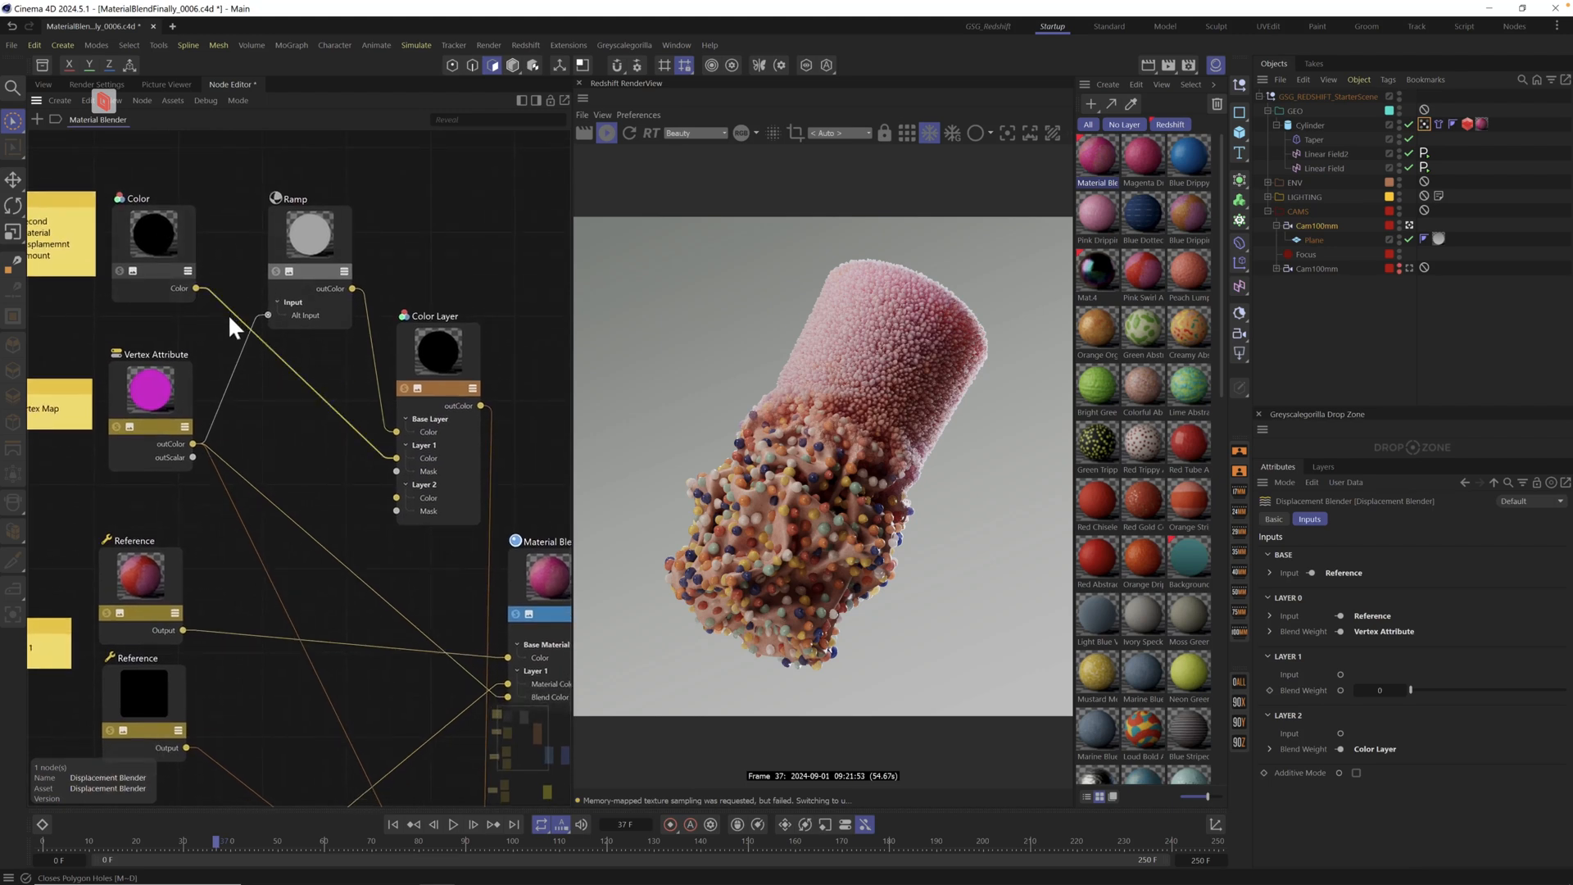
mouse_move(231, 323)
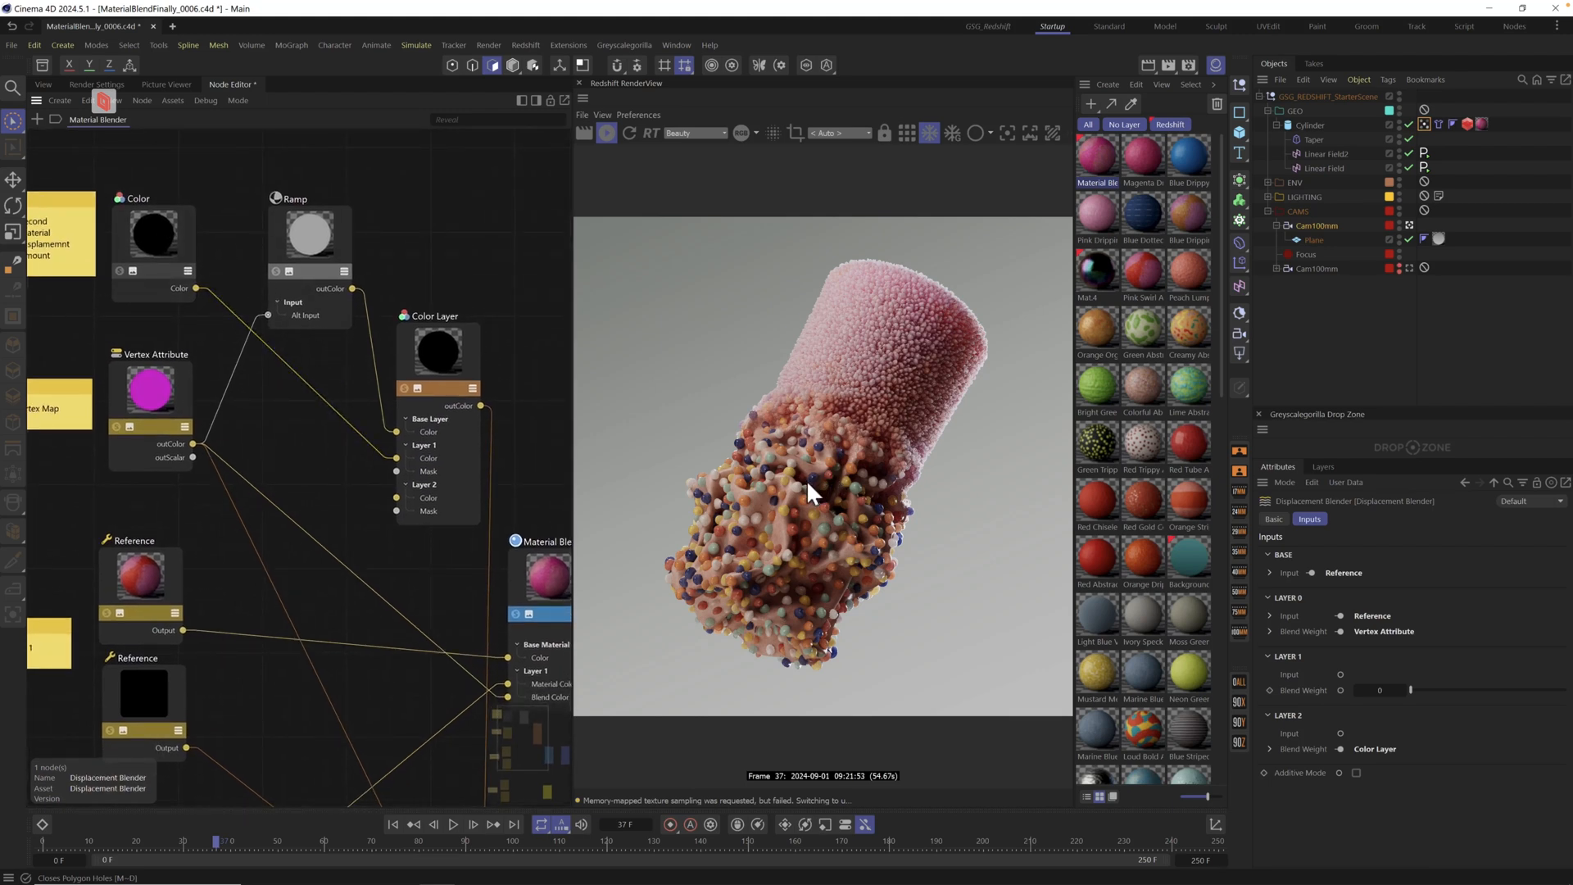
mouse_move(778, 602)
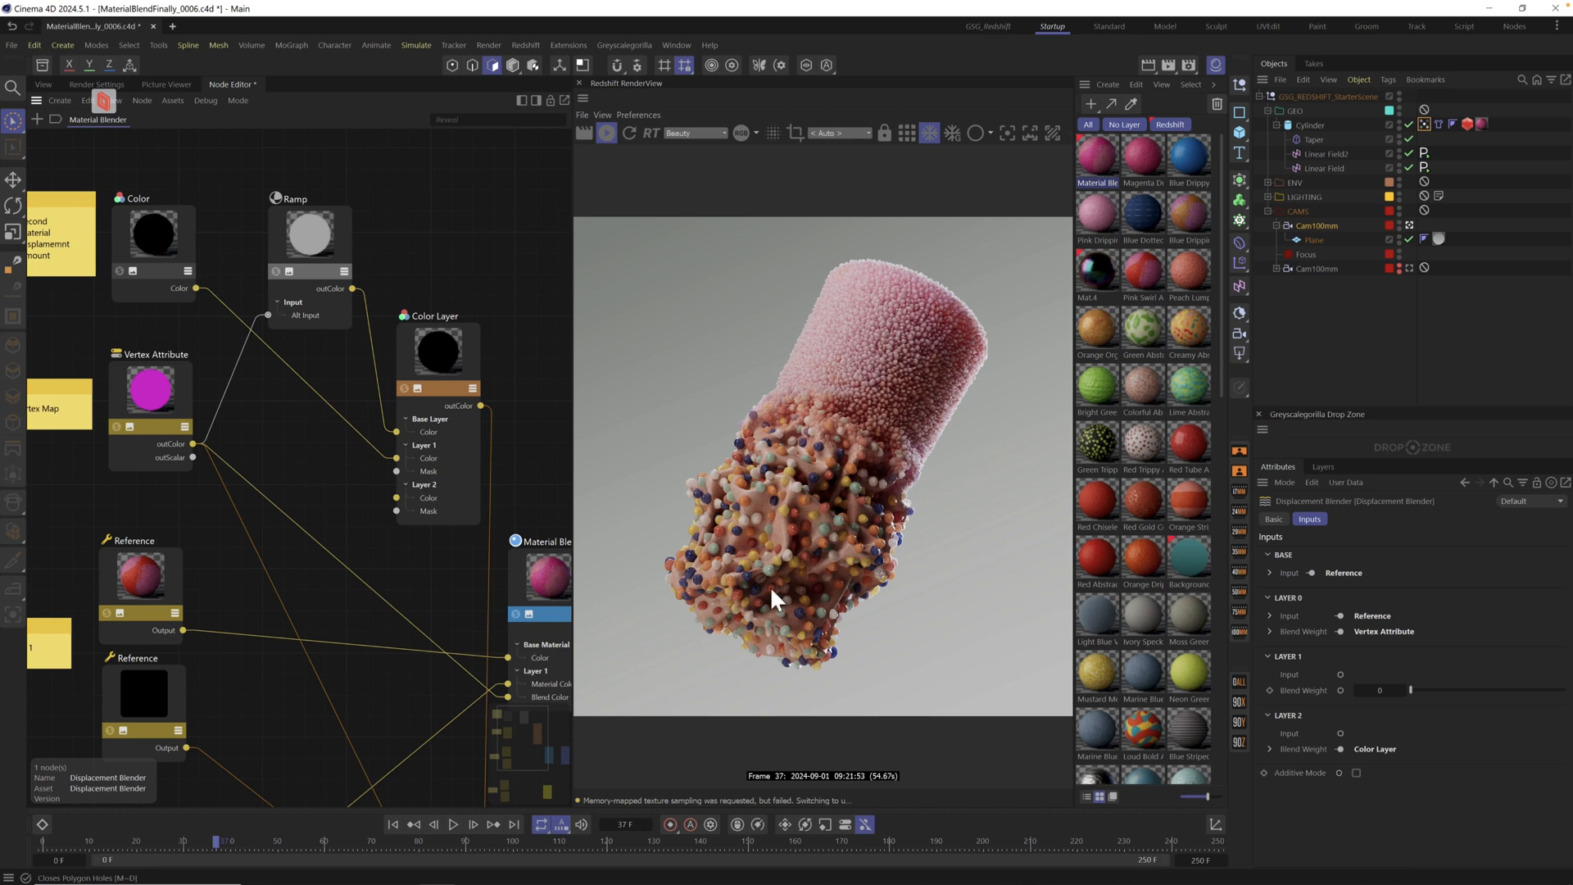
mouse_move(867, 336)
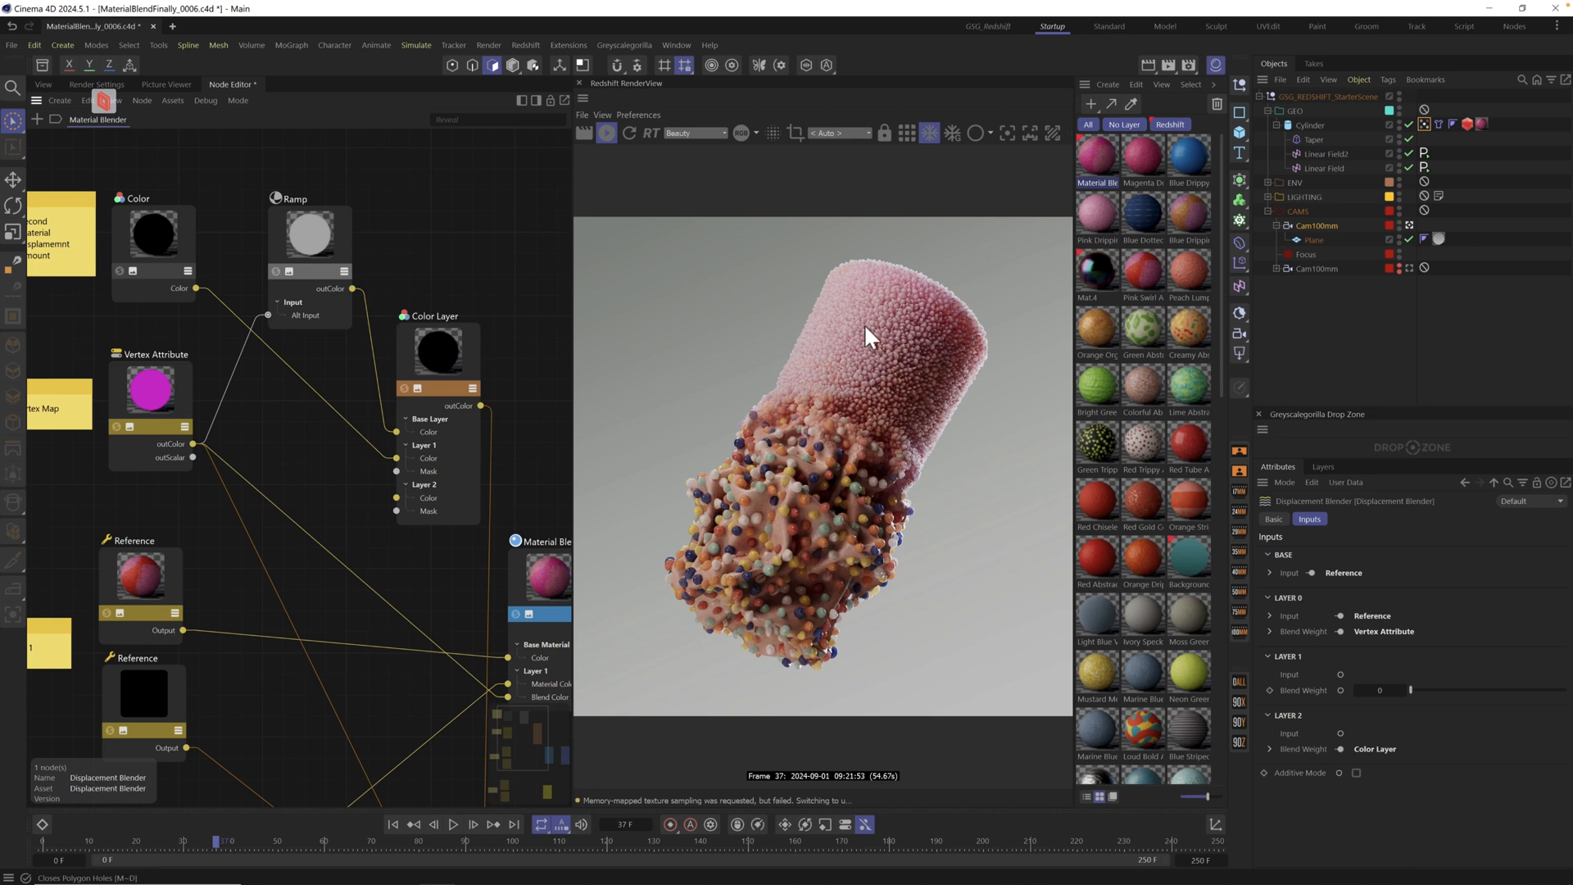
mouse_move(1189, 410)
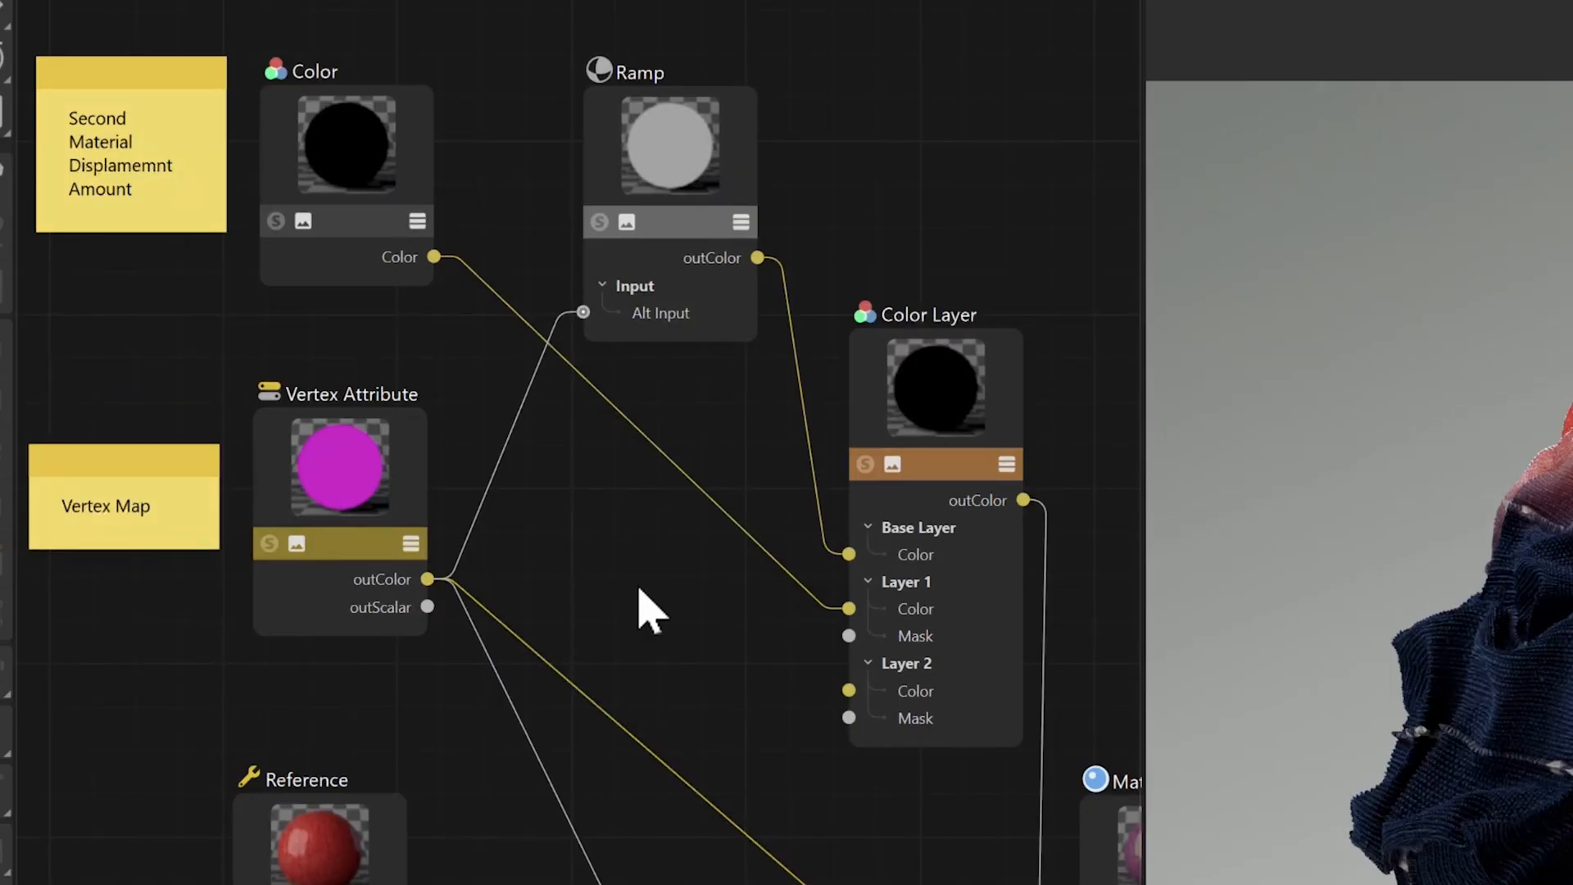
mouse_move(687, 140)
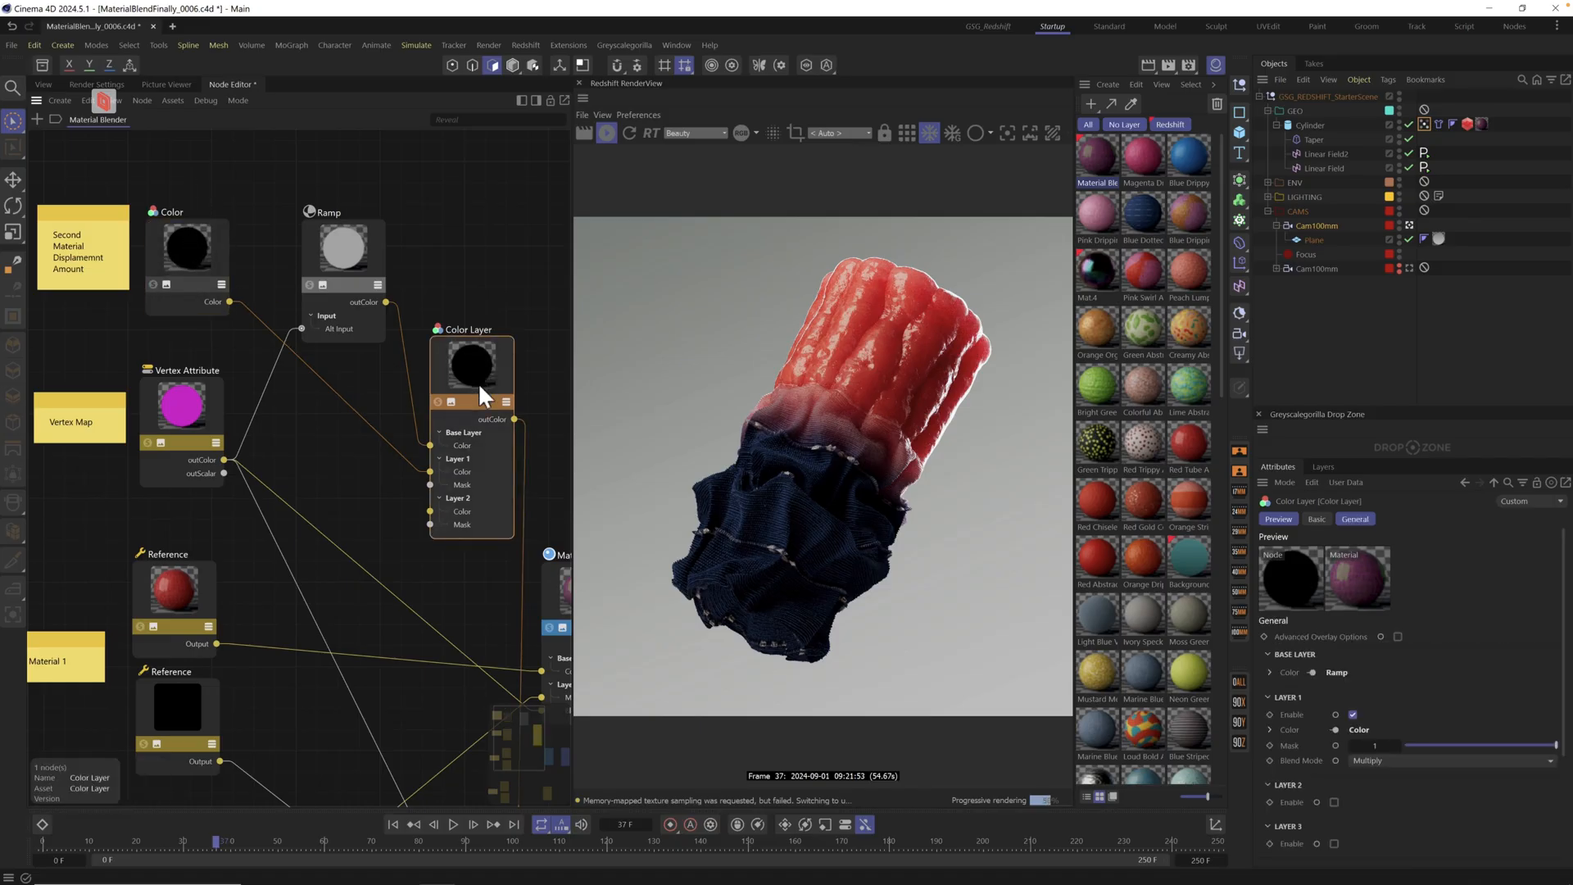
Raise the black Color node's brightness and settle it at about 64% grey
click(186, 246)
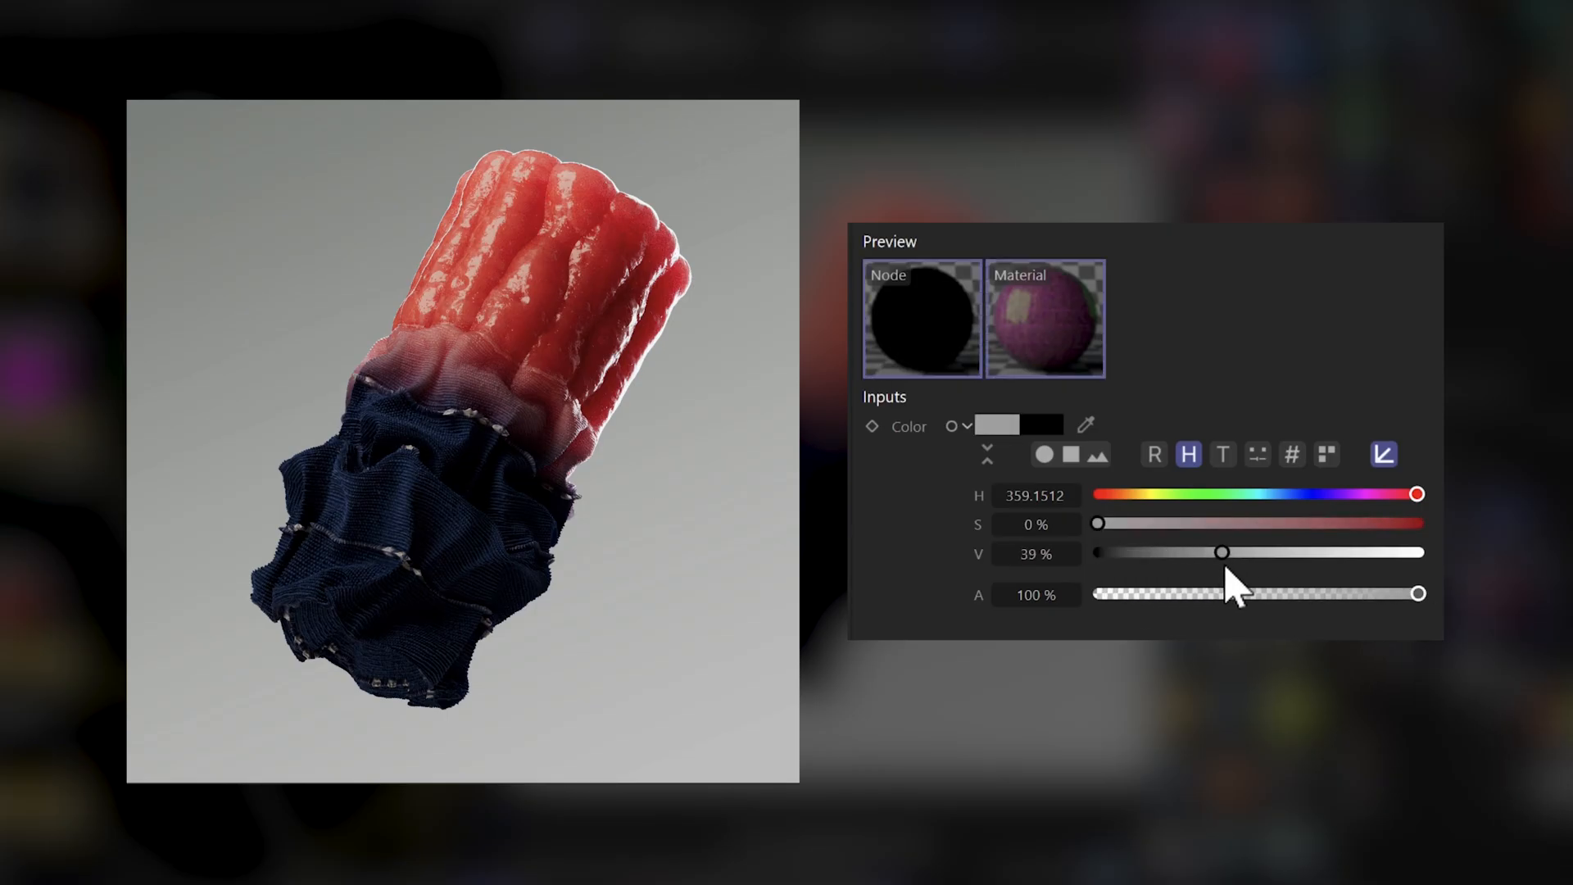
drag(1221, 553, 1418, 553)
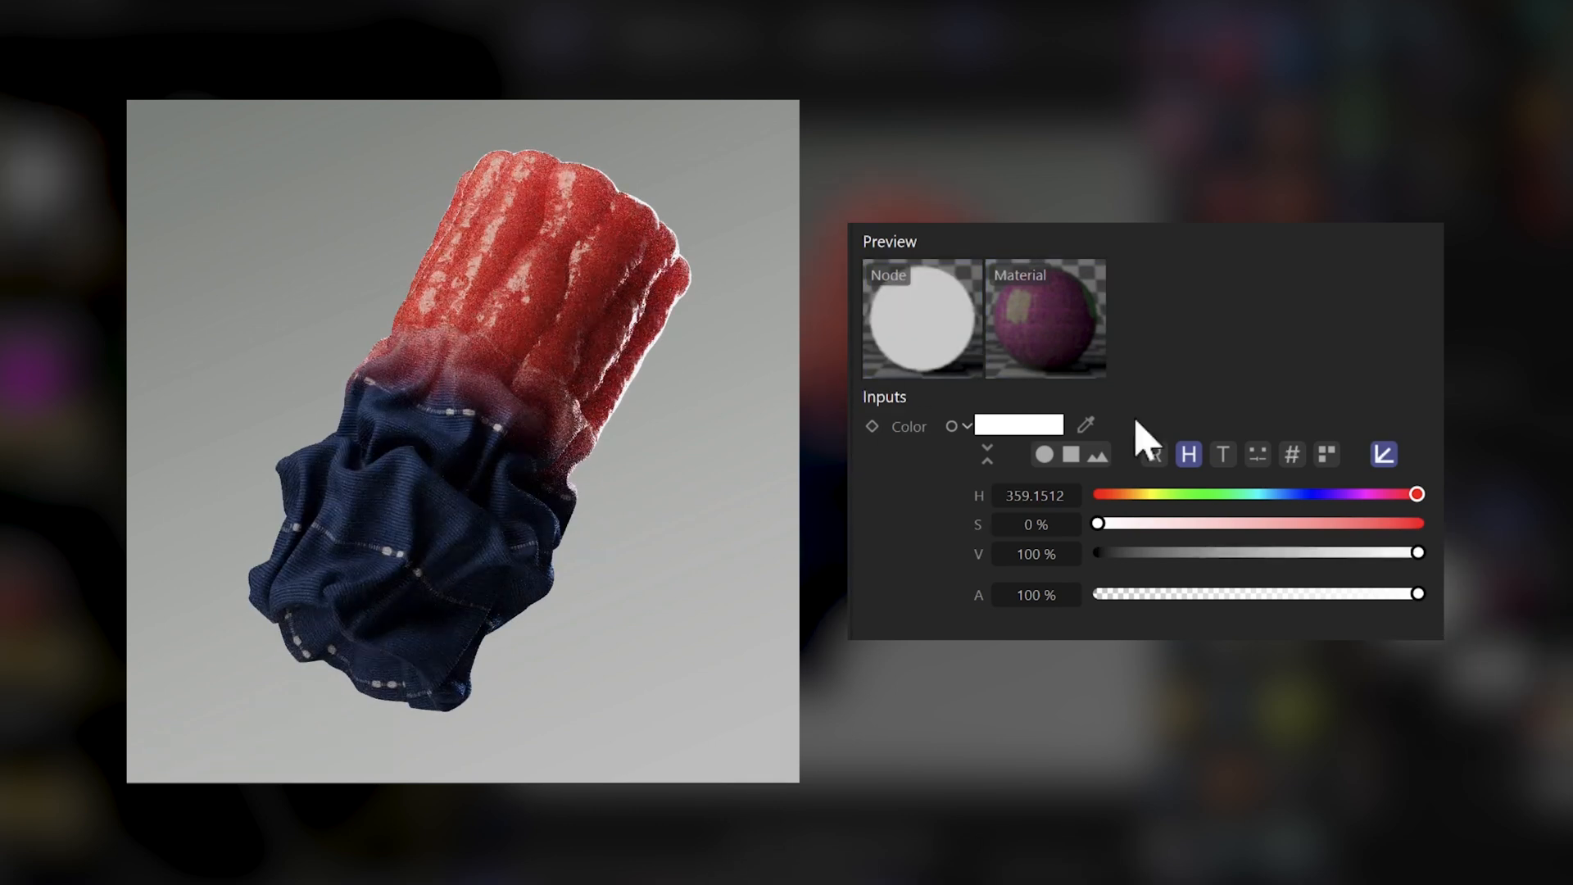
drag(1418, 553, 1332, 553)
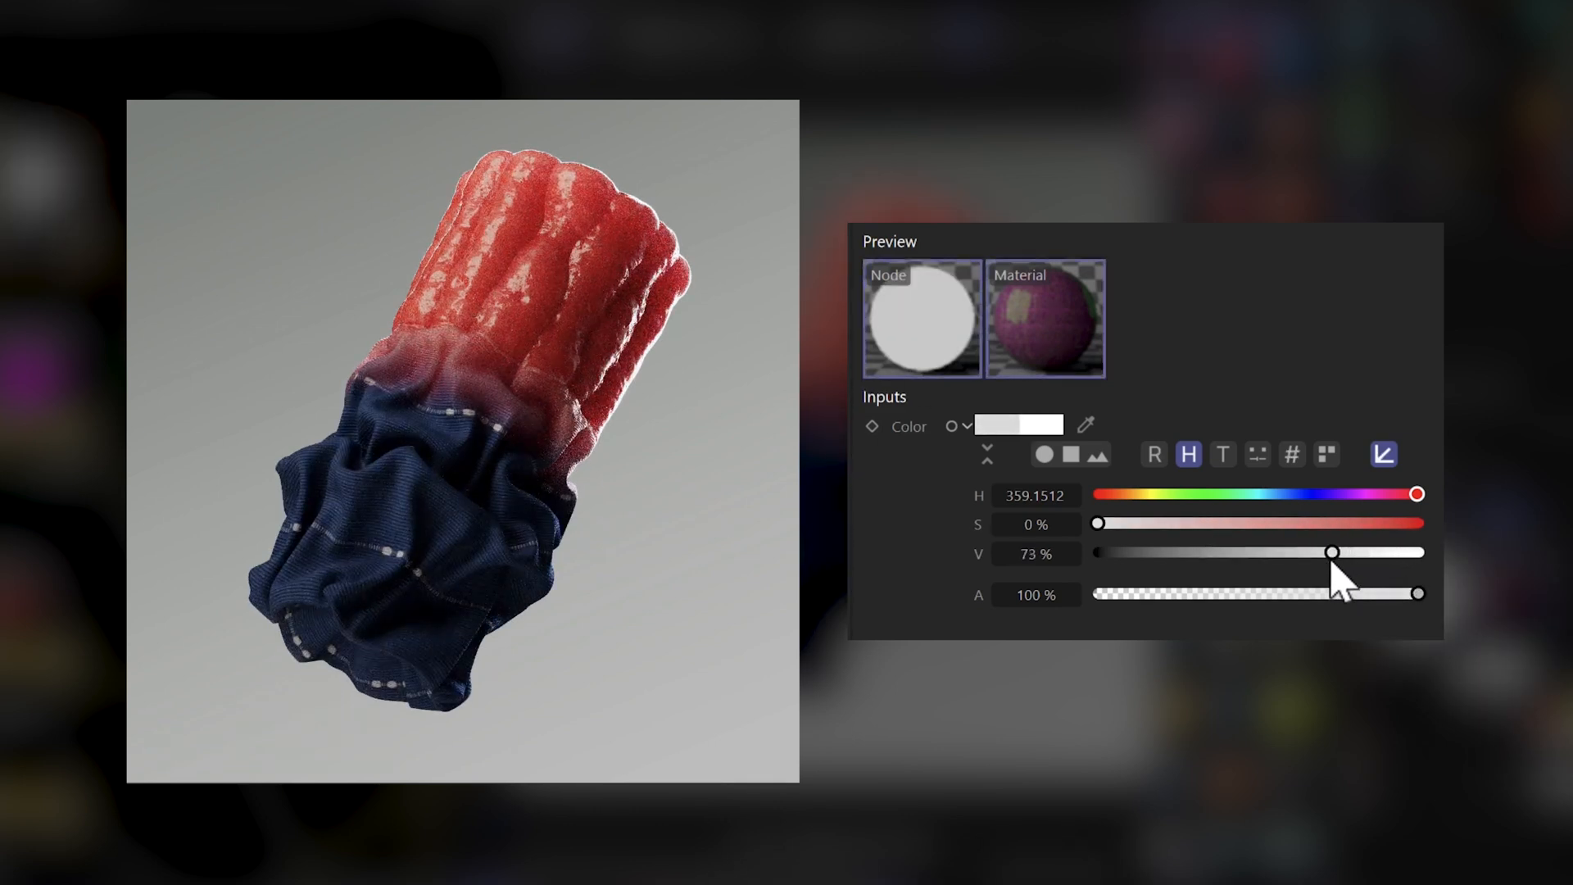
drag(1331, 551, 1324, 552)
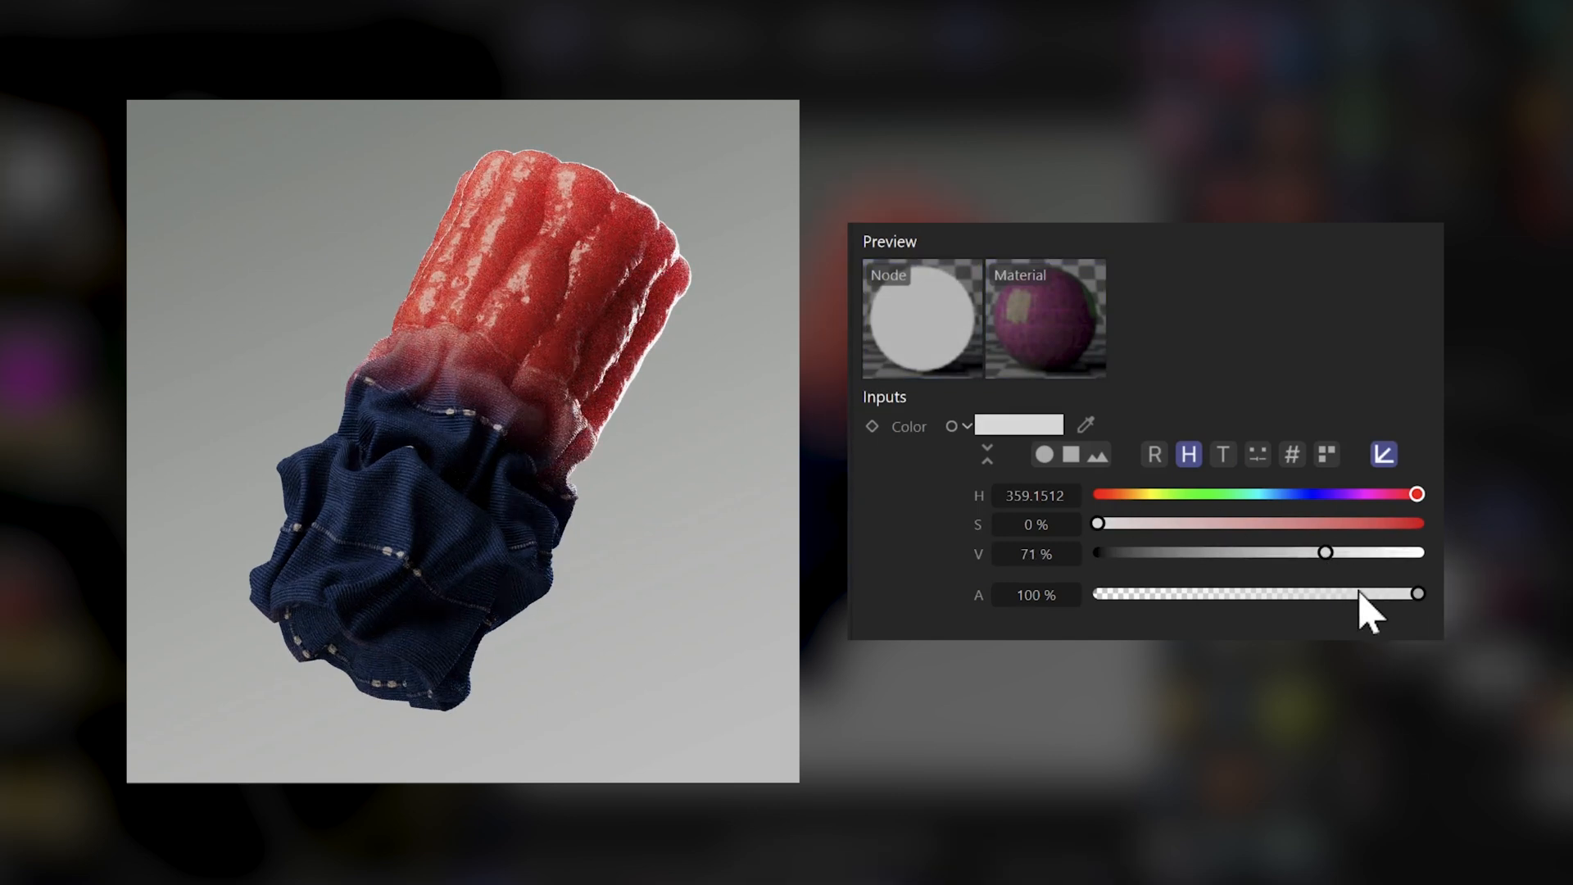
drag(1324, 551, 1305, 551)
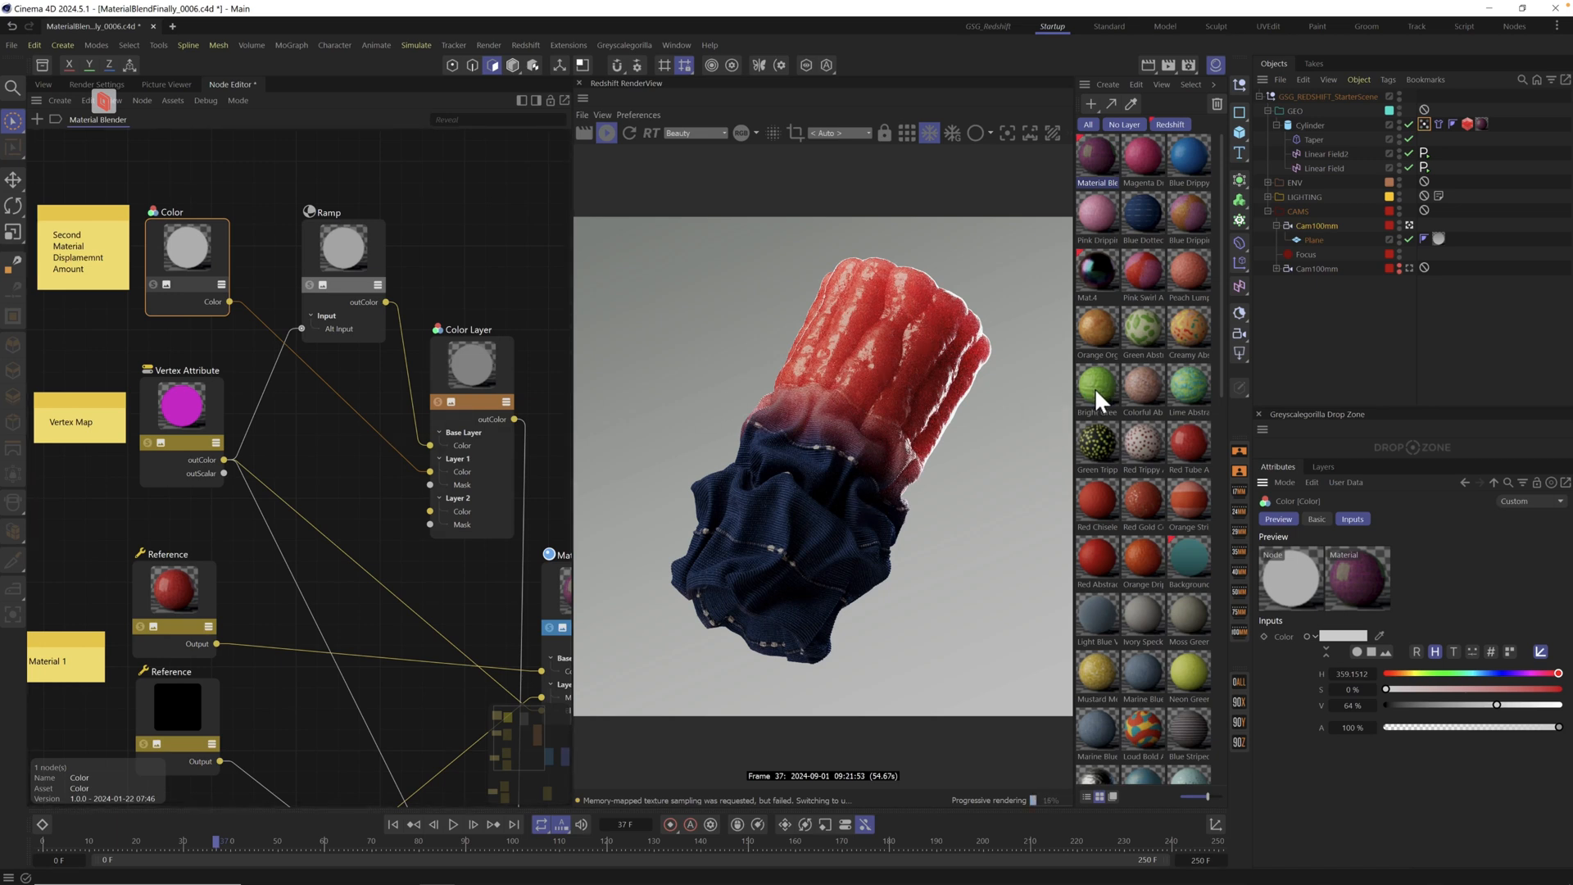
mouse_move(860, 422)
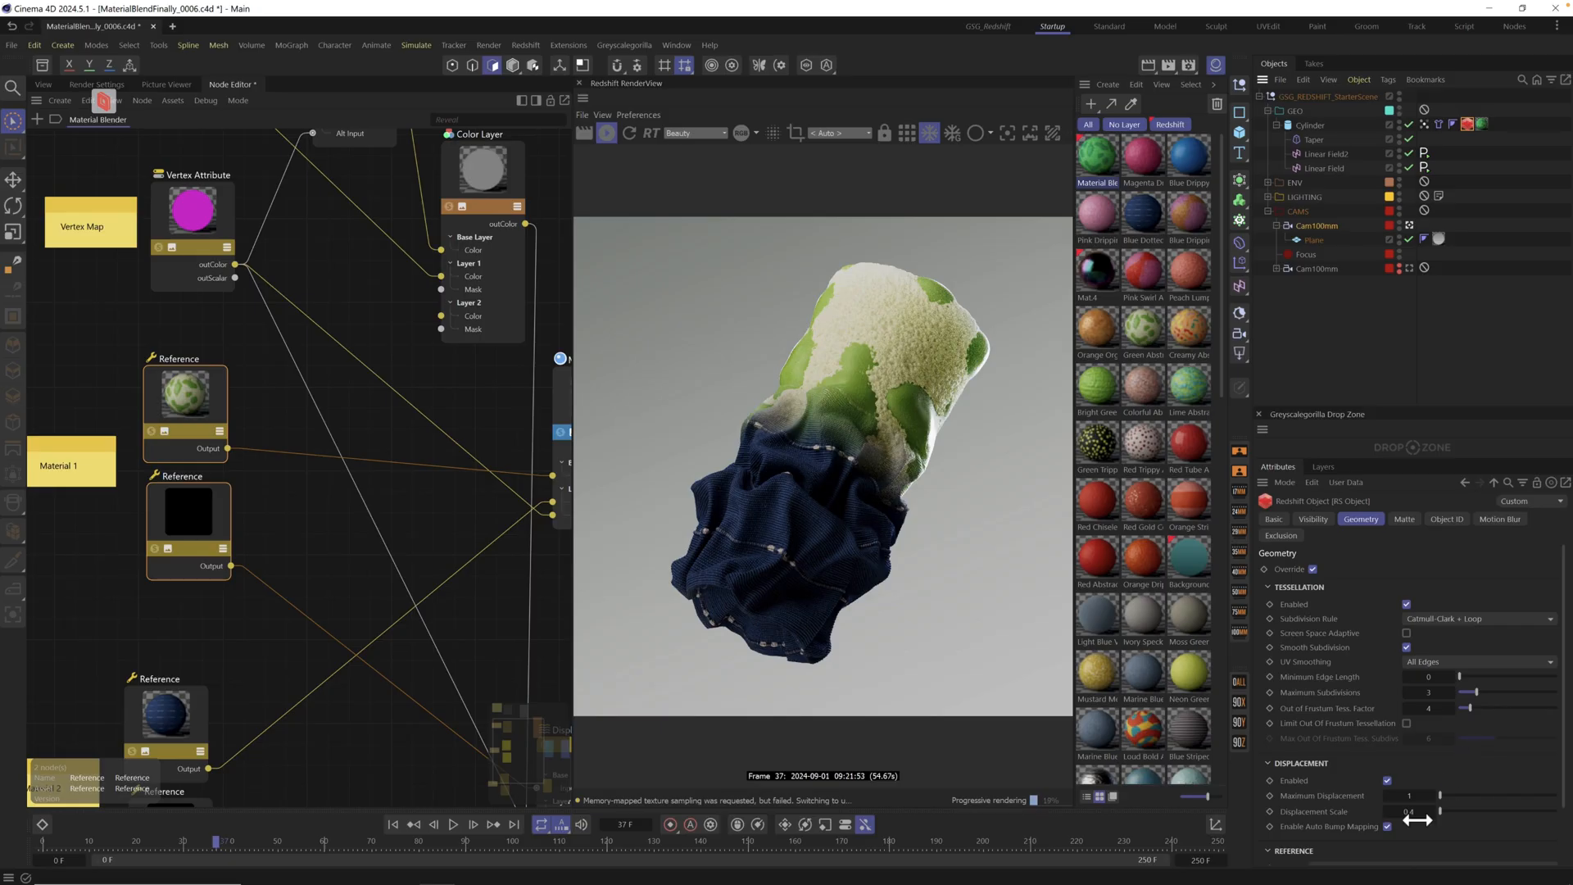
mouse_move(1076, 205)
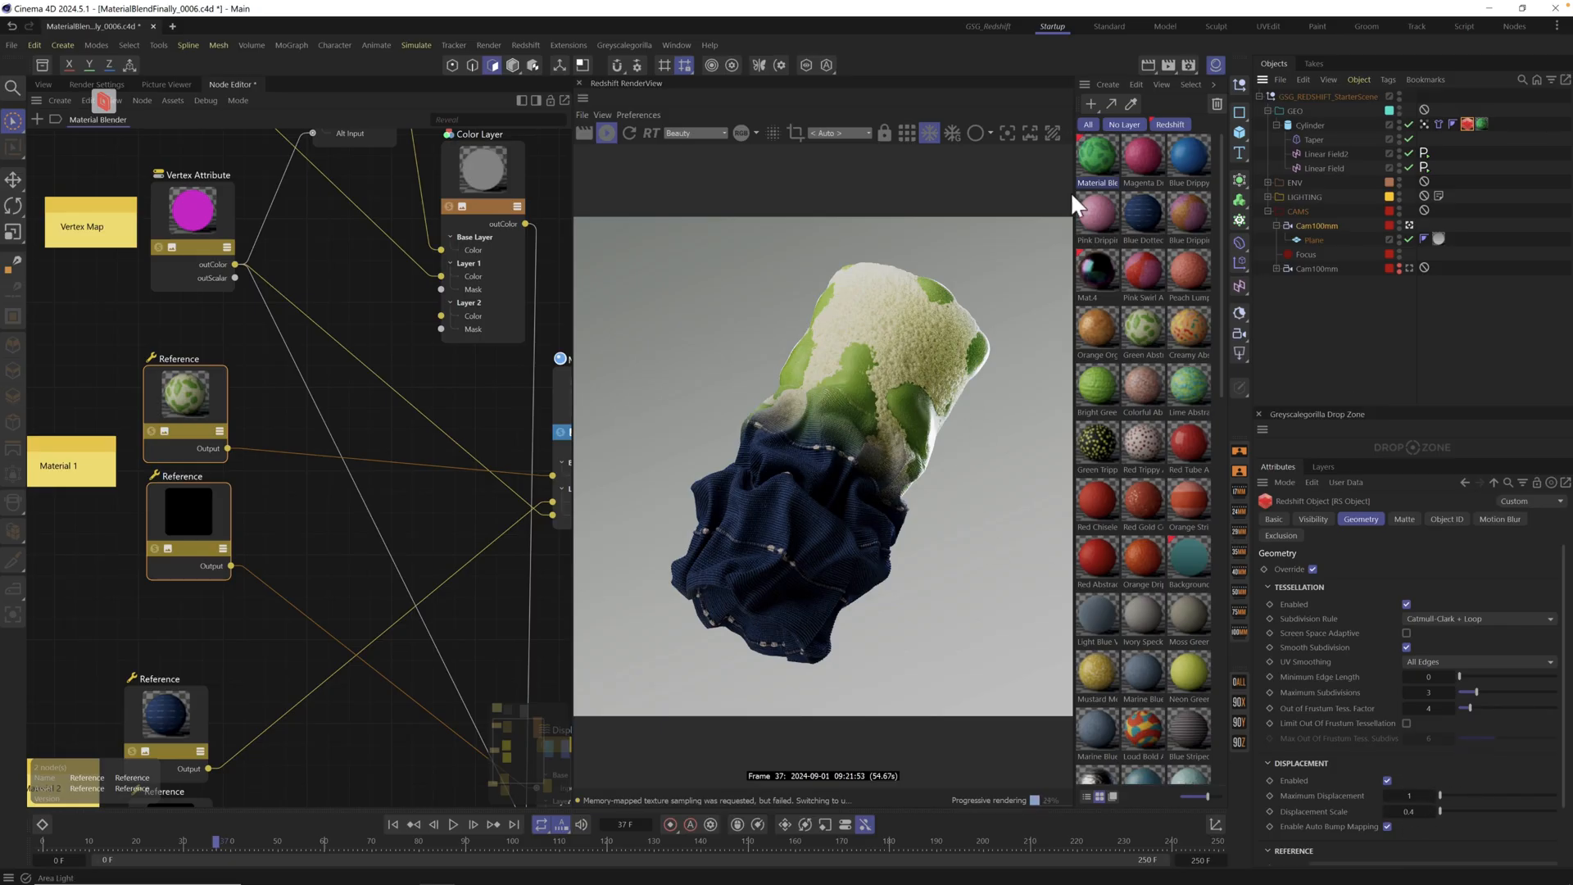
mouse_move(1111, 271)
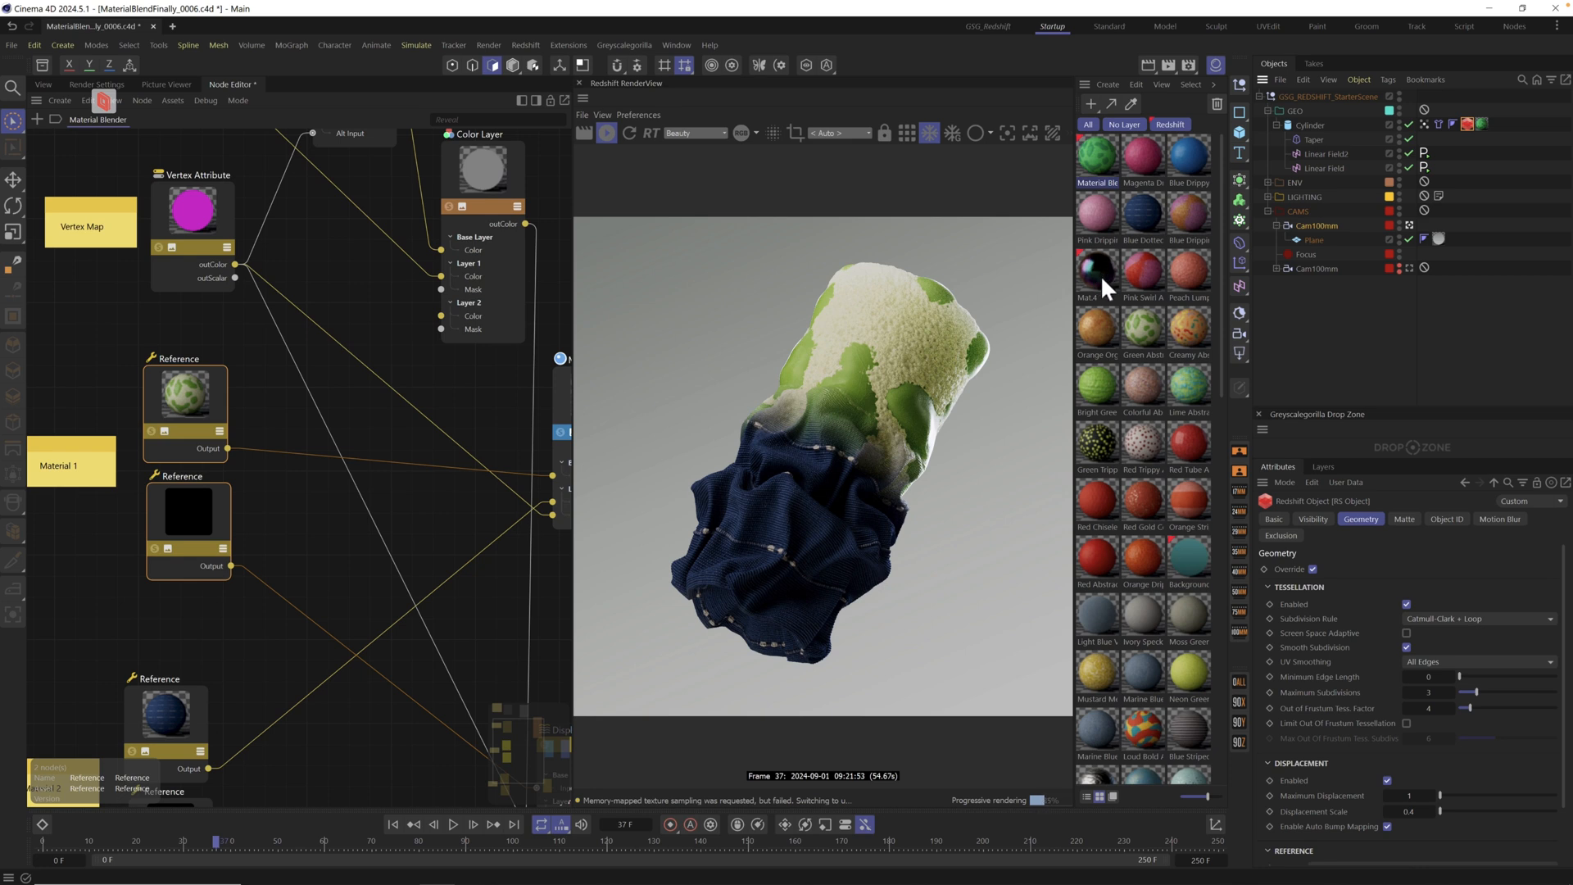
mouse_move(697, 575)
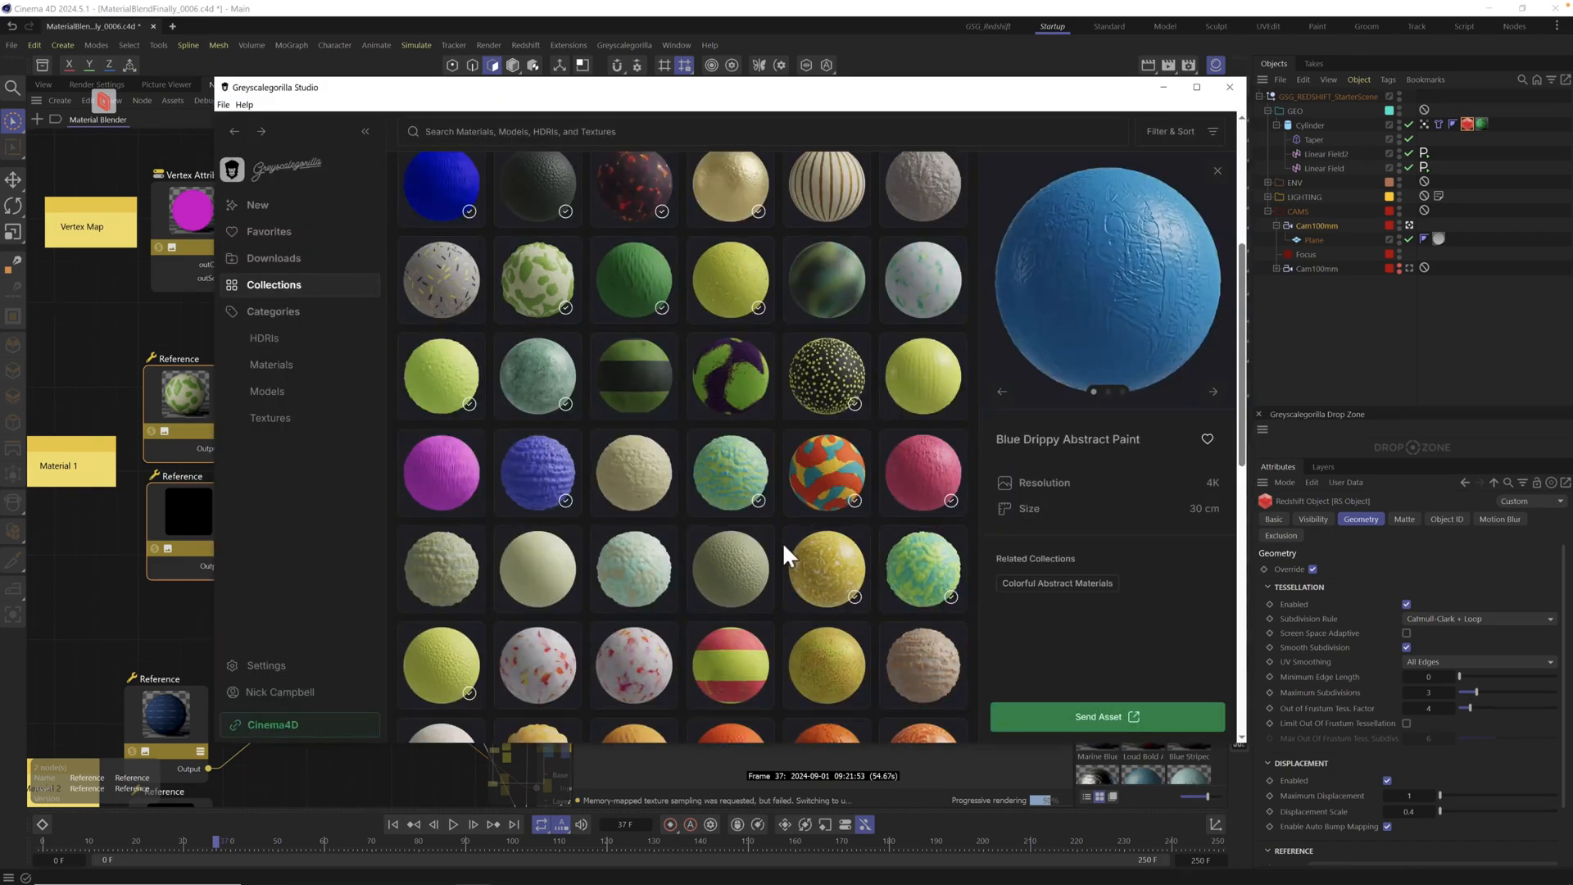
Scroll the Colorful Abstract Materials collection down to its orange, pink and purple materials
scroll(down, 3)
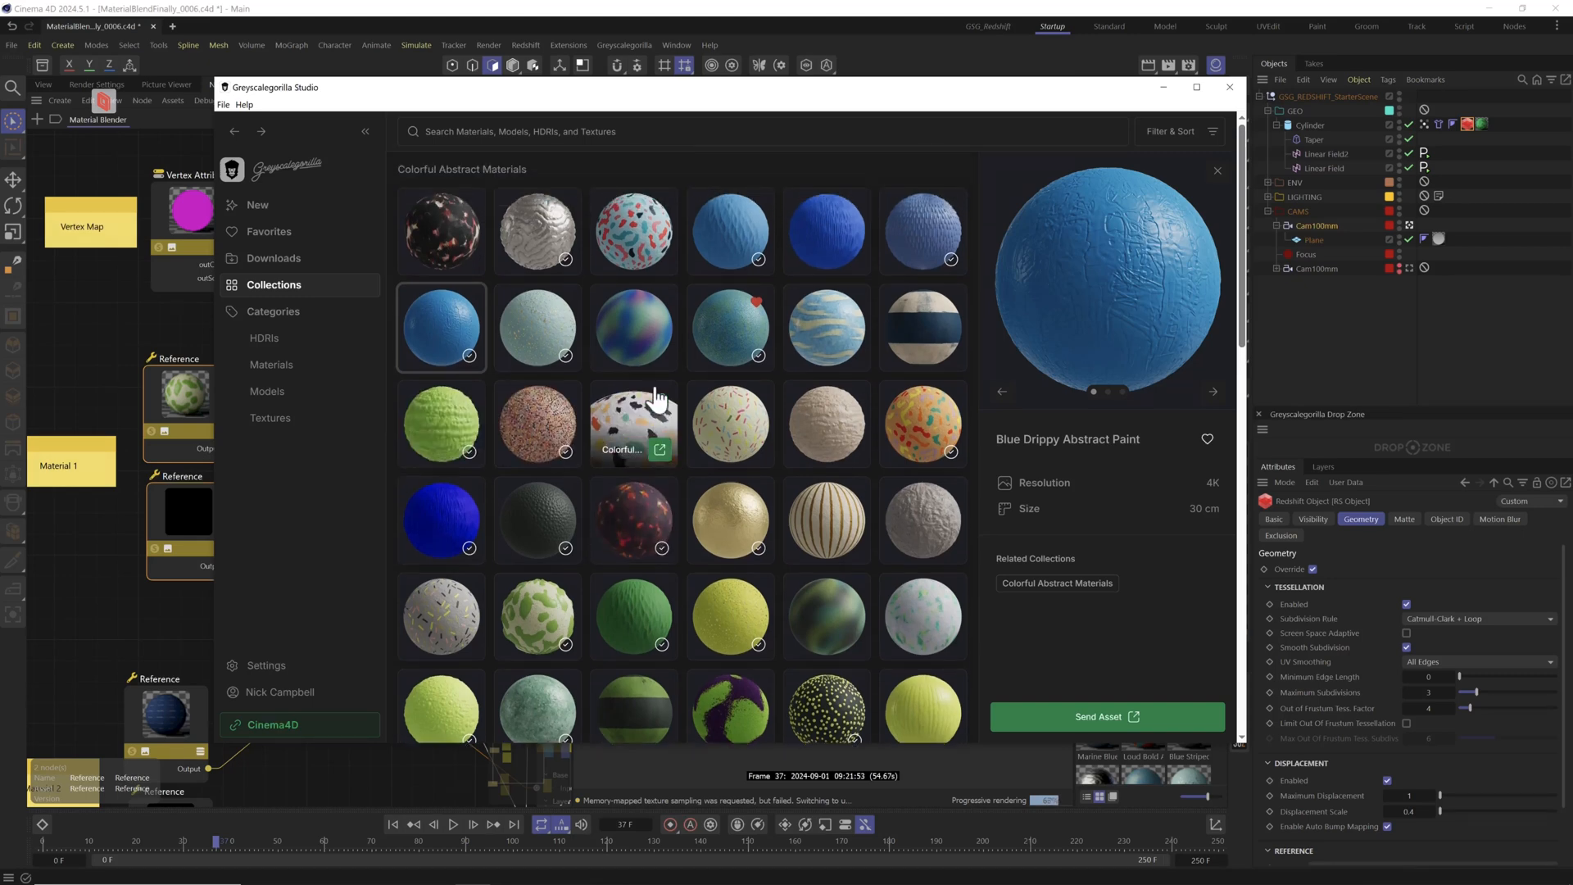
scroll(down, 3)
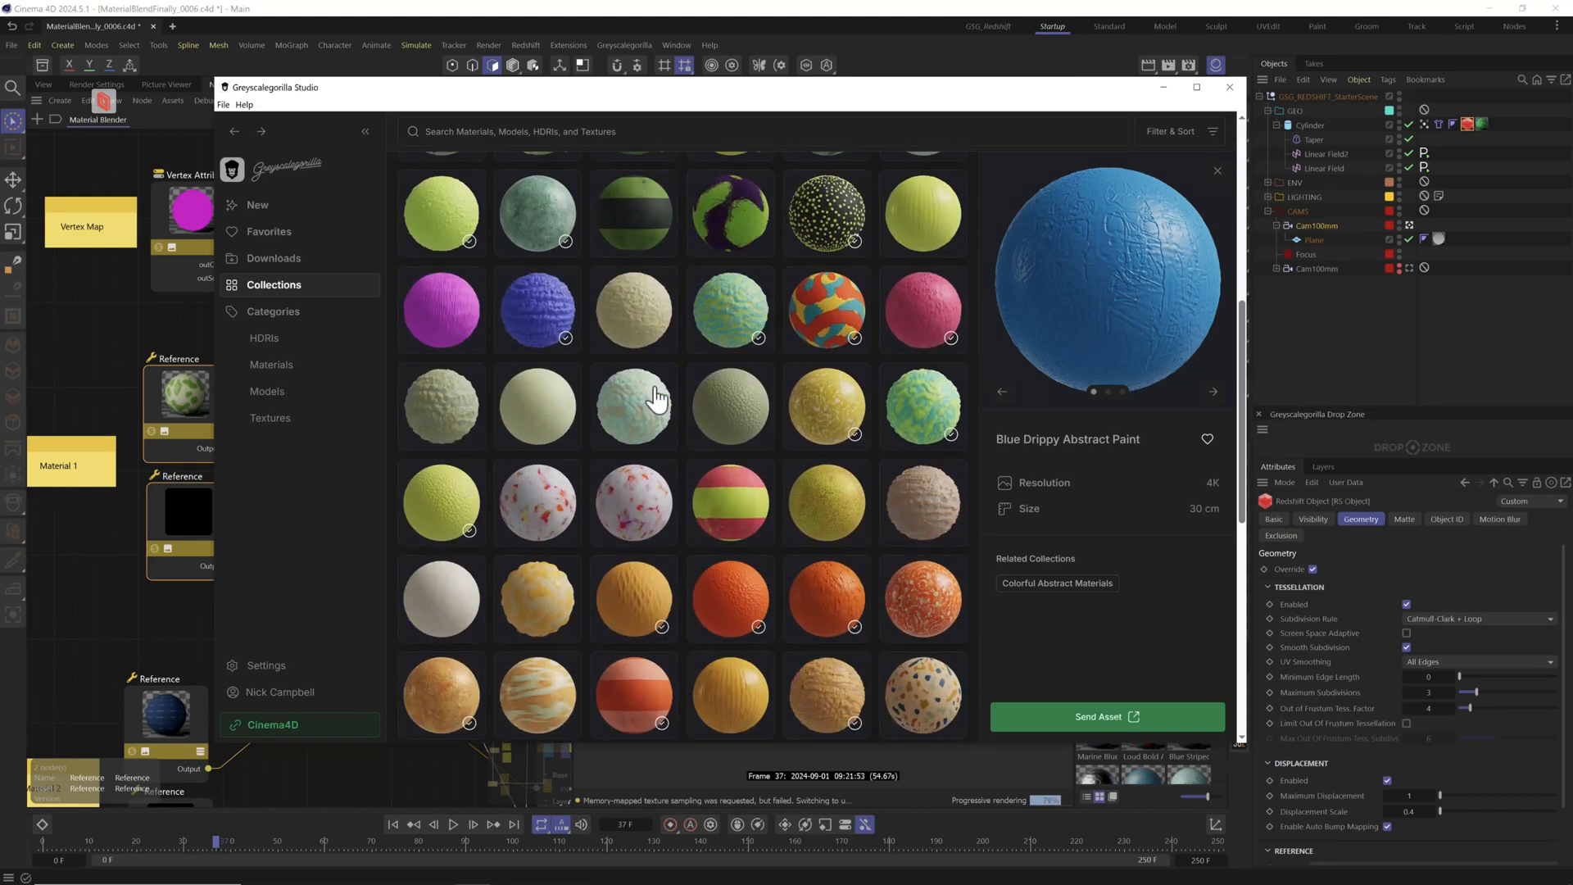
scroll(down, 3)
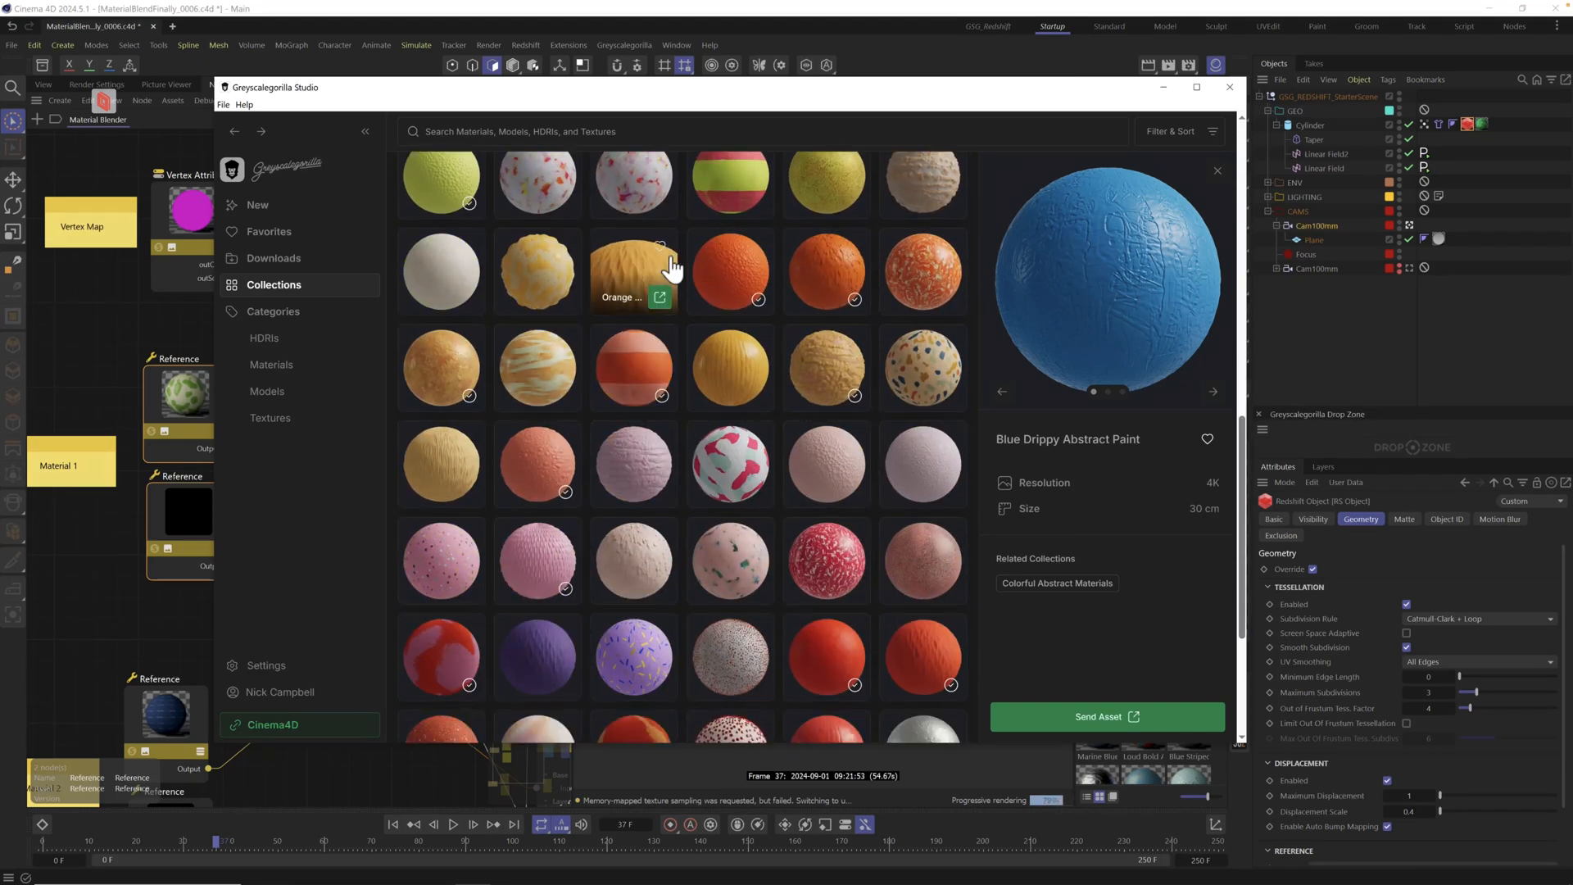
mouse_move(572, 462)
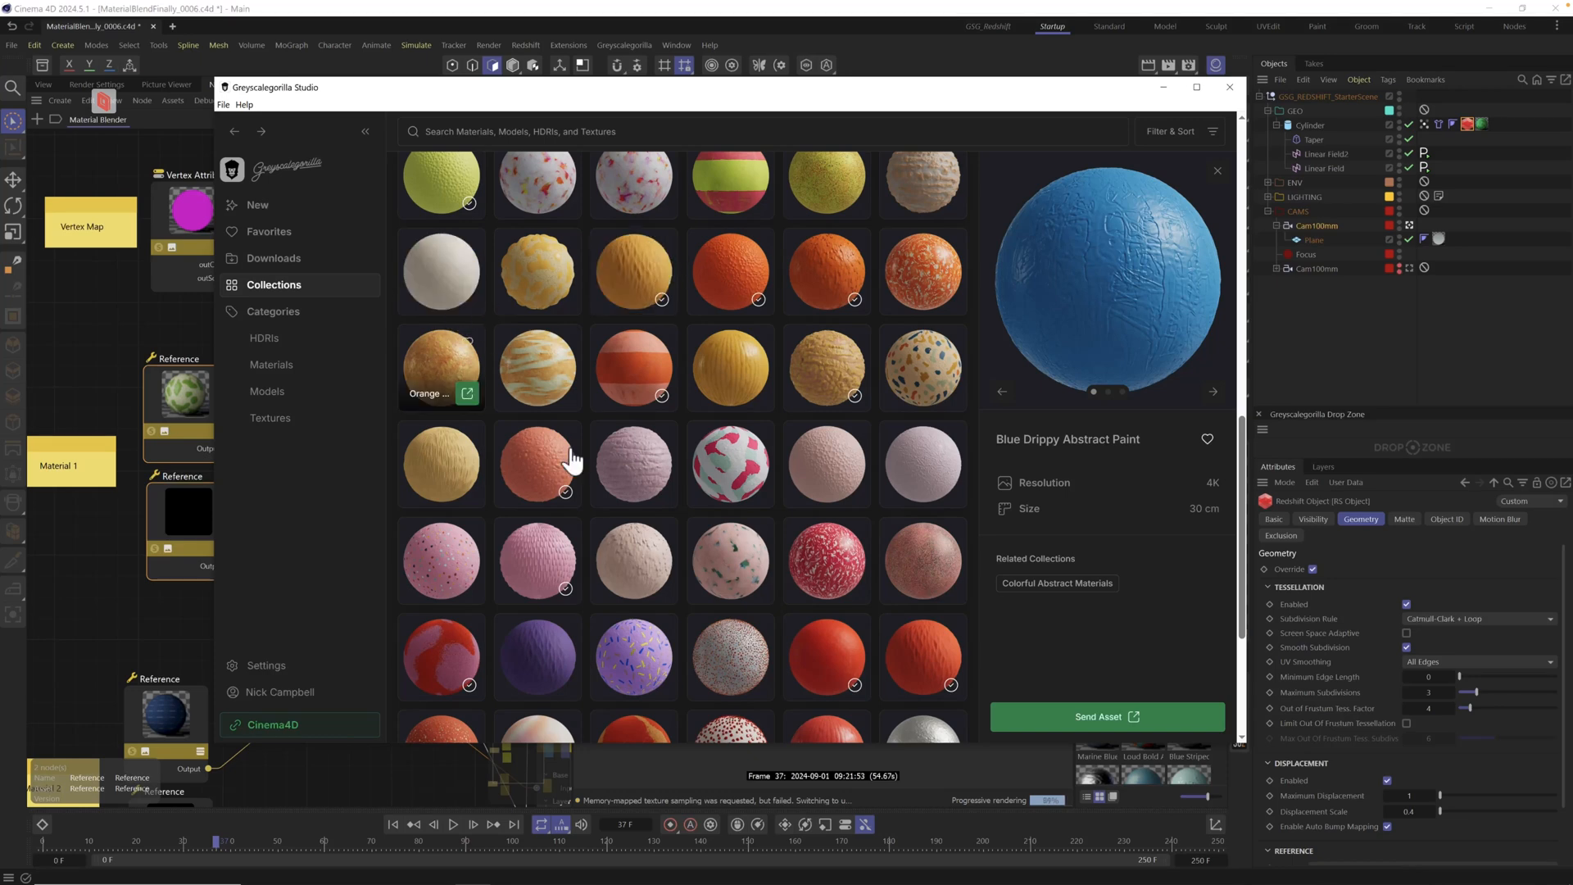
mouse_move(729, 273)
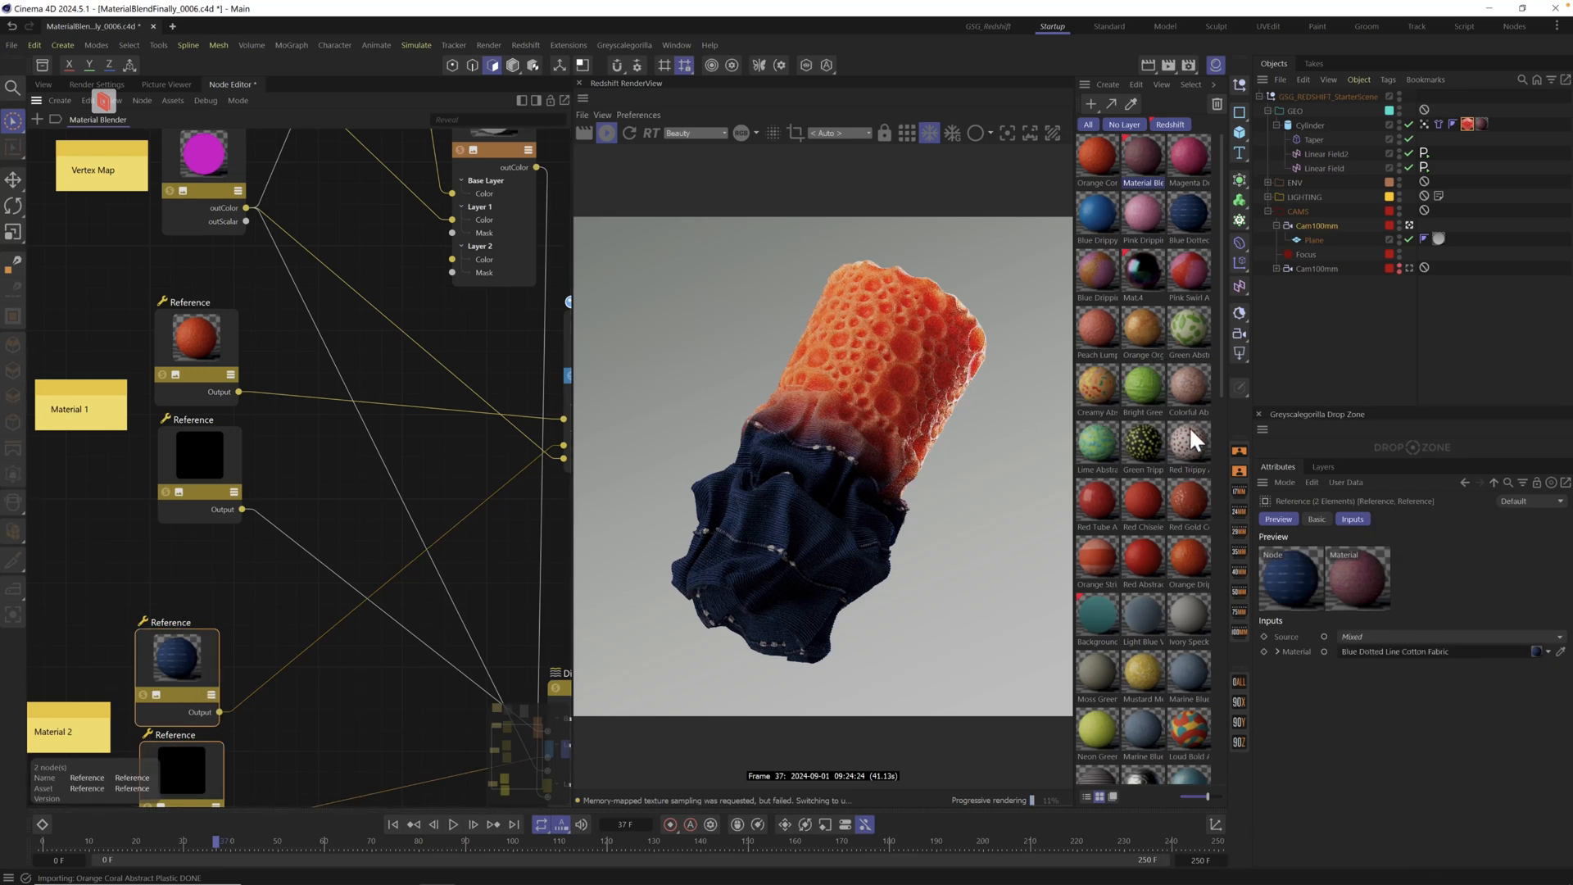
mouse_move(1112, 334)
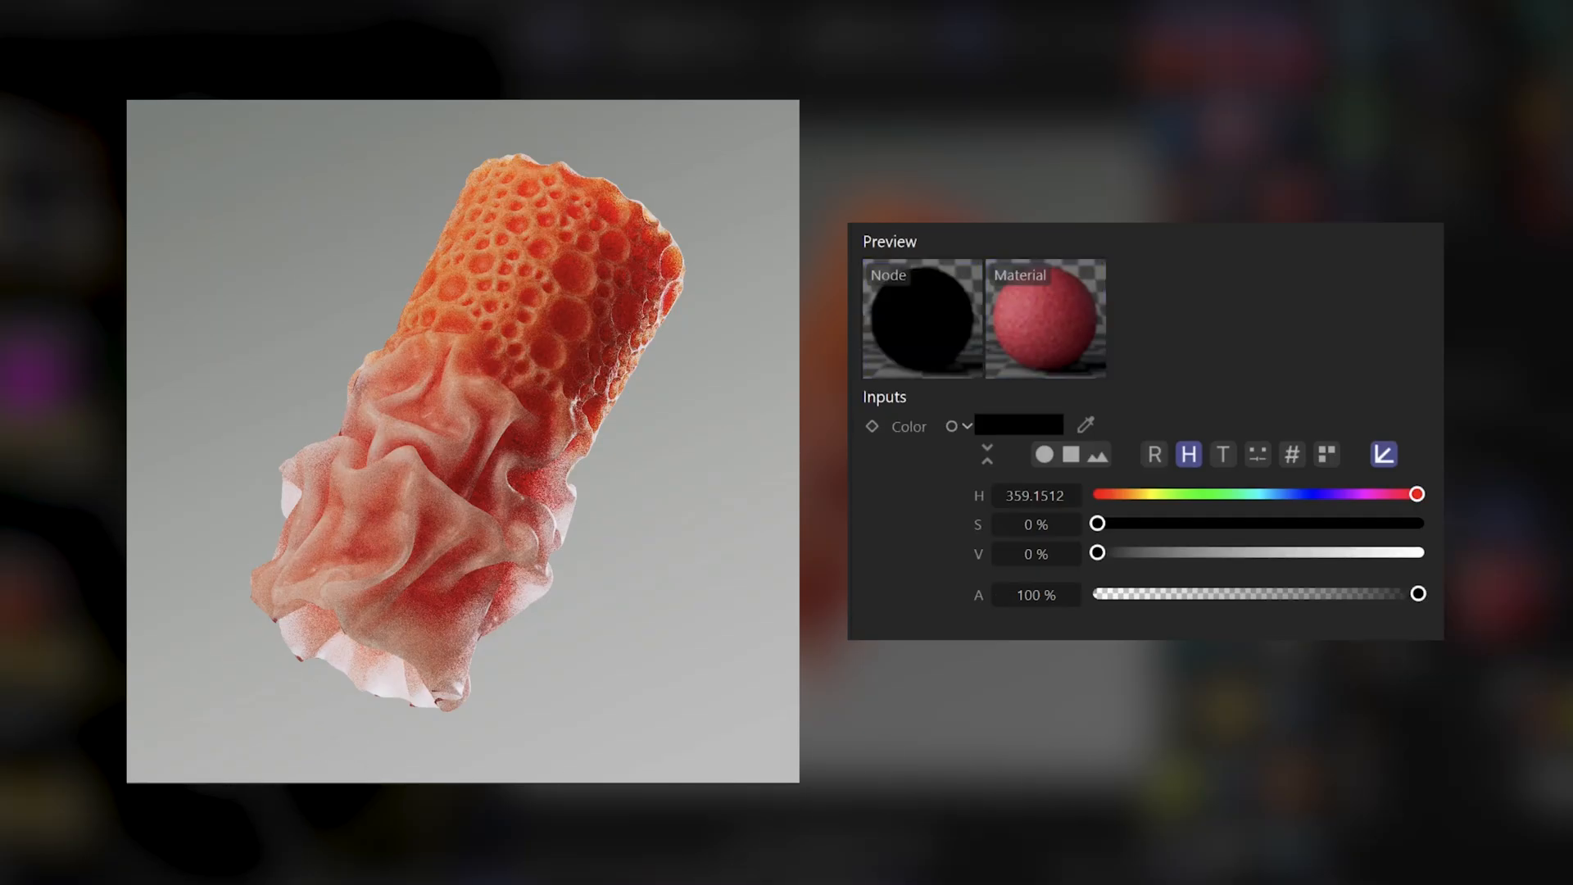
Brighten the second material's Color node from 0% to about 48% grey
drag(1098, 551, 1171, 552)
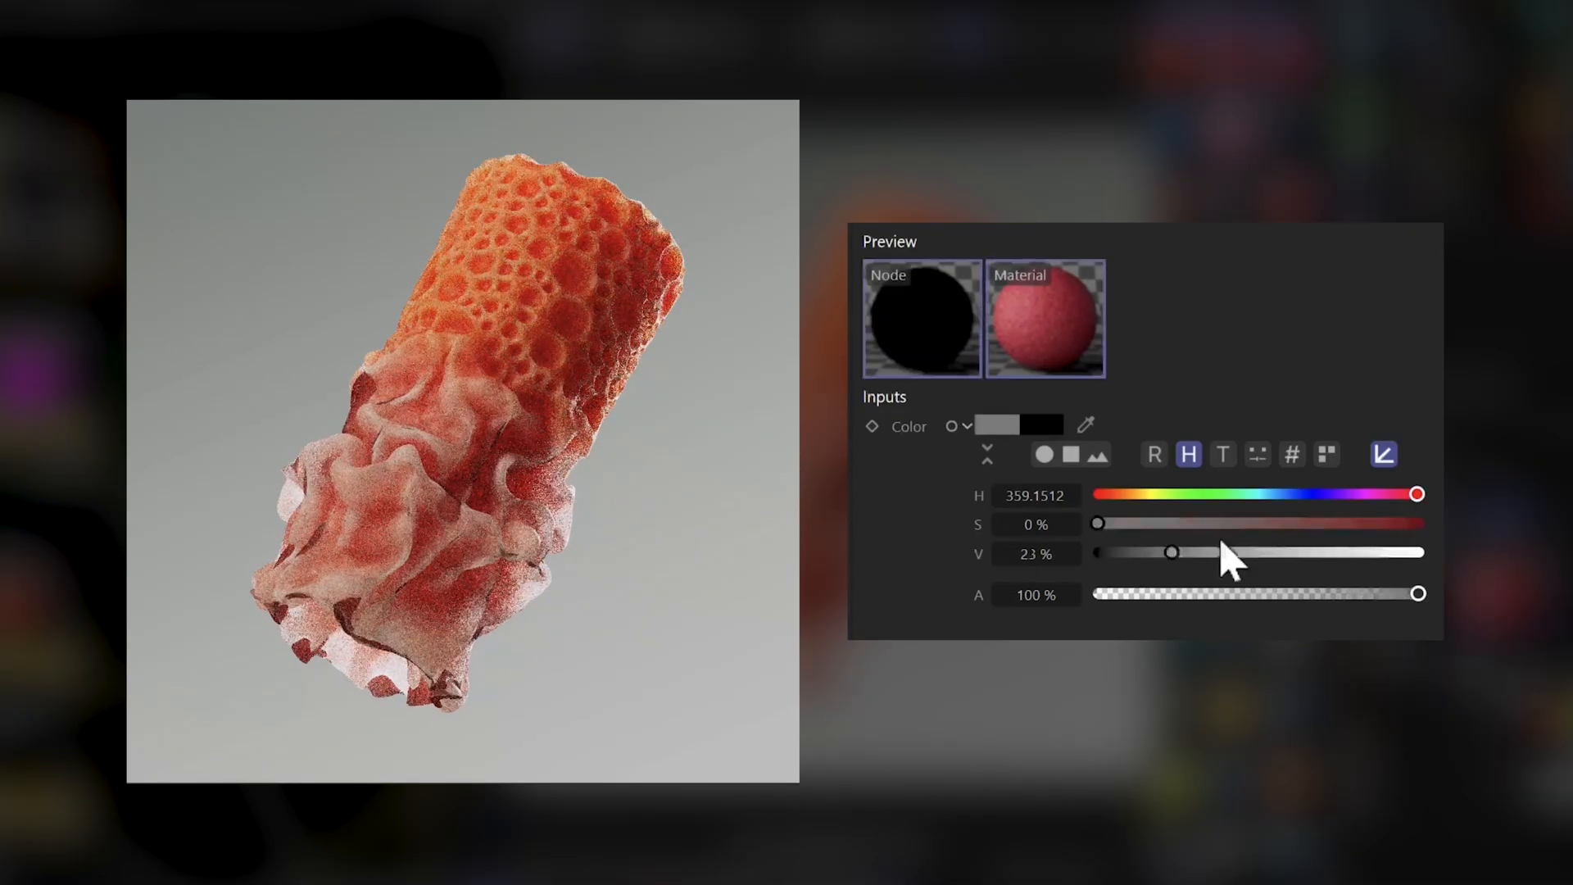
drag(1171, 552, 1251, 551)
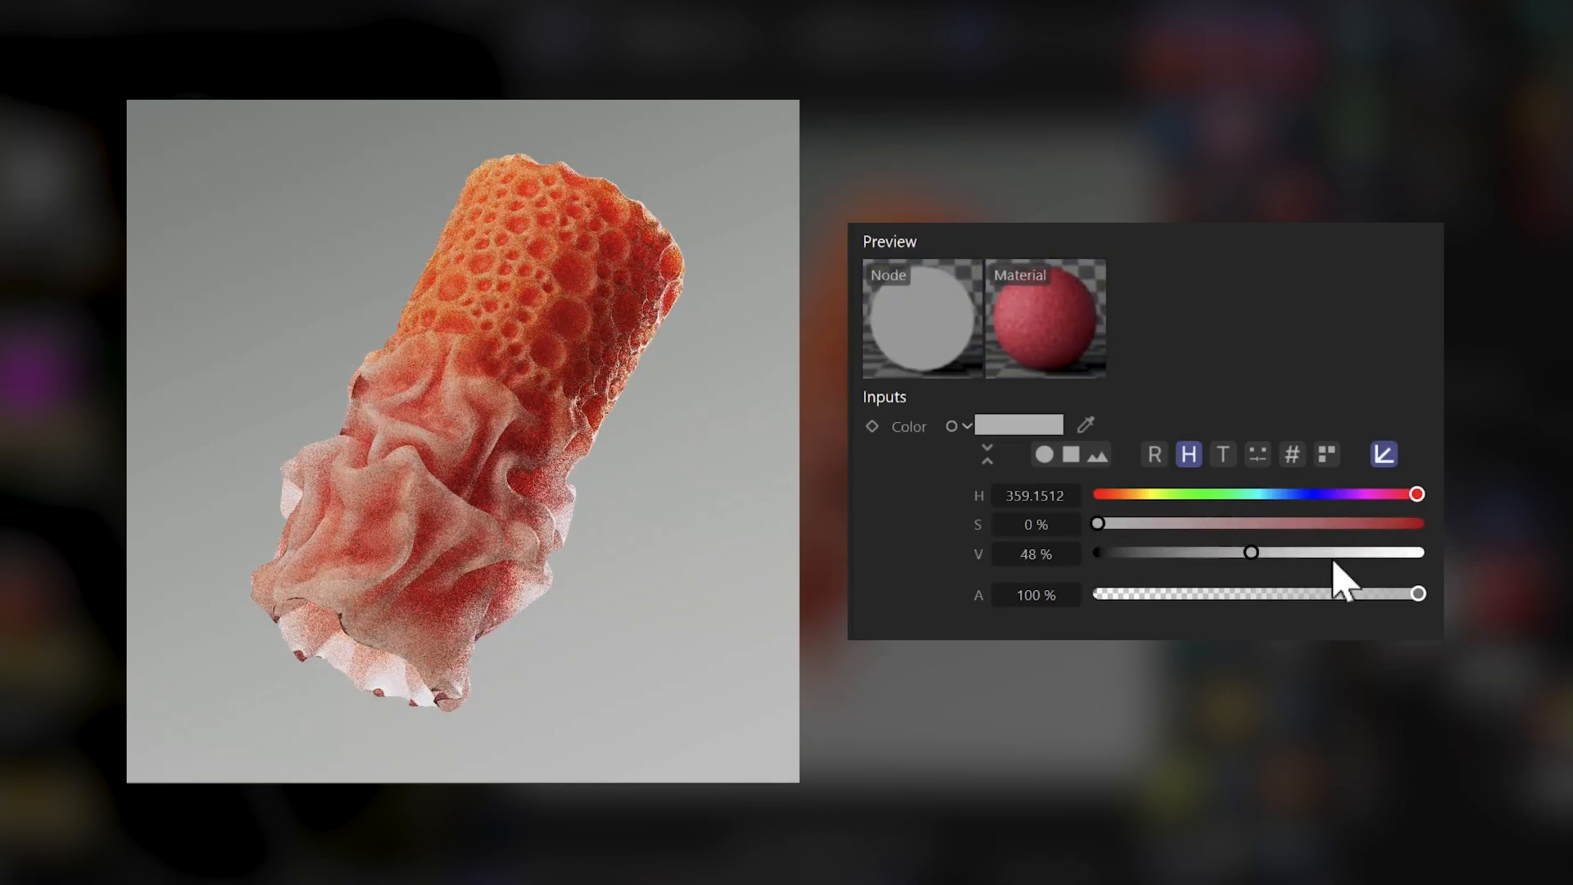
drag(1250, 553, 1335, 554)
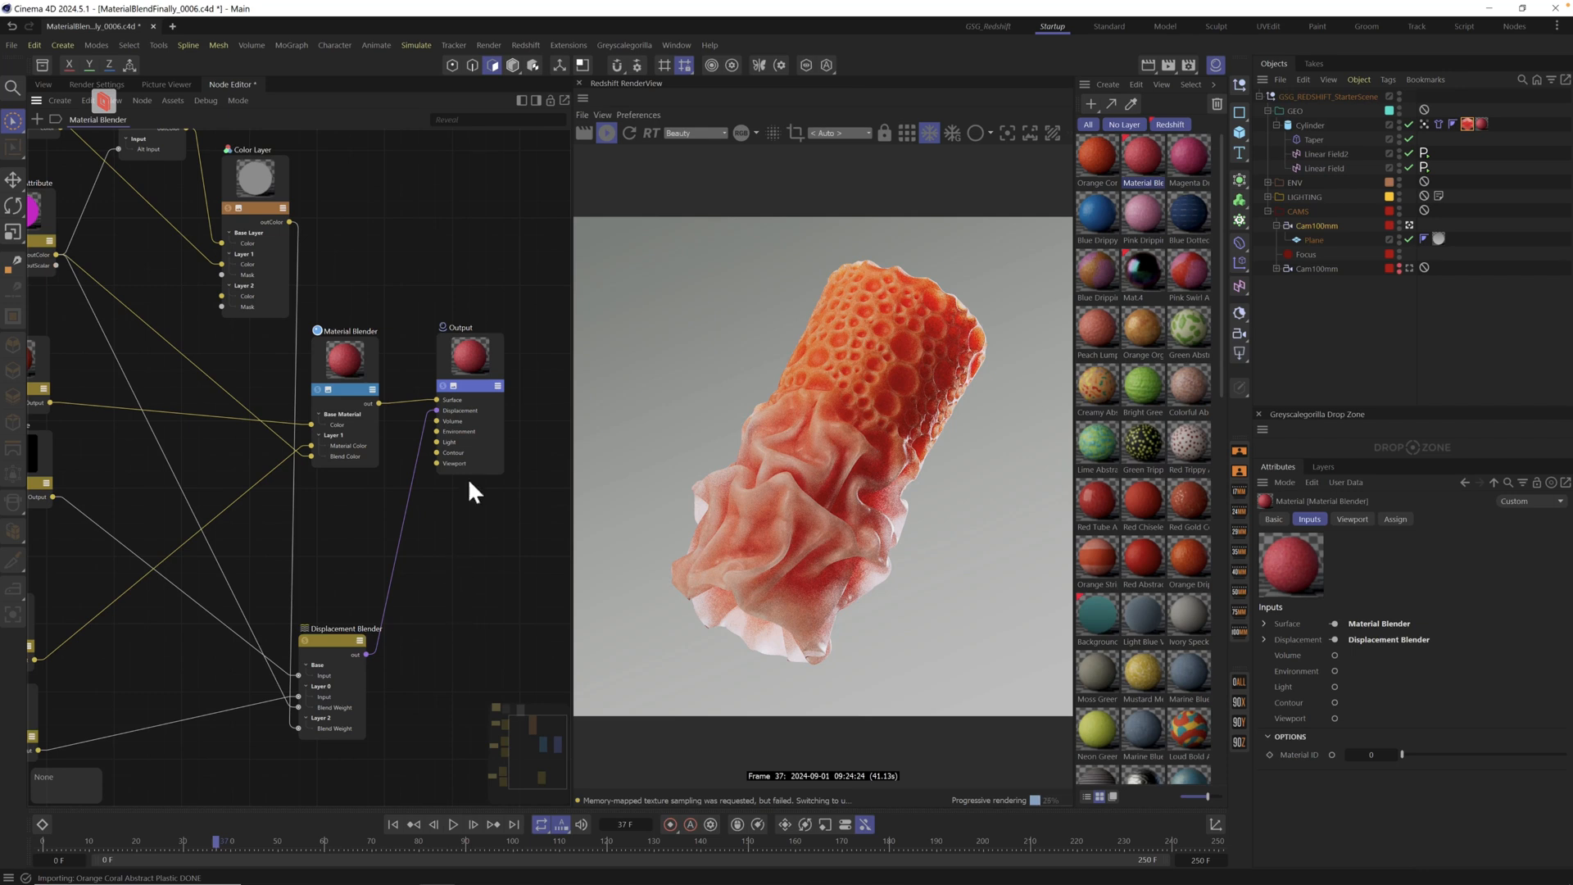
mouse_move(464, 573)
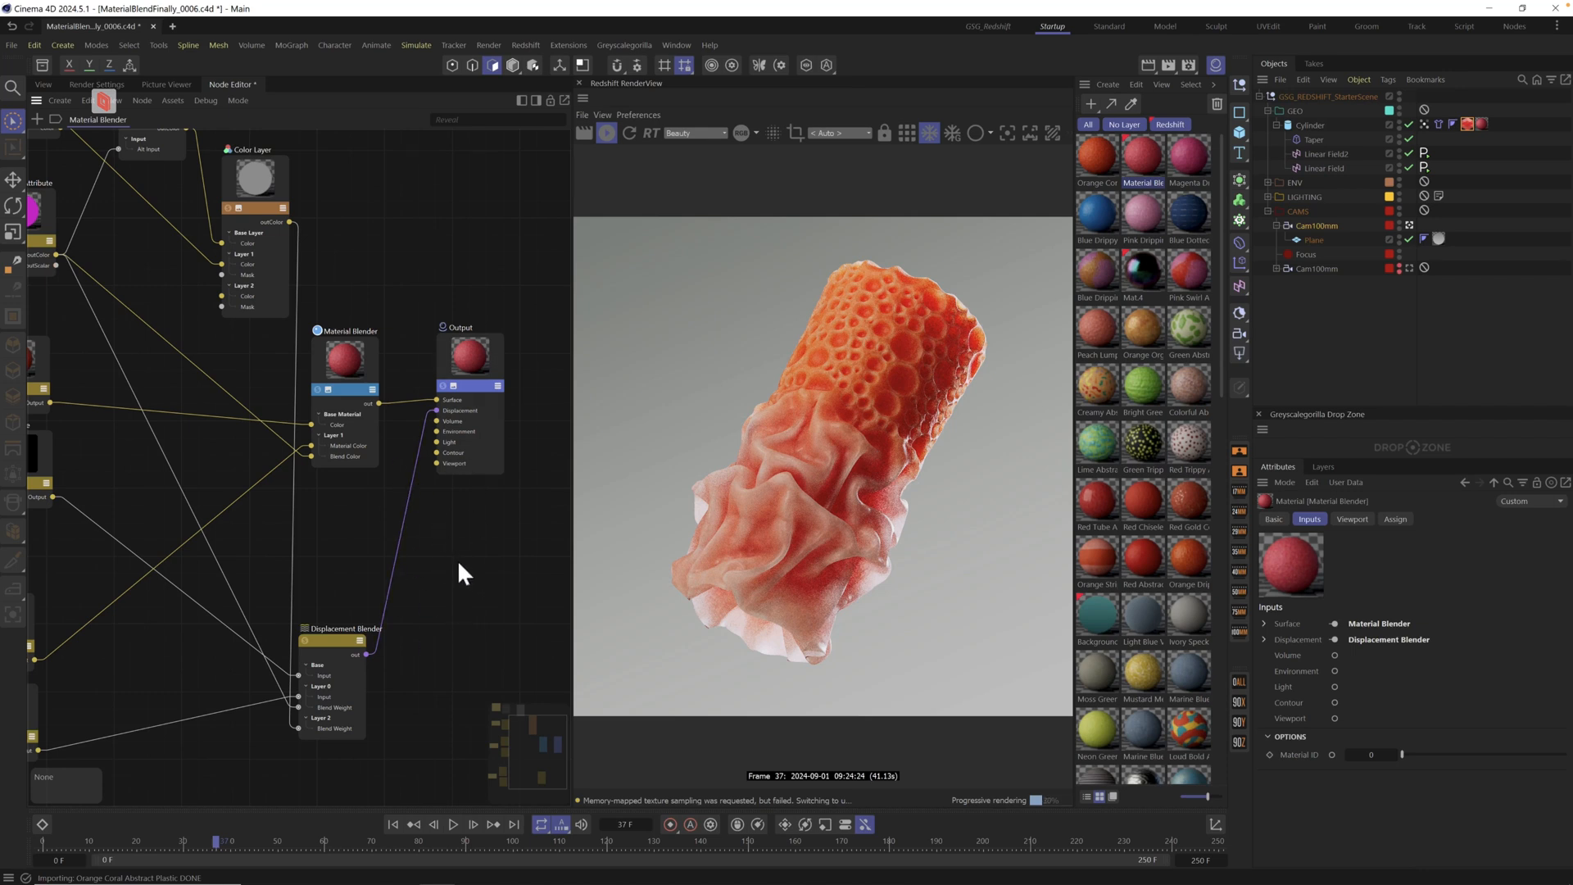